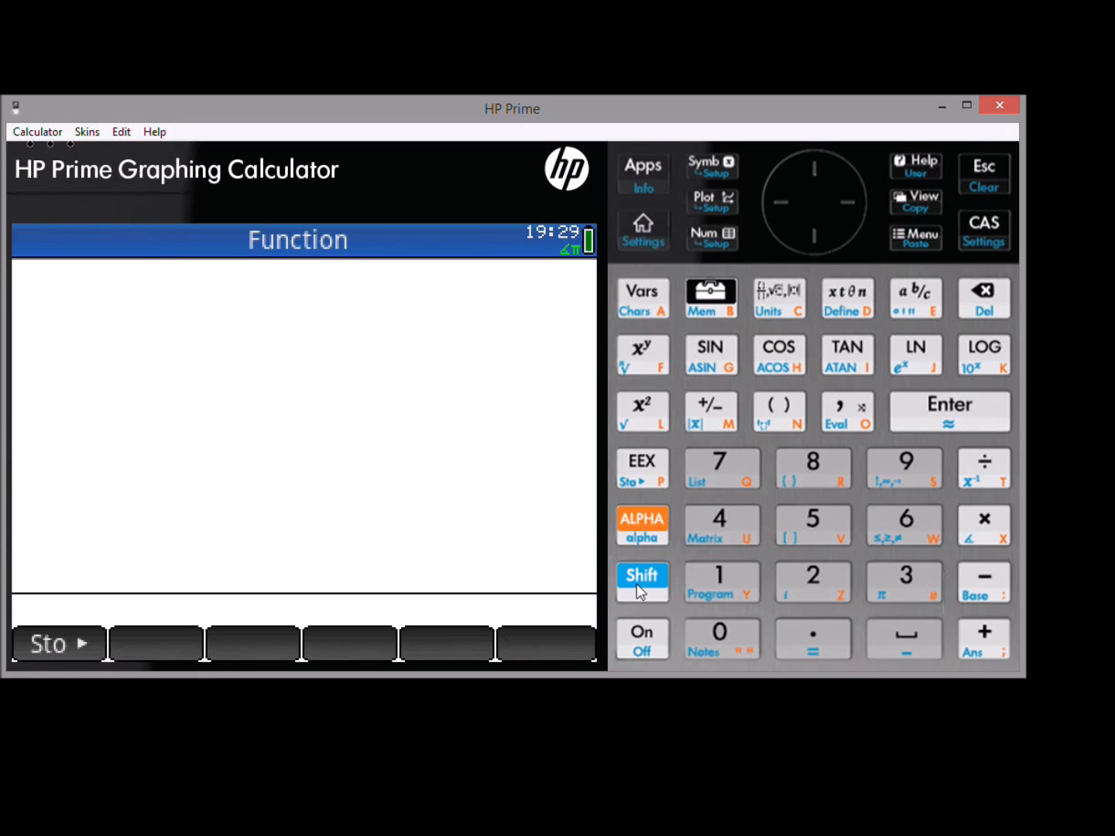
Set the Entry method in Home Settings to RPN.
{"action": "left_click", "coordinate": [642, 230]}
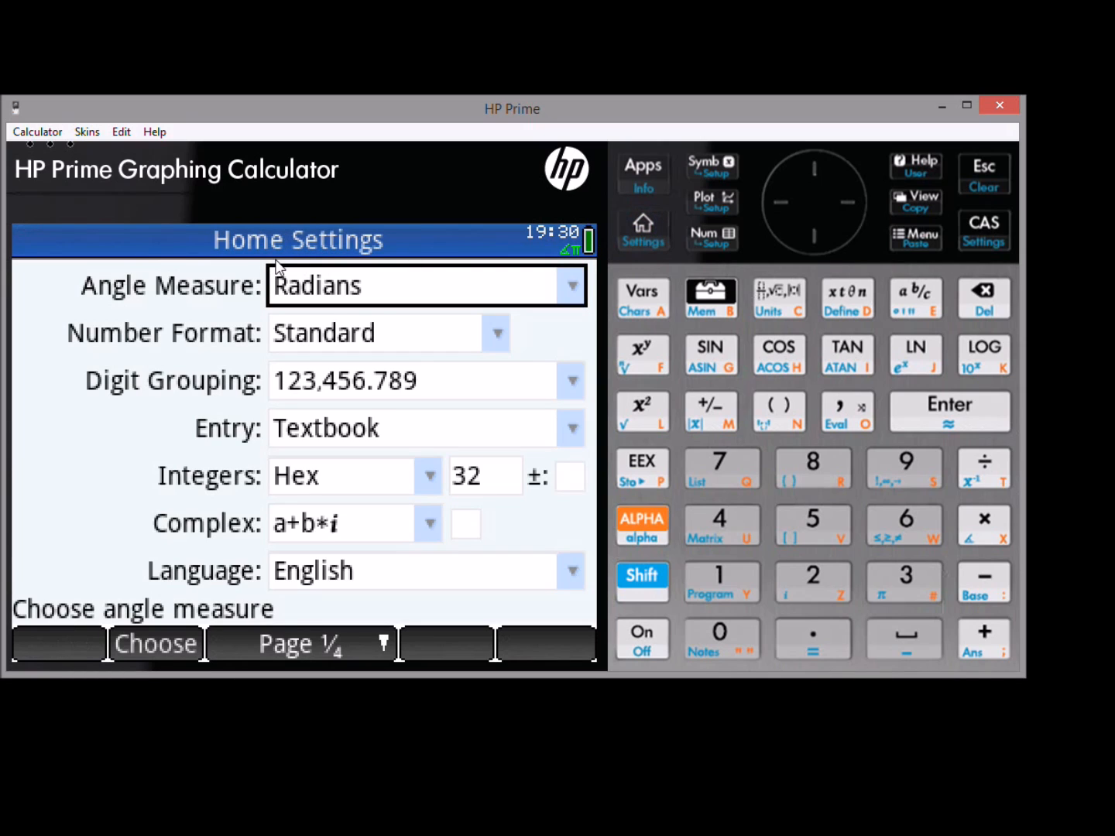
{"action": "left_click", "coordinate": [572, 427]}
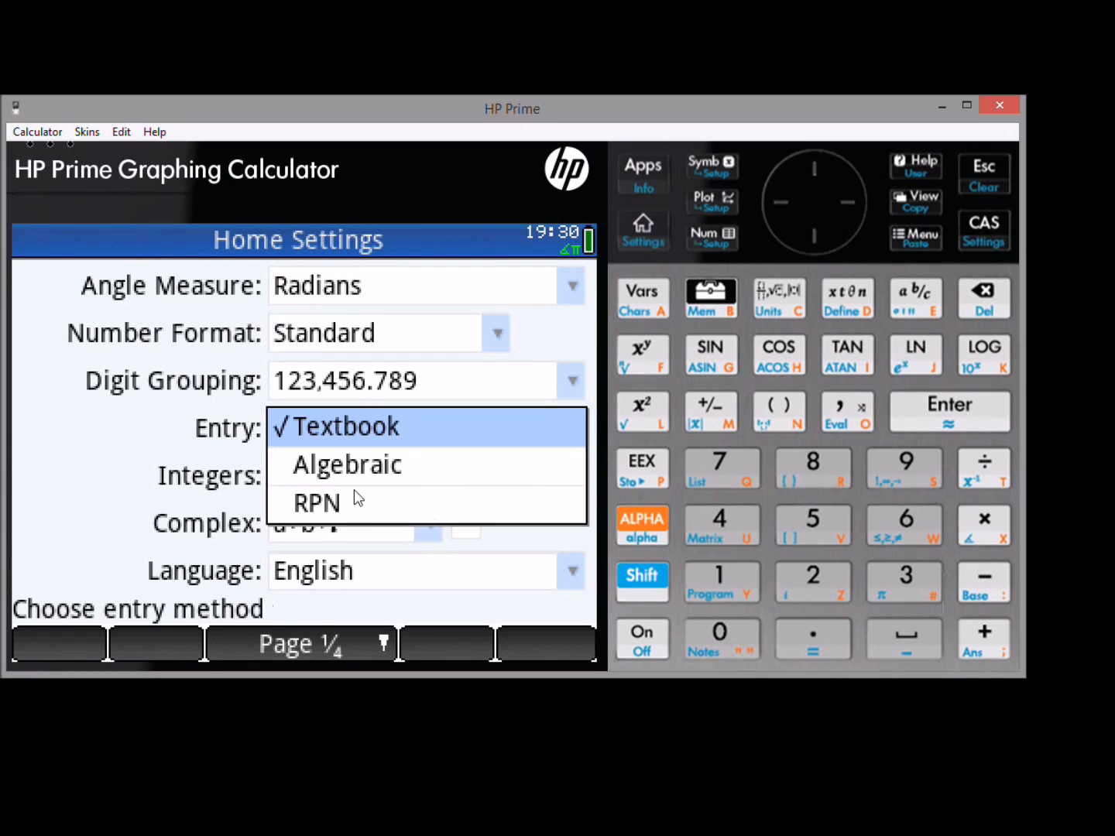
{"action": "left_click", "coordinate": [317, 504]}
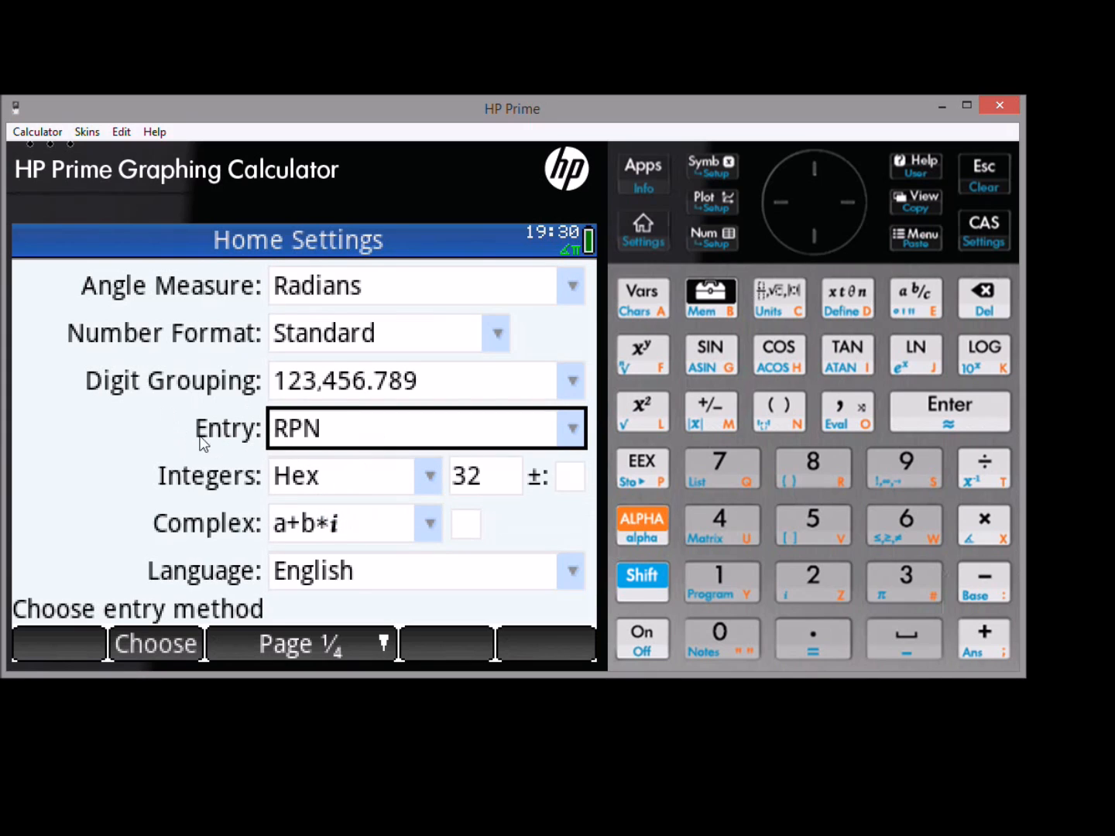
{"action": "mouse_move", "coordinate": [654, 234]}
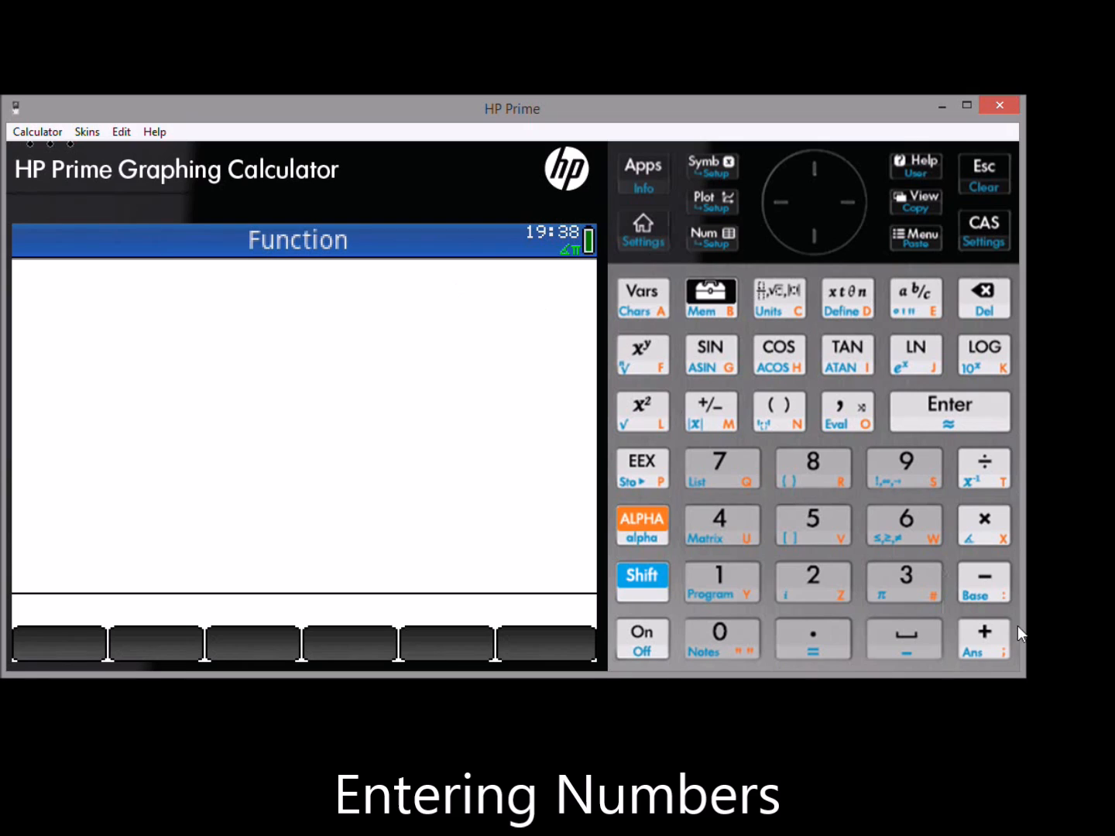
Key in 251 and push it, then push 100 onto the stack.
{"action": "left_click", "coordinate": [813, 525]}
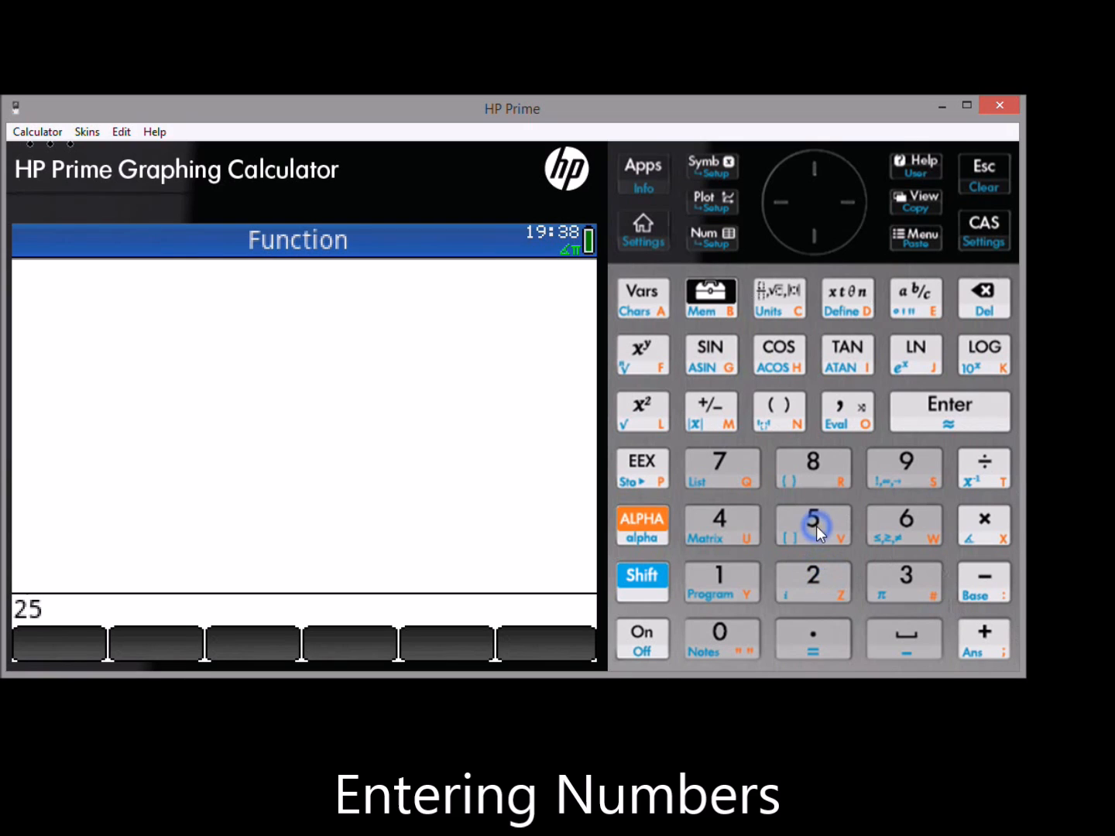
{"action": "left_click", "coordinate": [812, 525]}
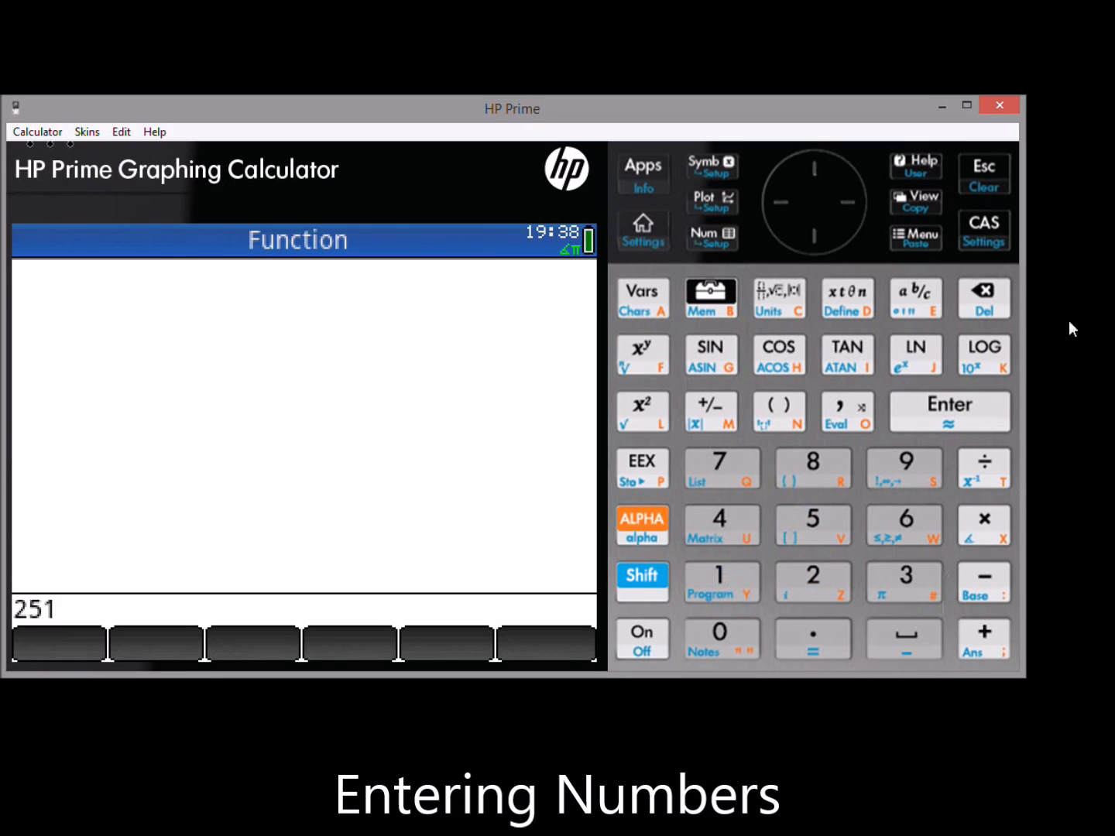
{"action": "left_click", "coordinate": [949, 411]}
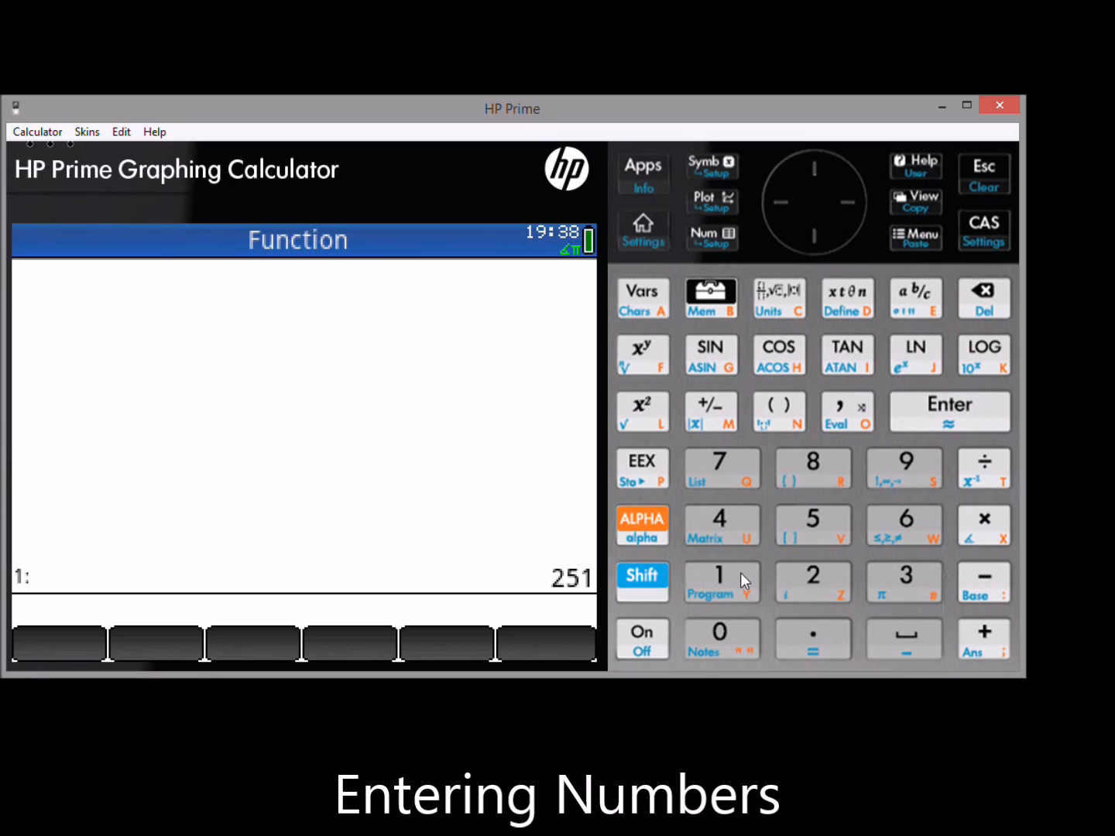
{"action": "type", "text": "100"}
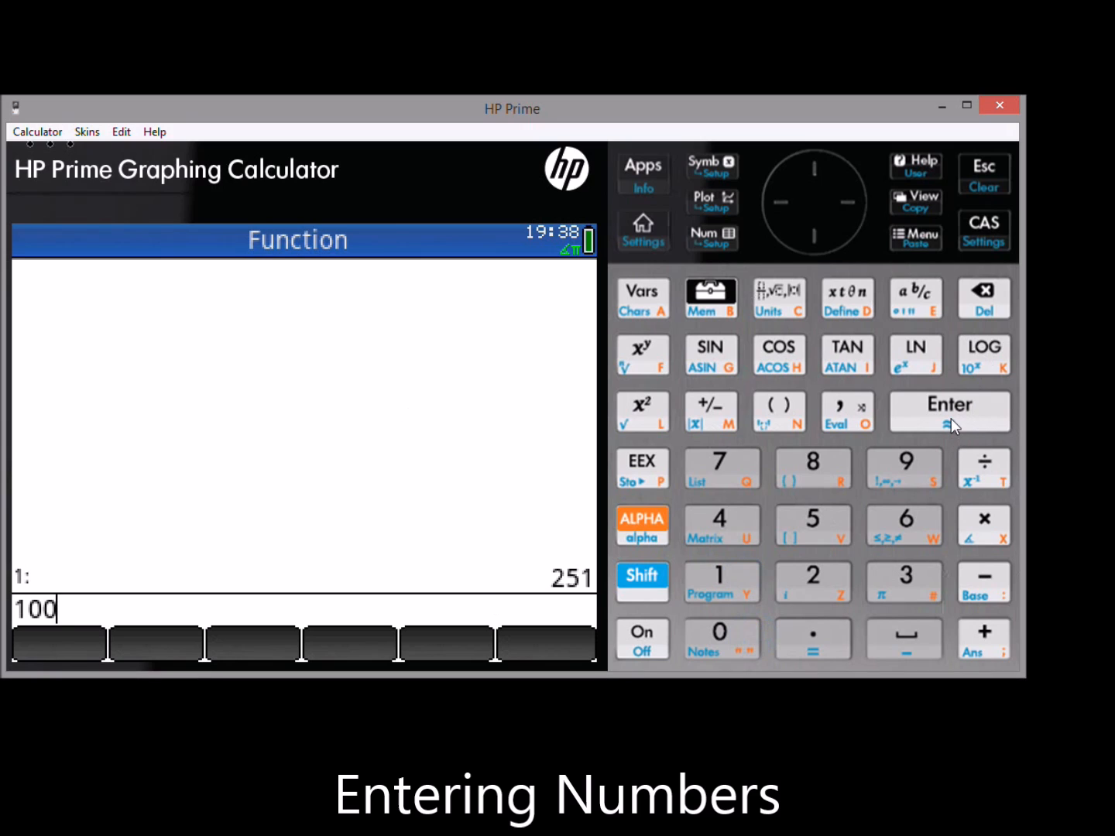
{"action": "left_click", "coordinate": [949, 411]}
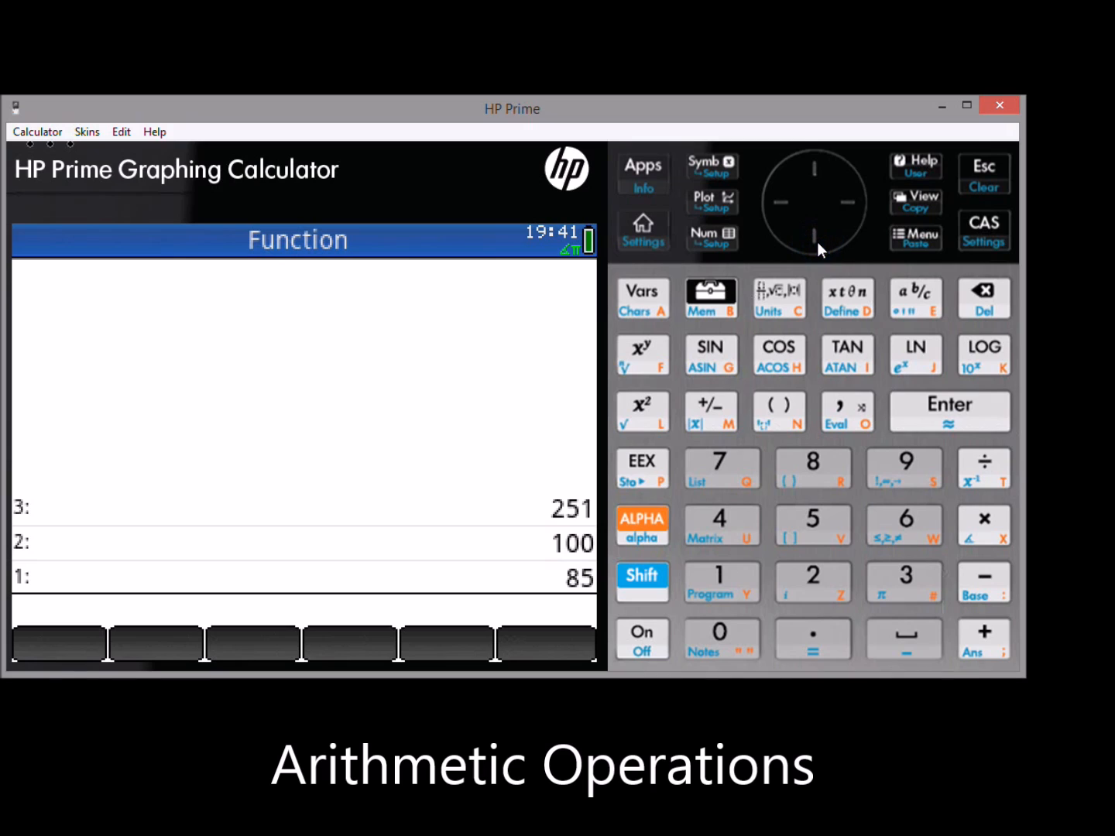
{"action": "mouse_move", "coordinate": [1004, 594]}
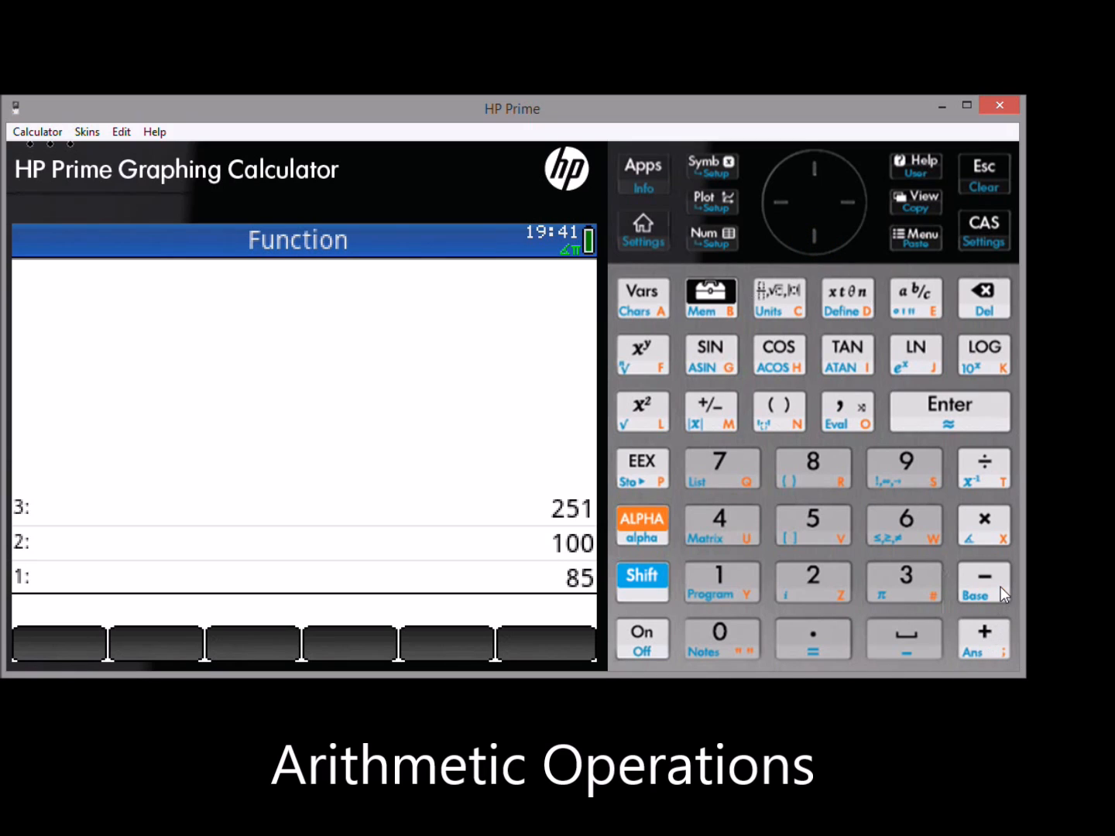
{"action": "mouse_move", "coordinate": [998, 494]}
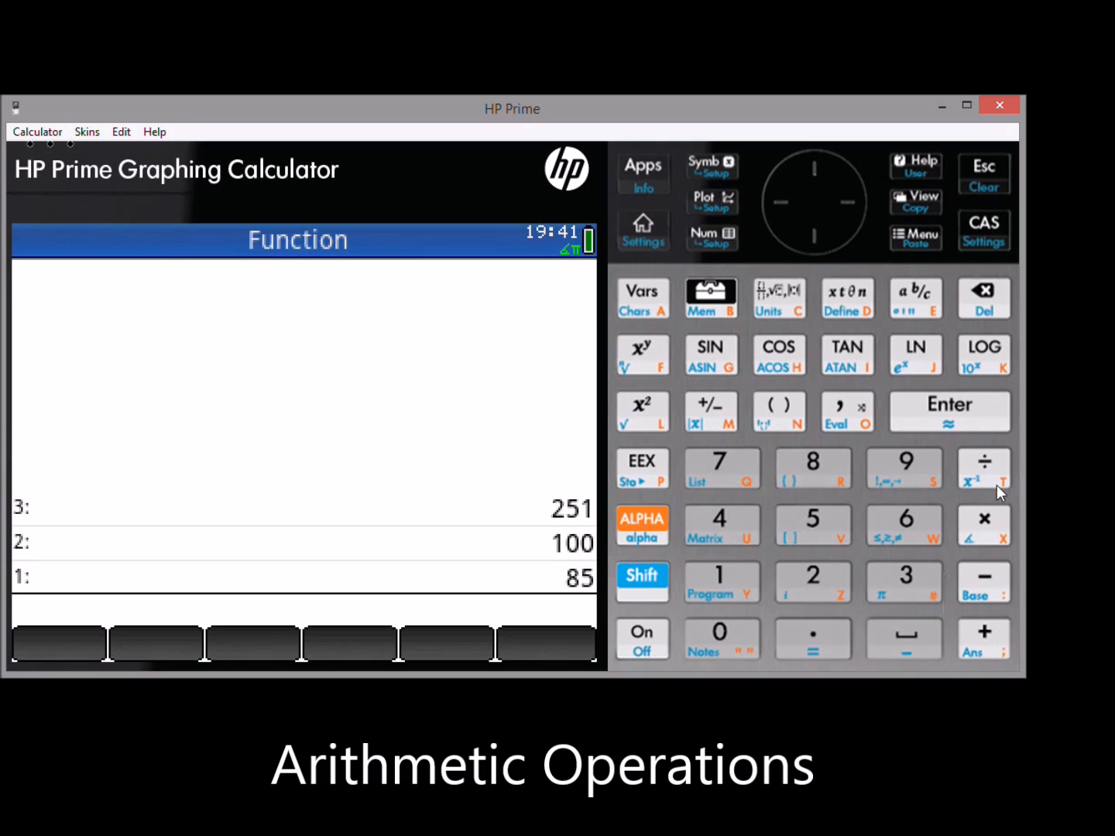
{"action": "mouse_move", "coordinate": [660, 374]}
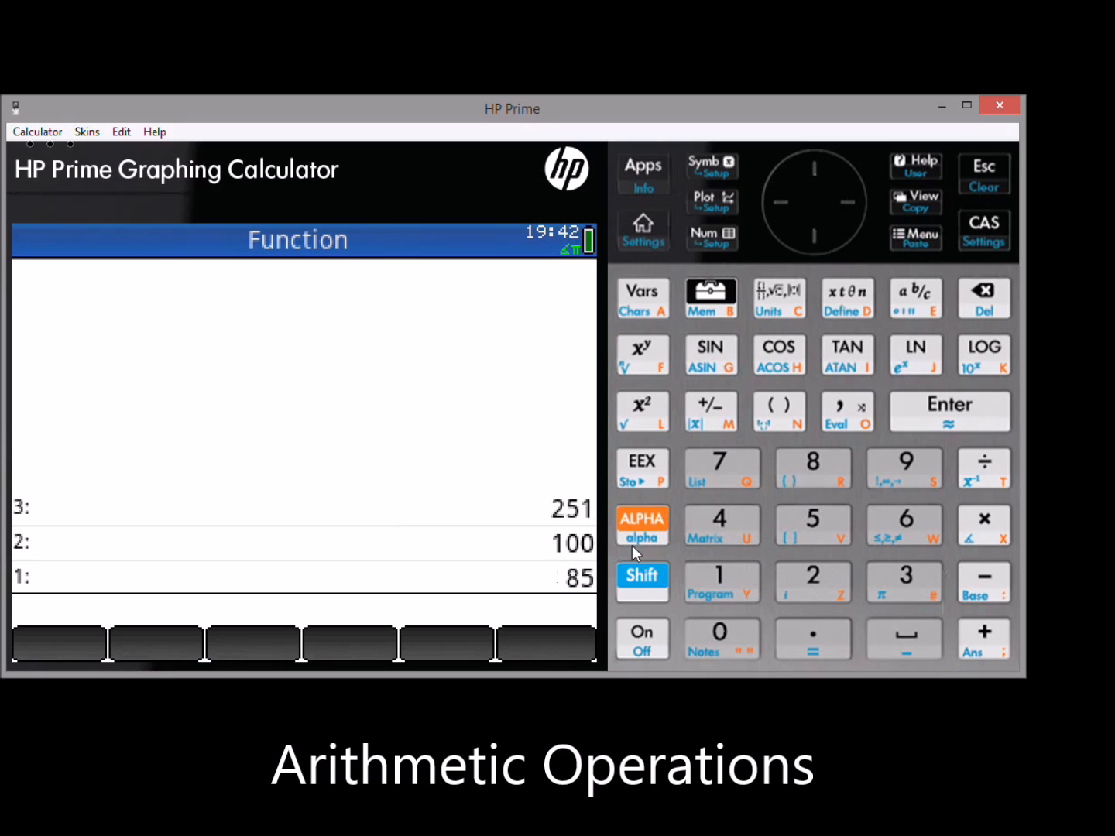
Push 45 onto the stack and turn the 3 into 18.
{"action": "left_click", "coordinate": [813, 526]}
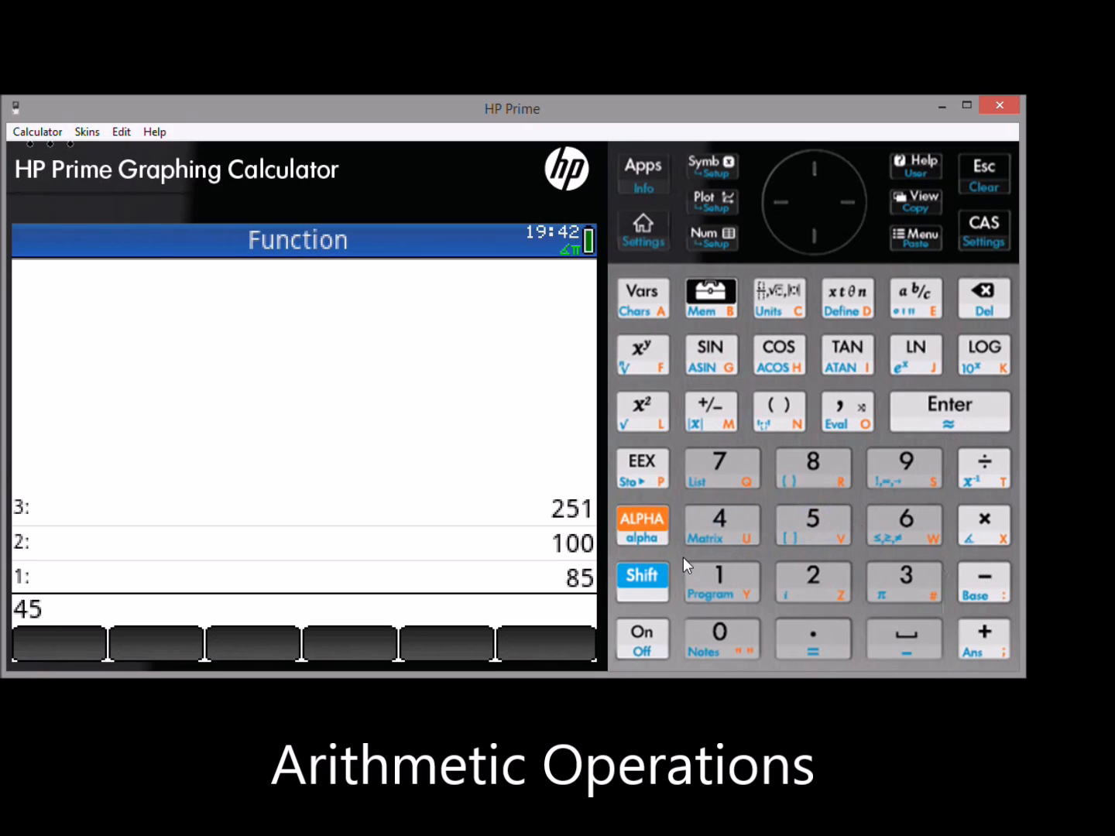
{"action": "left_click", "coordinate": [948, 411]}
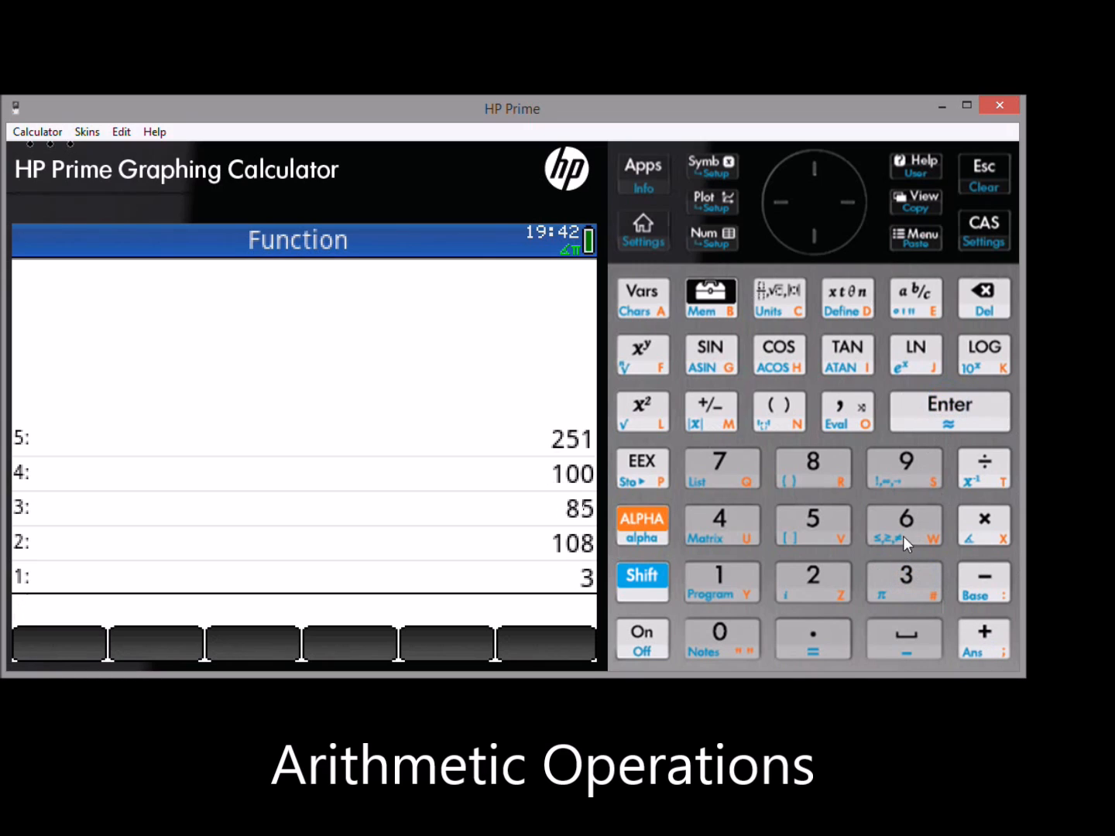
{"action": "left_click", "coordinate": [983, 526]}
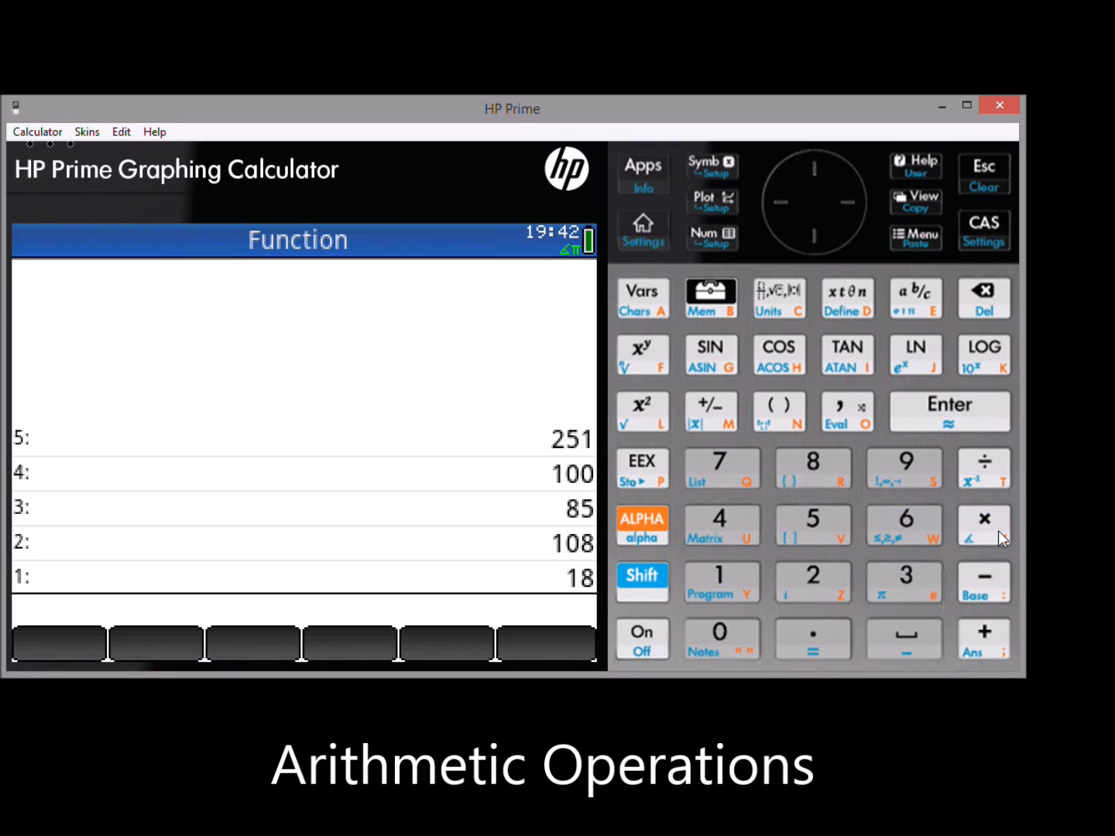
{"action": "mouse_move", "coordinate": [515, 404]}
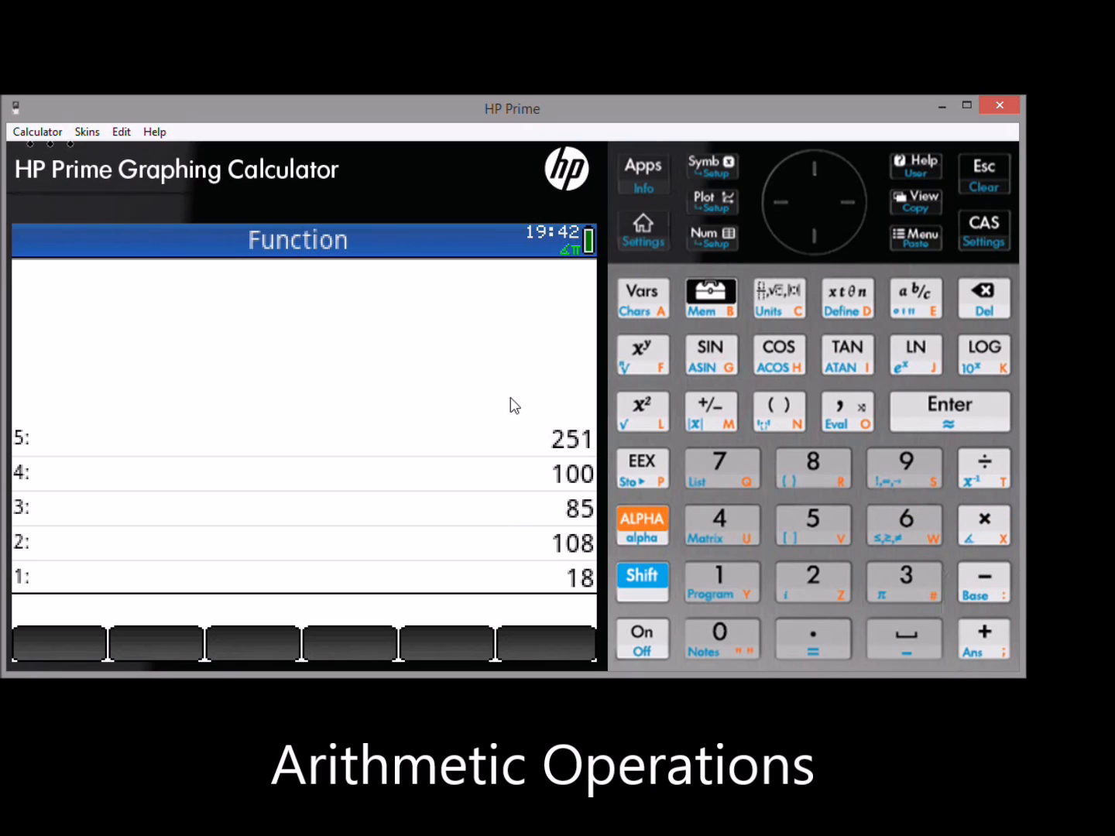
{"action": "mouse_move", "coordinate": [557, 555]}
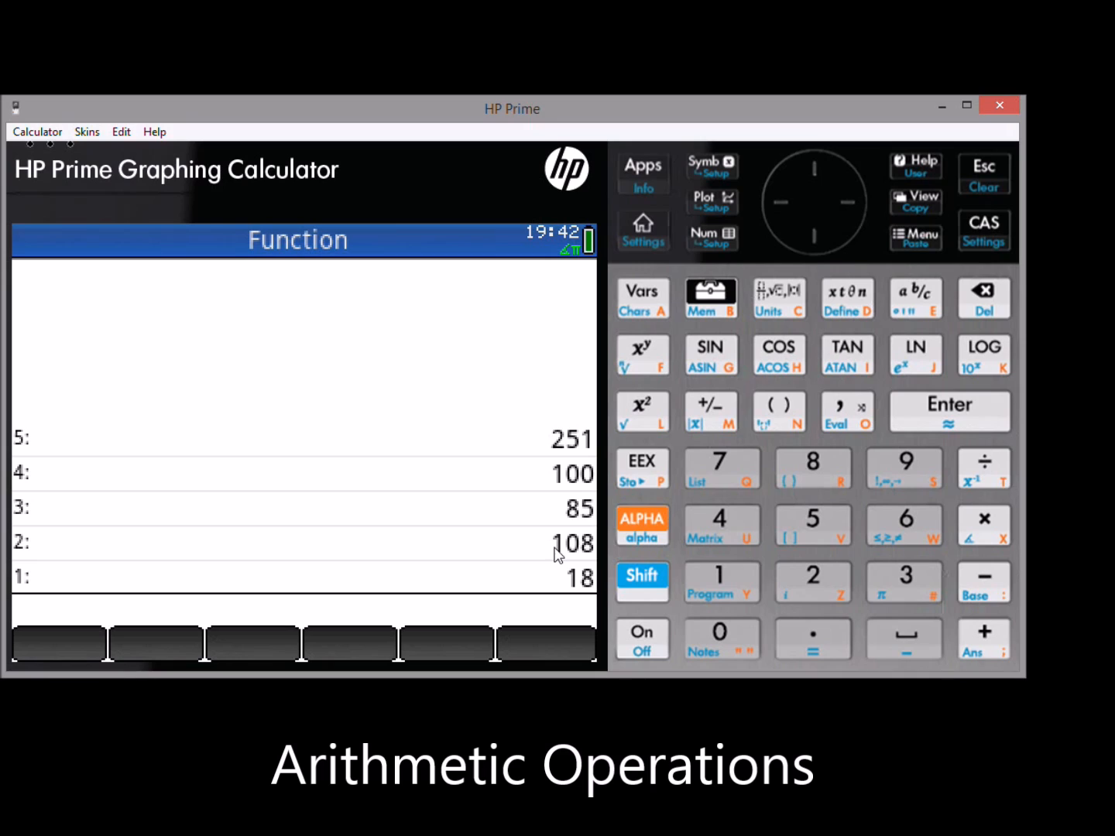
{"action": "mouse_move", "coordinate": [225, 573]}
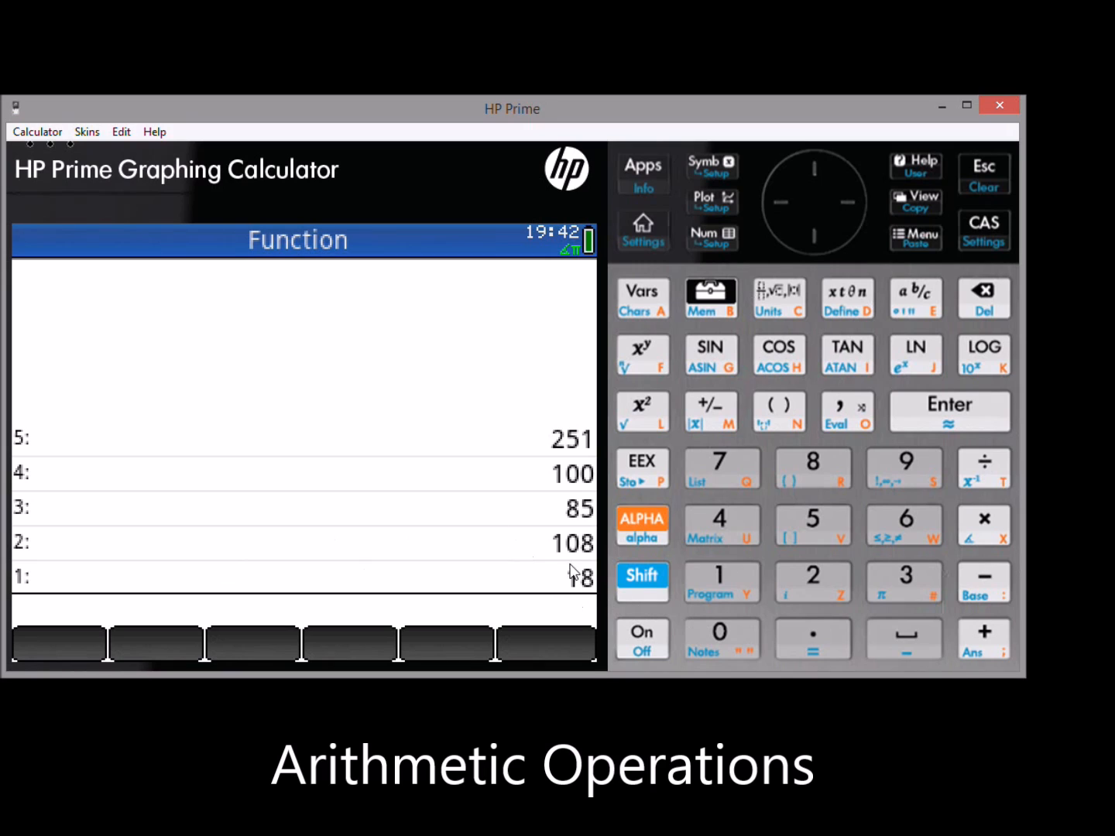
{"action": "mouse_move", "coordinate": [1015, 586]}
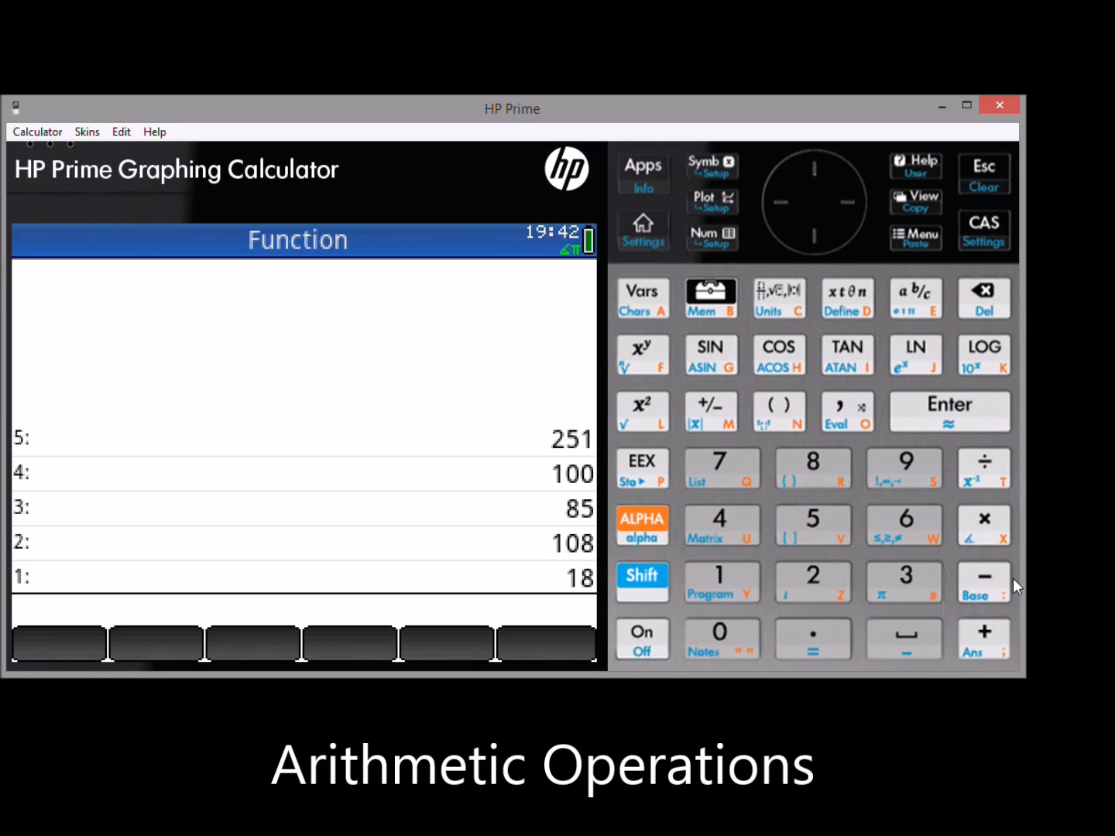
{"action": "mouse_move", "coordinate": [1002, 585]}
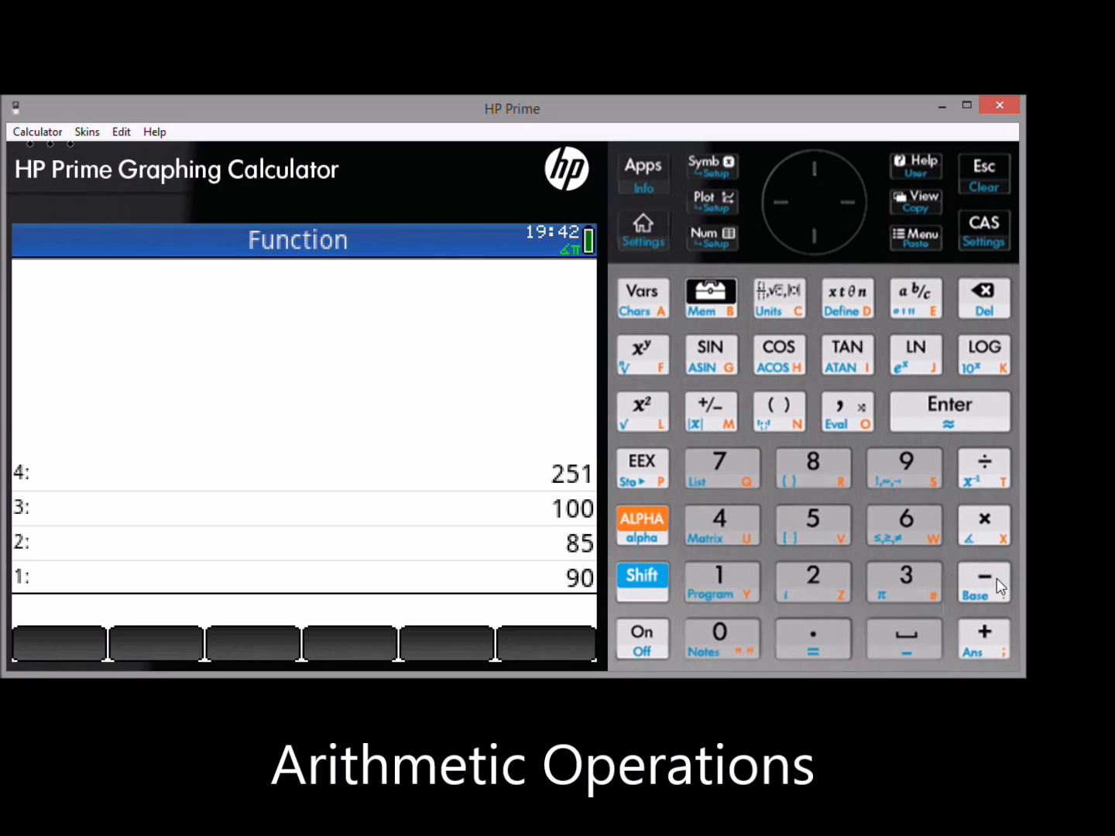
{"action": "mouse_move", "coordinate": [757, 610]}
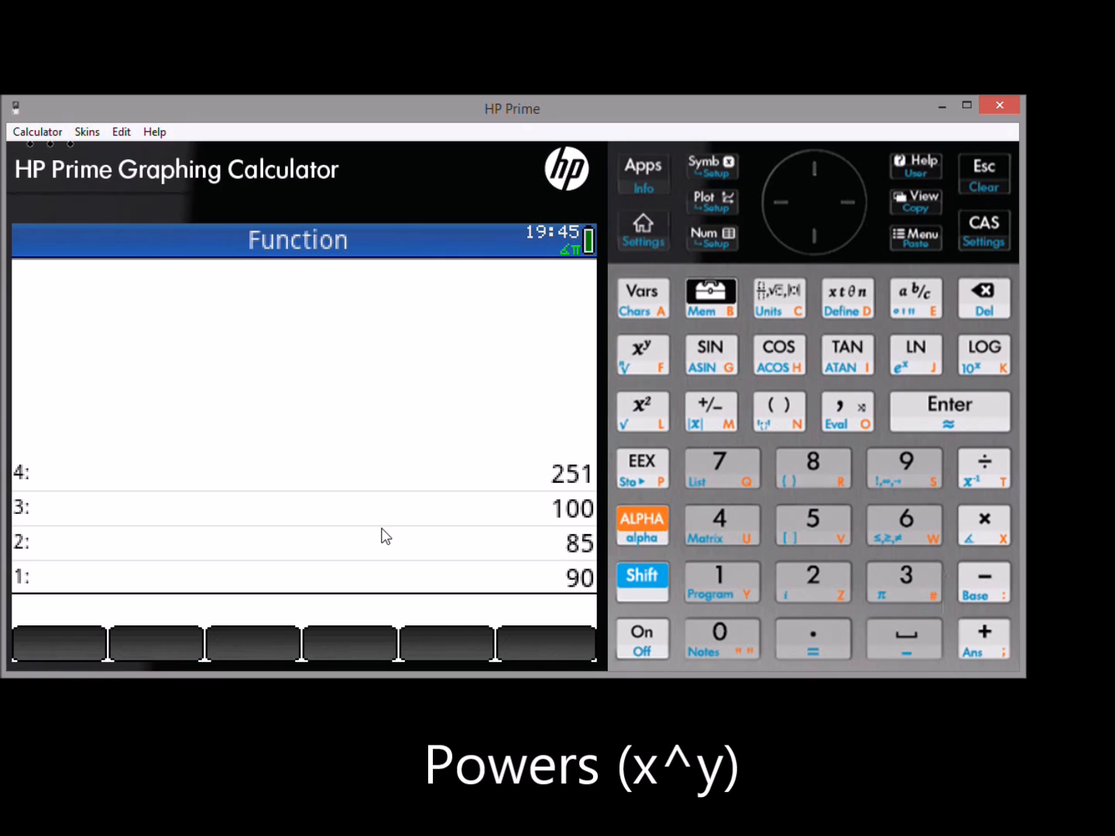
{"action": "mouse_move", "coordinate": [898, 528]}
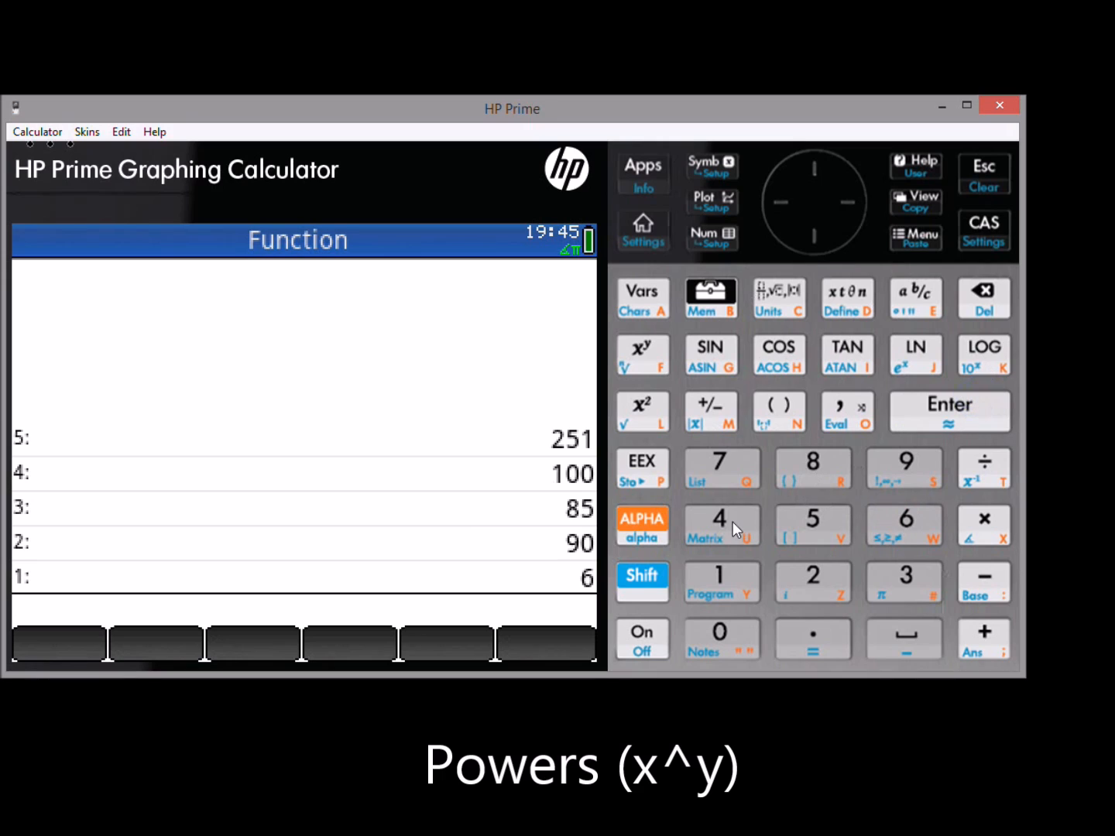
Enter 4 as the exponent for 6^4.
{"action": "left_click", "coordinate": [719, 527]}
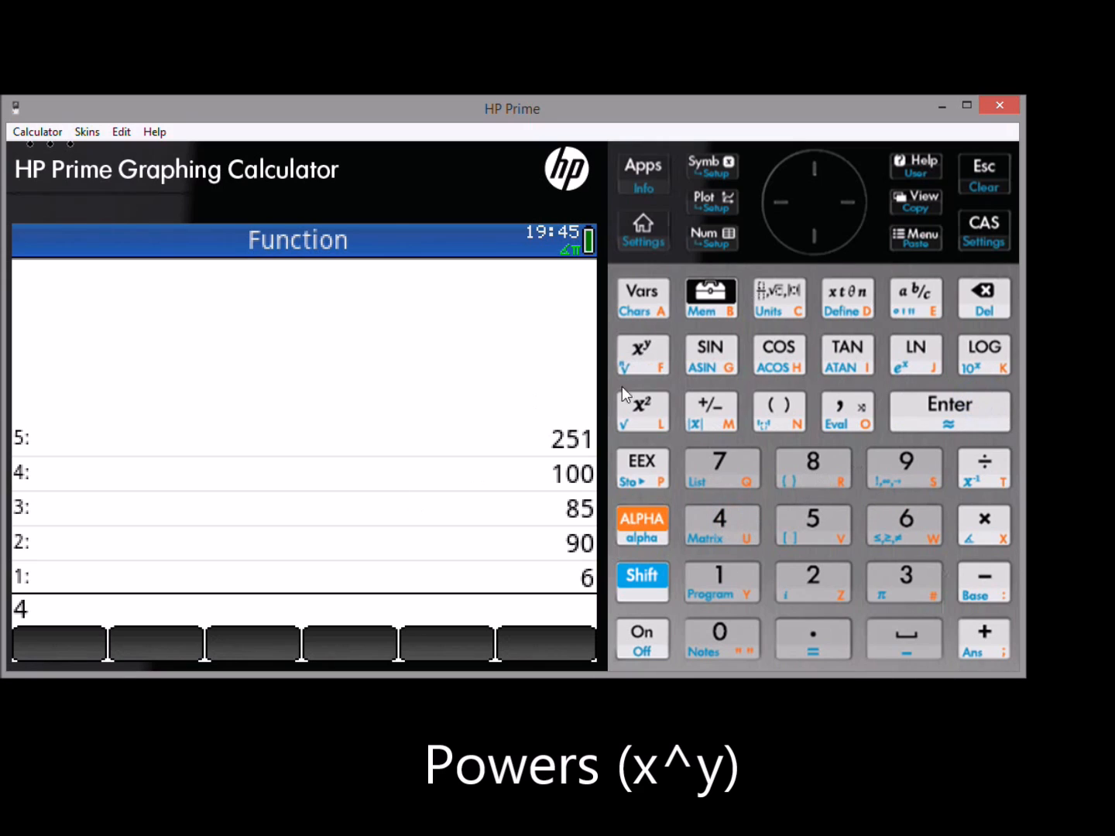
{"action": "mouse_move", "coordinate": [656, 362]}
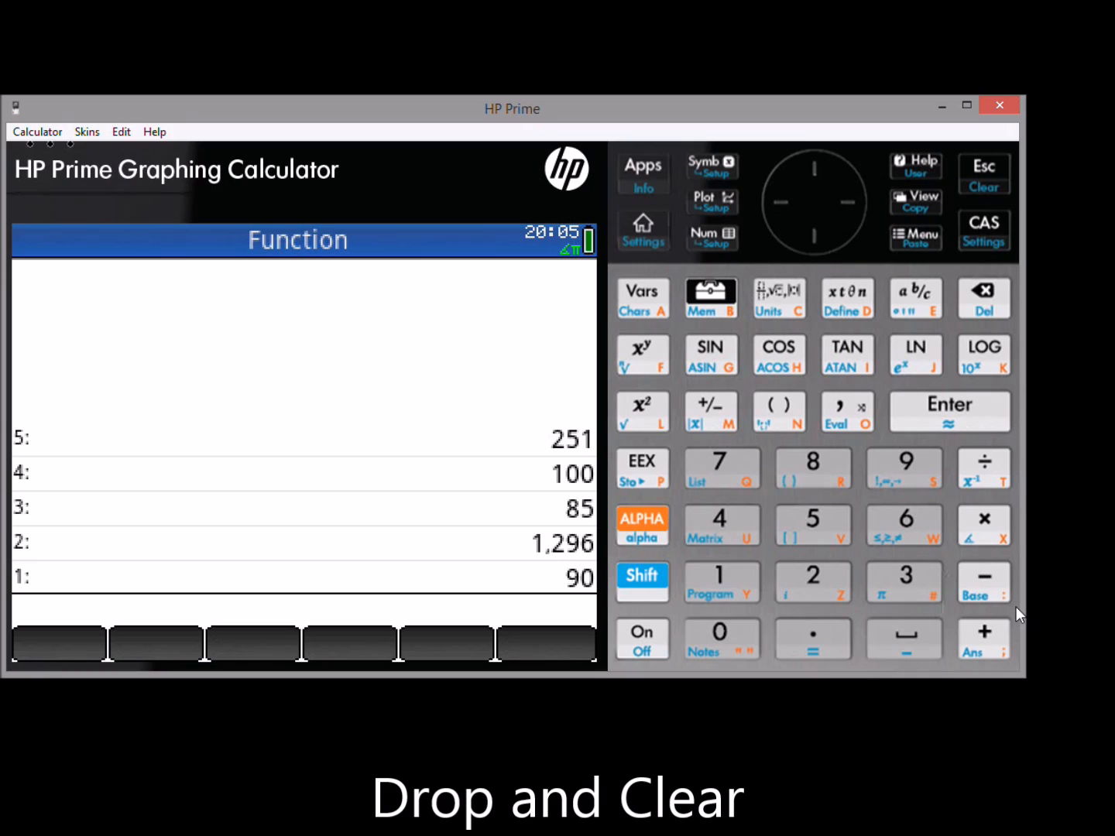
{"action": "mouse_move", "coordinate": [1004, 293]}
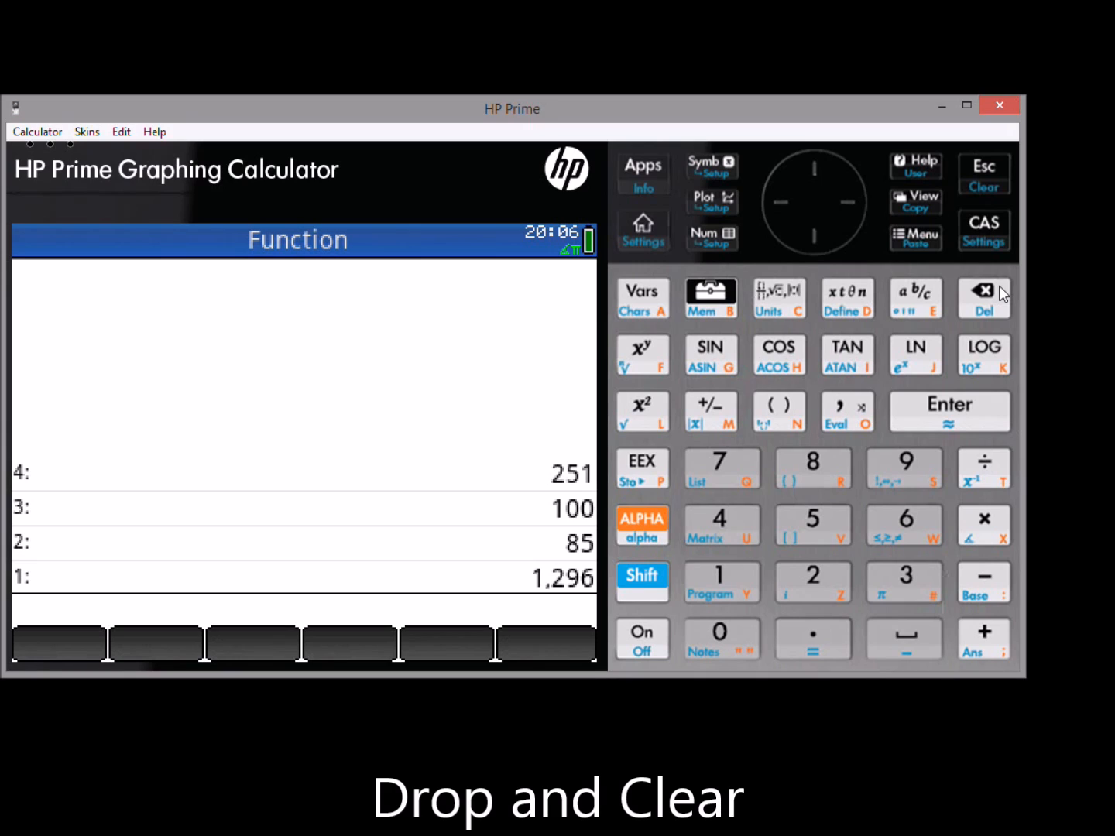
Clear every value from the stack with Shift+Clear.
{"action": "left_click", "coordinate": [642, 582]}
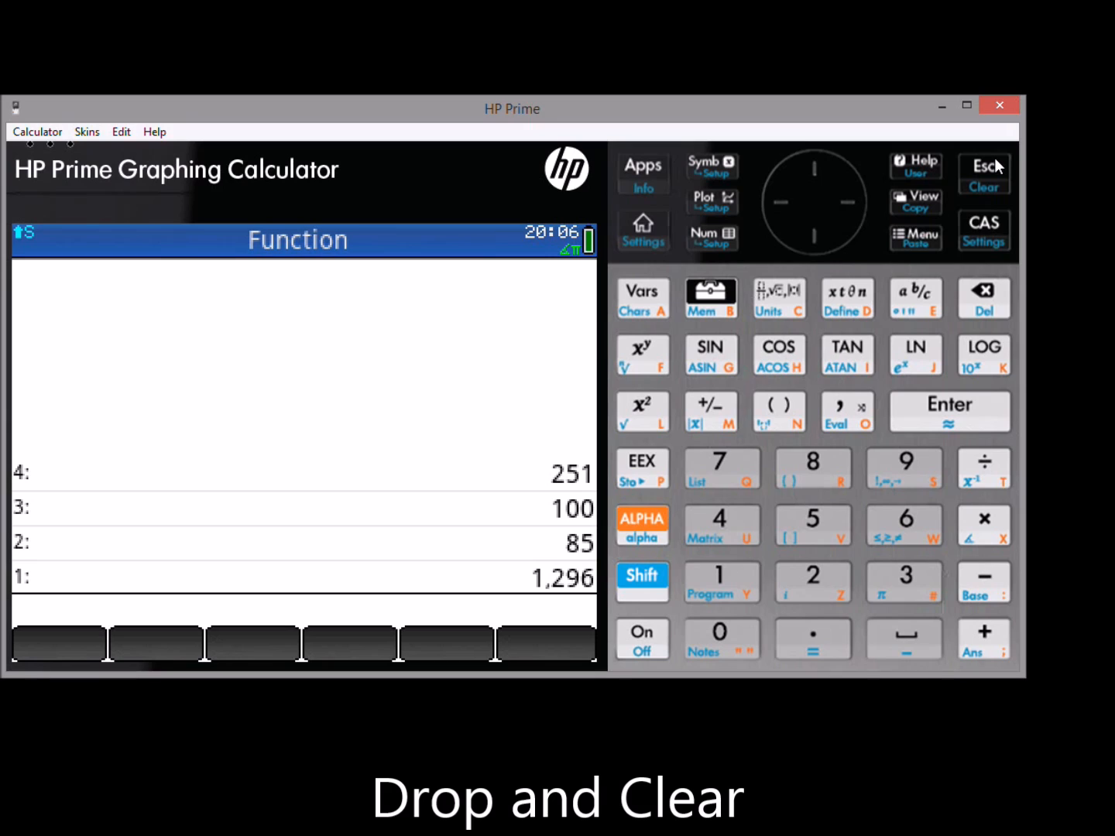
{"action": "left_click", "coordinate": [983, 175]}
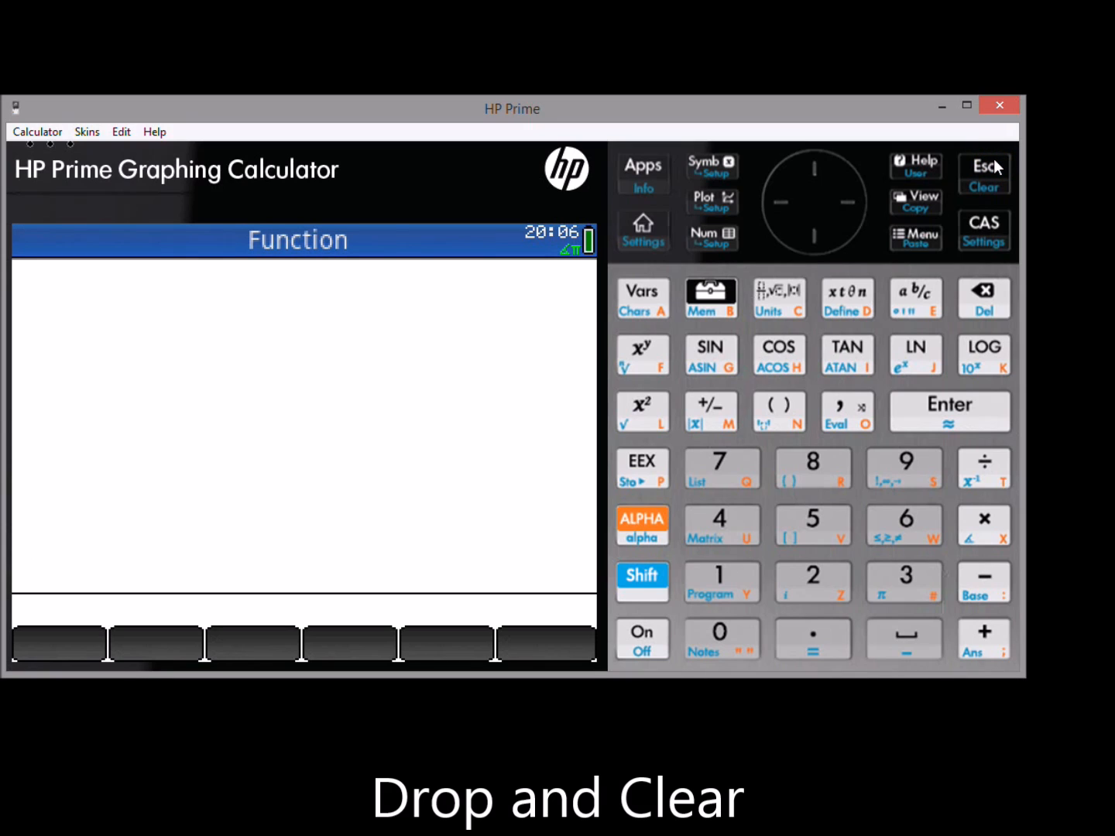
{"action": "mouse_move", "coordinate": [998, 166]}
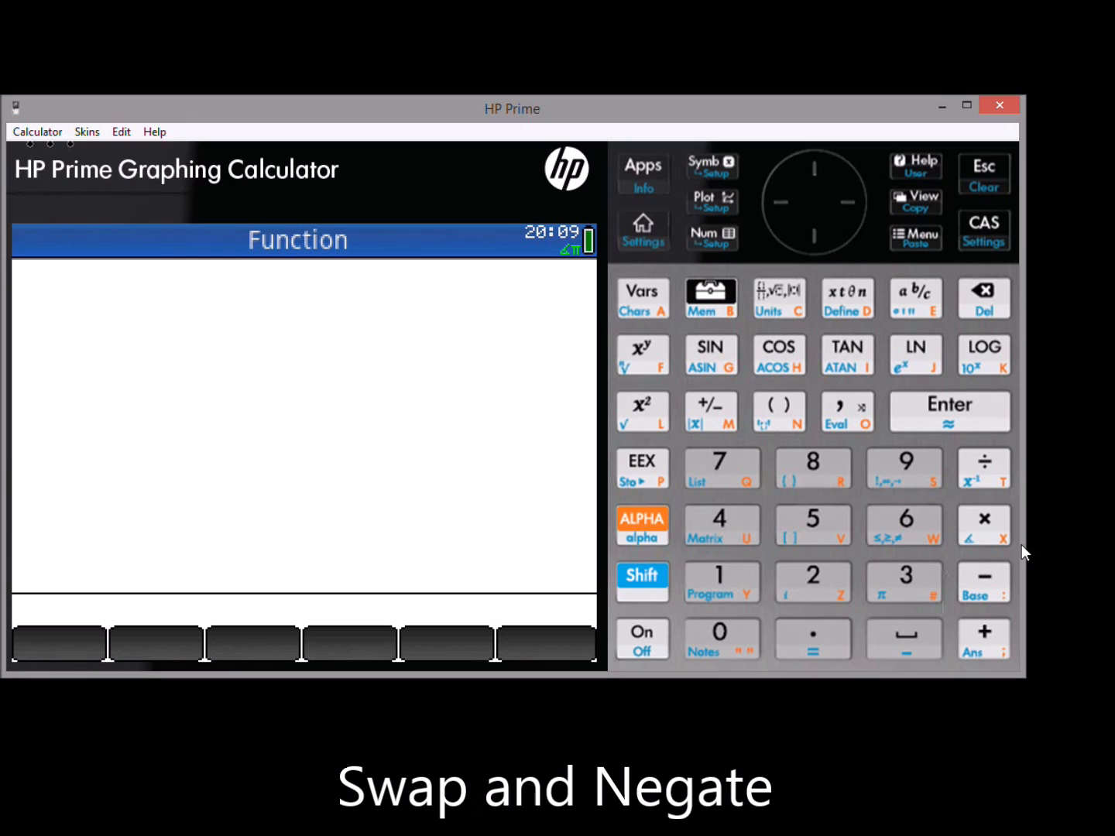
{"action": "mouse_move", "coordinate": [873, 436]}
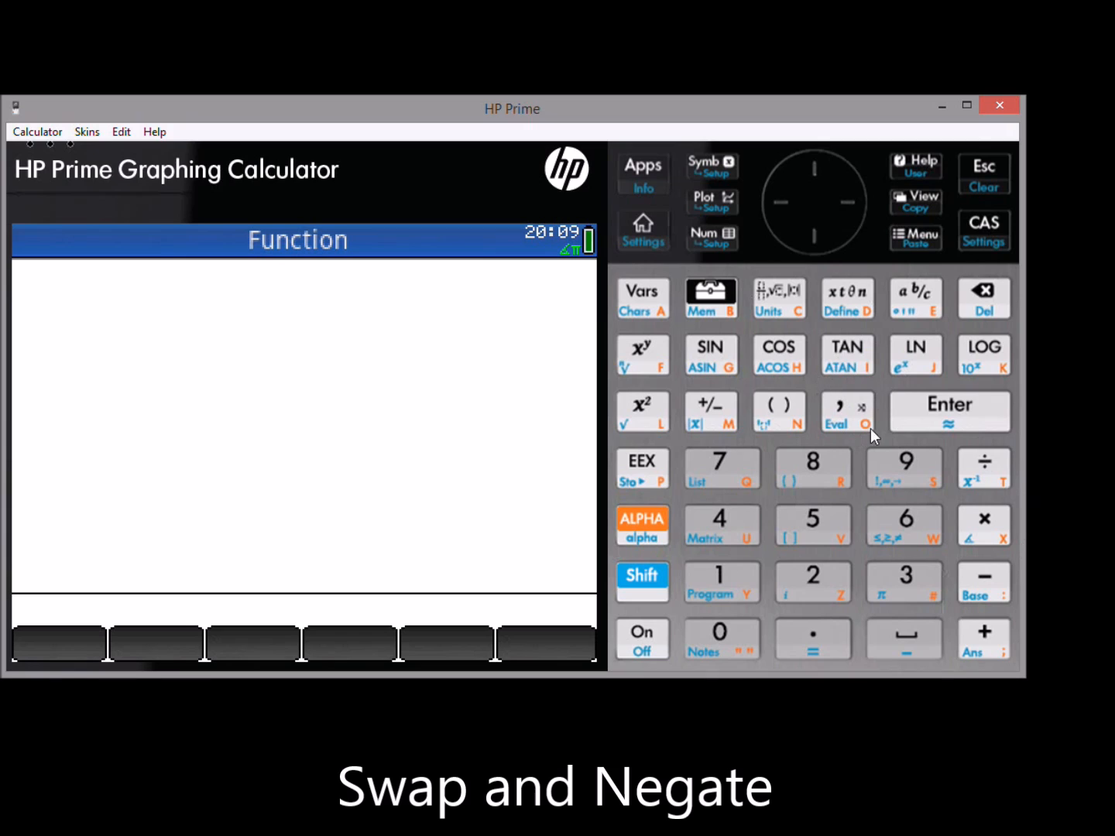
{"action": "mouse_move", "coordinate": [856, 393]}
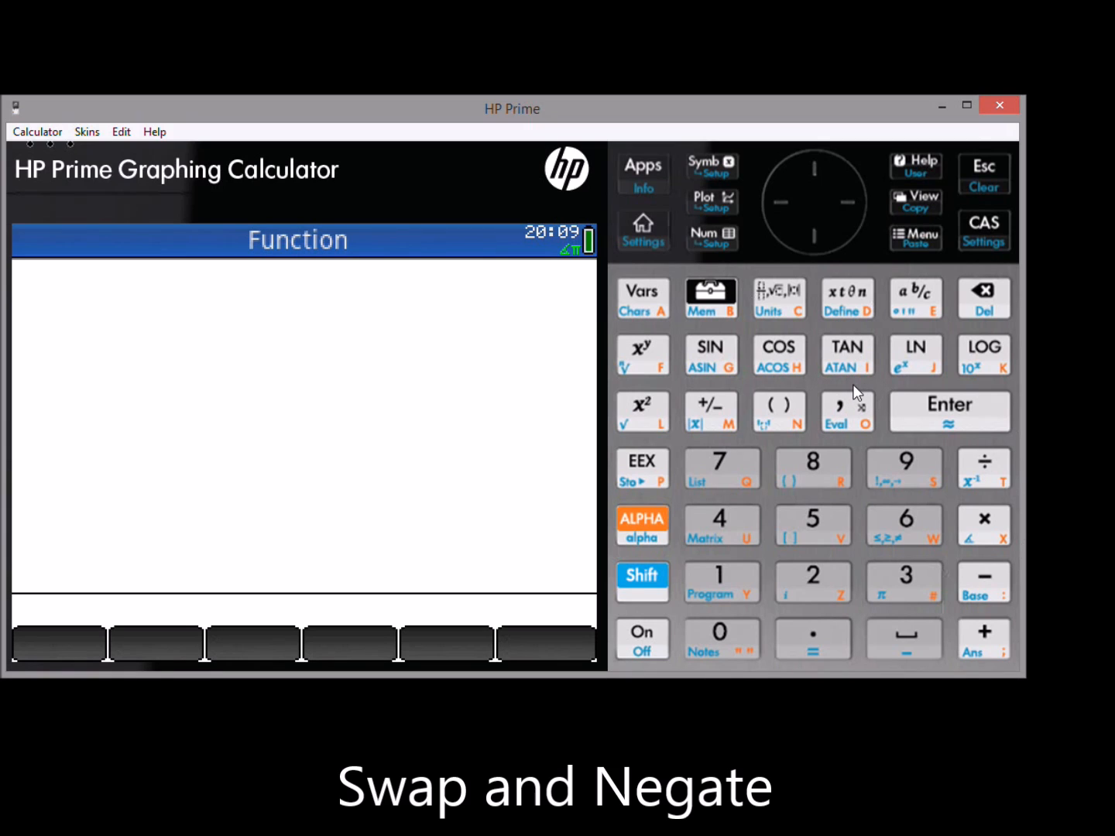
{"action": "mouse_move", "coordinate": [842, 511]}
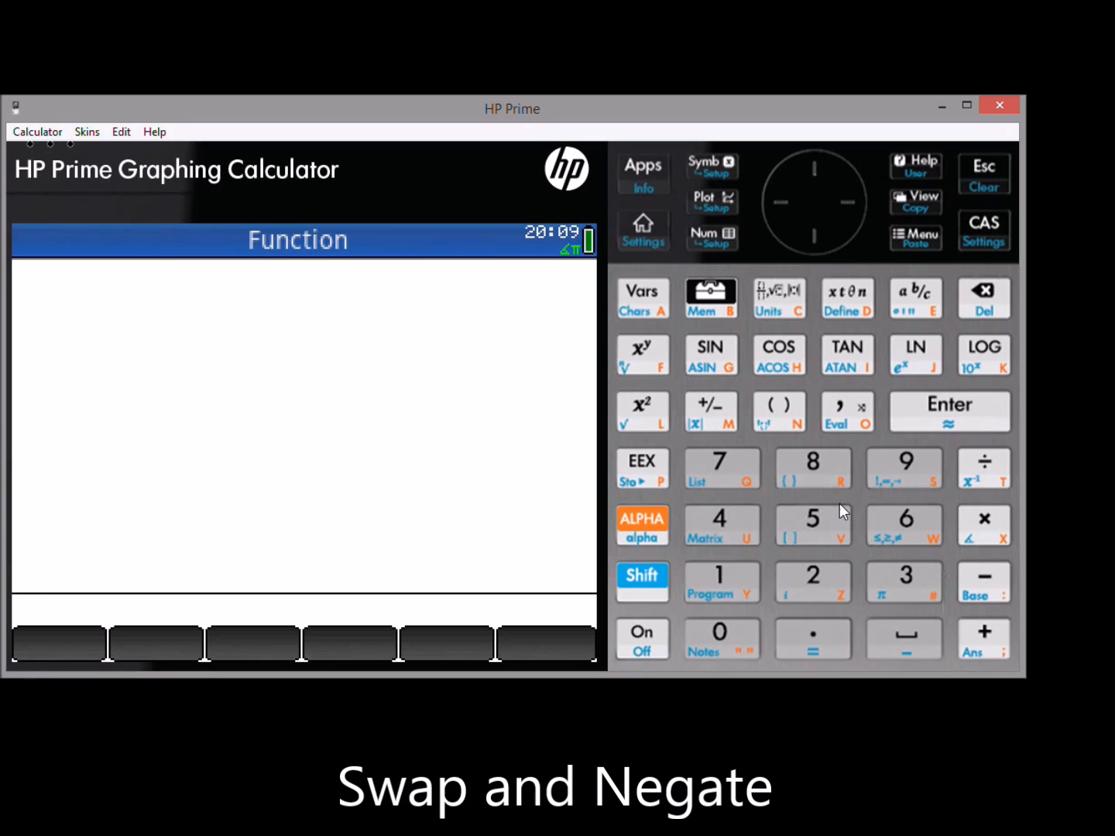
Push 5, swap it with 4, compute 4^5 and negate it to -1,024.
{"action": "left_click", "coordinate": [813, 525]}
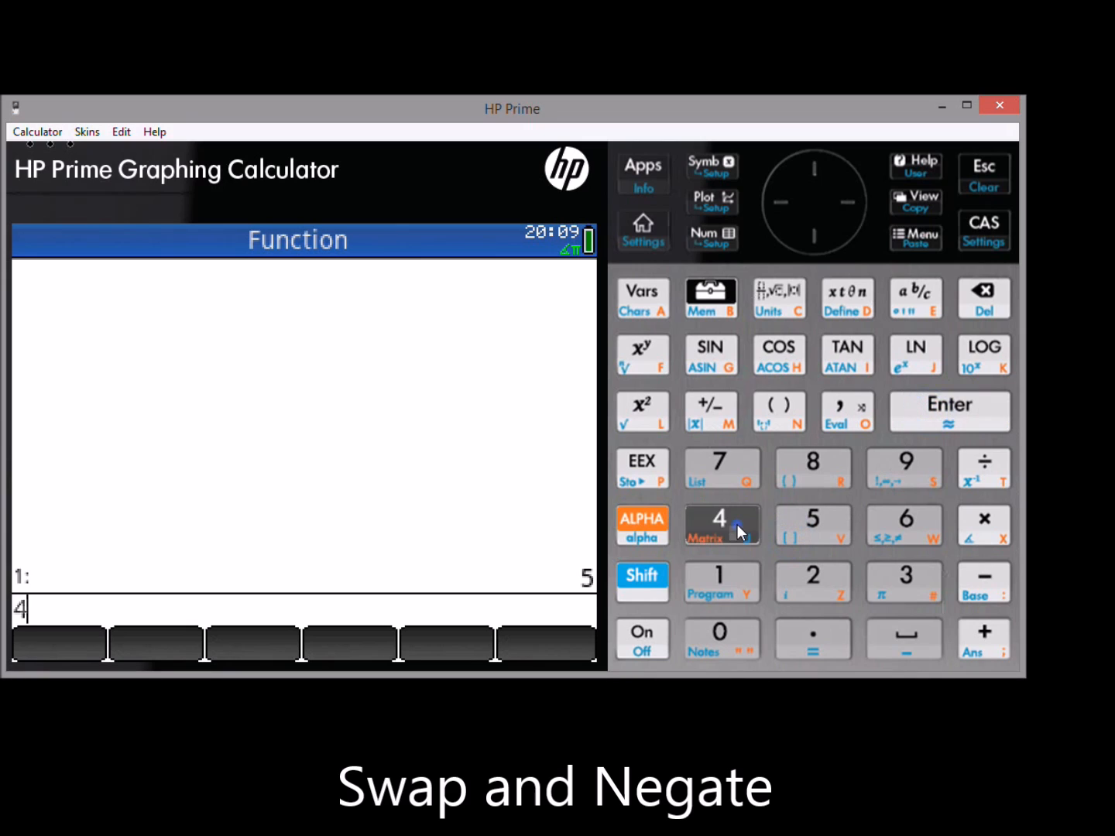
{"action": "left_click", "coordinate": [948, 411]}
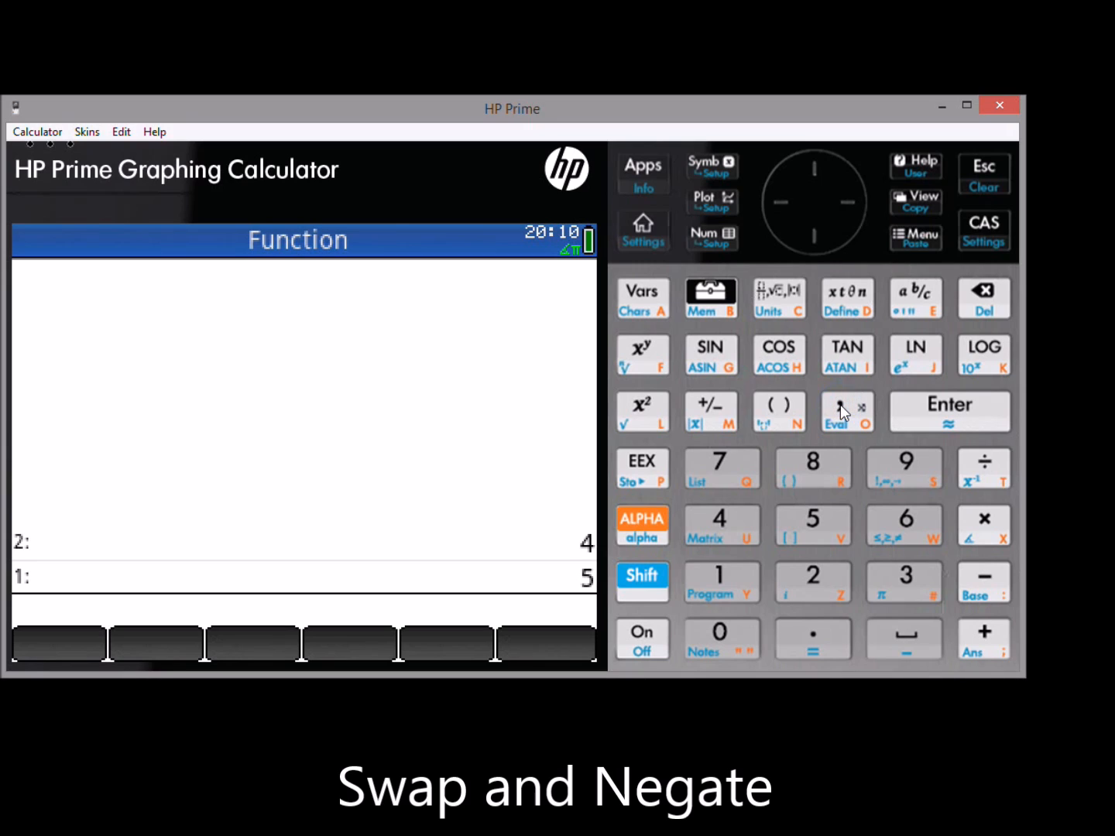
{"action": "left_click", "coordinate": [641, 356]}
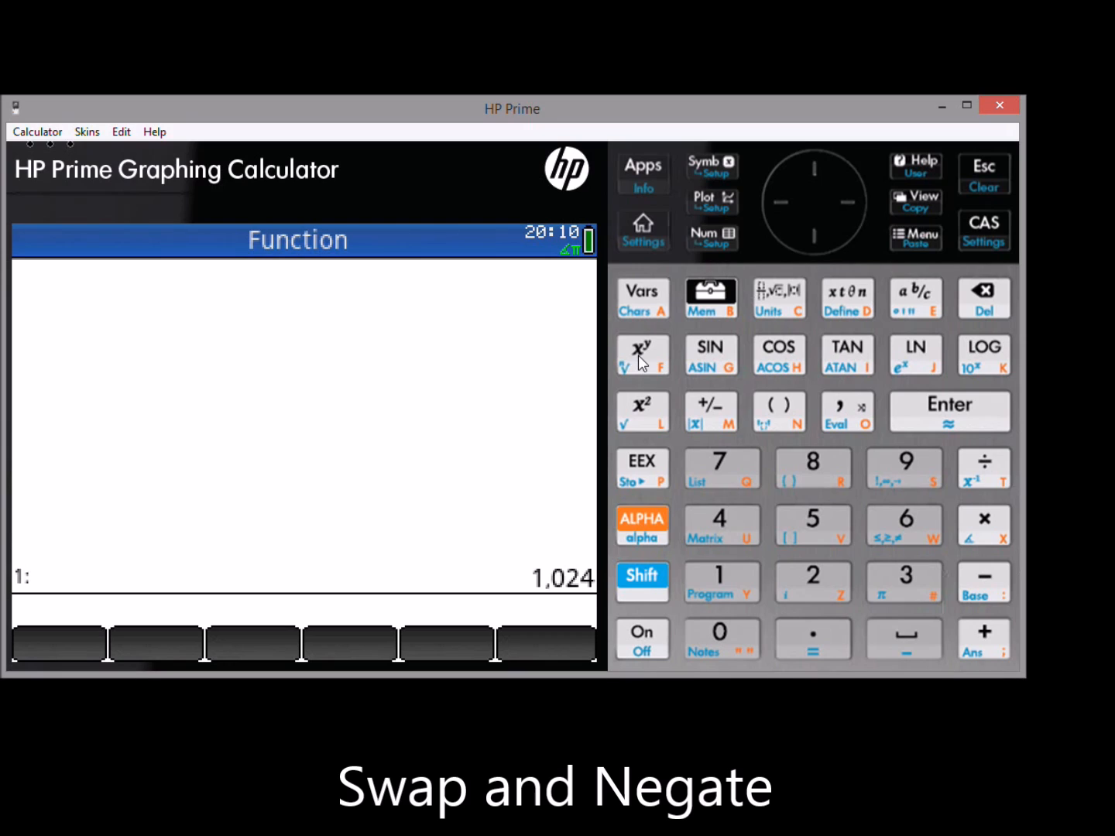
{"action": "mouse_move", "coordinate": [639, 209]}
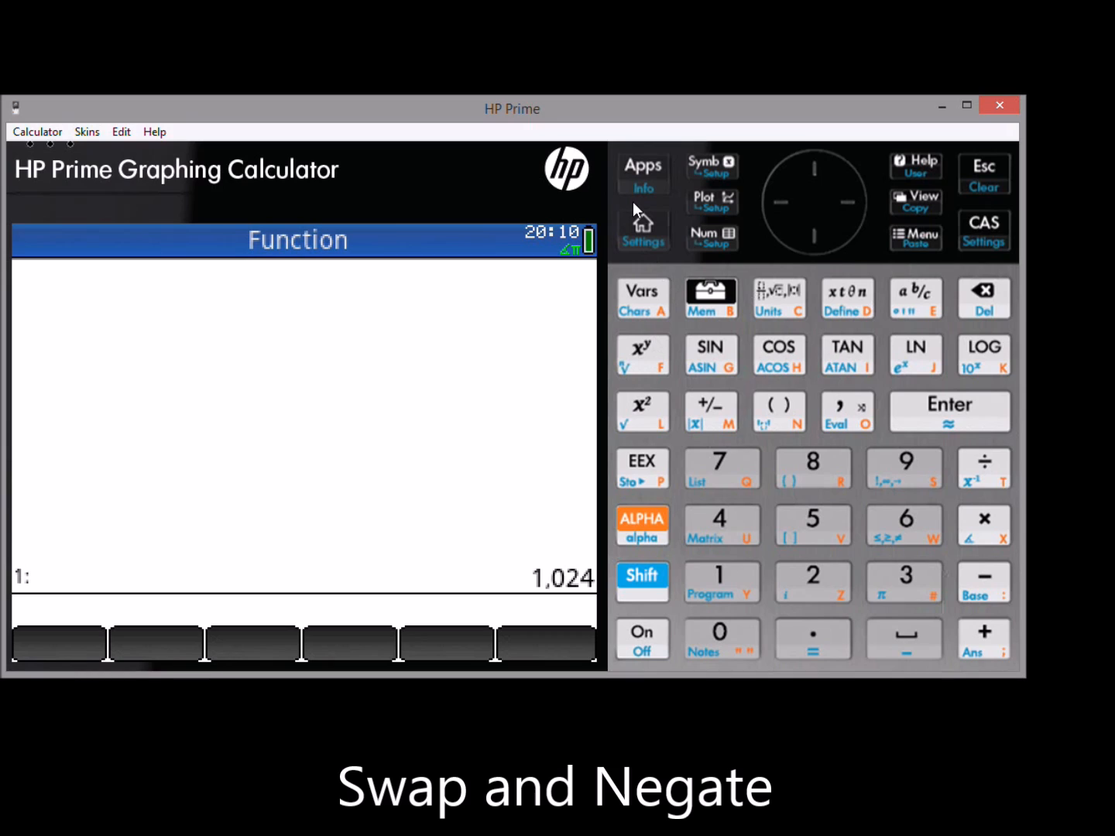
{"action": "mouse_move", "coordinate": [516, 598]}
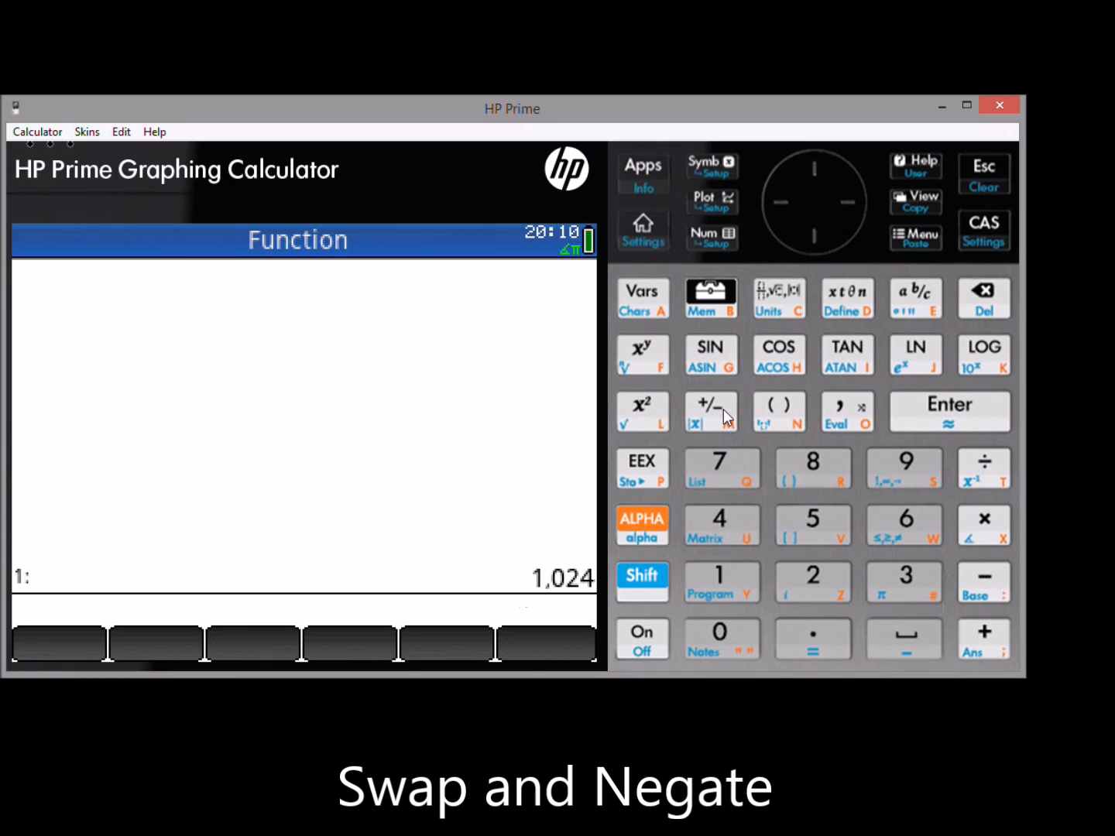
{"action": "mouse_move", "coordinate": [734, 420]}
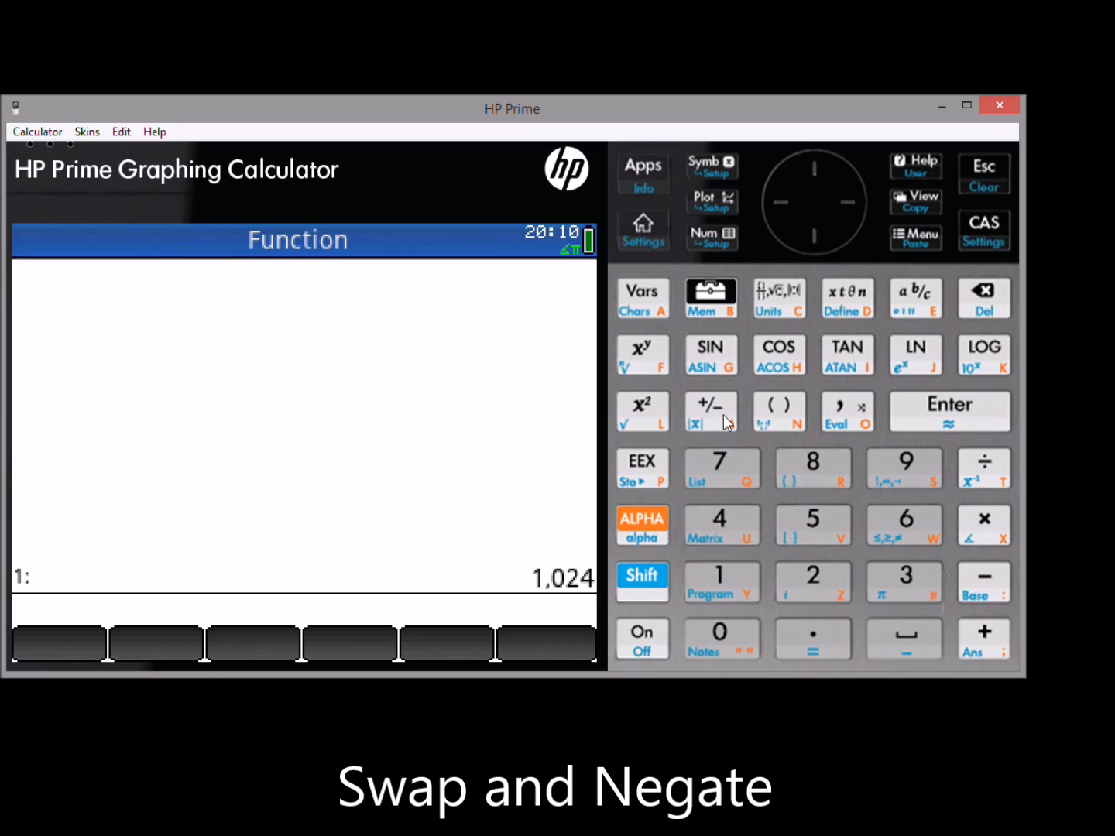
{"action": "left_click", "coordinate": [709, 412]}
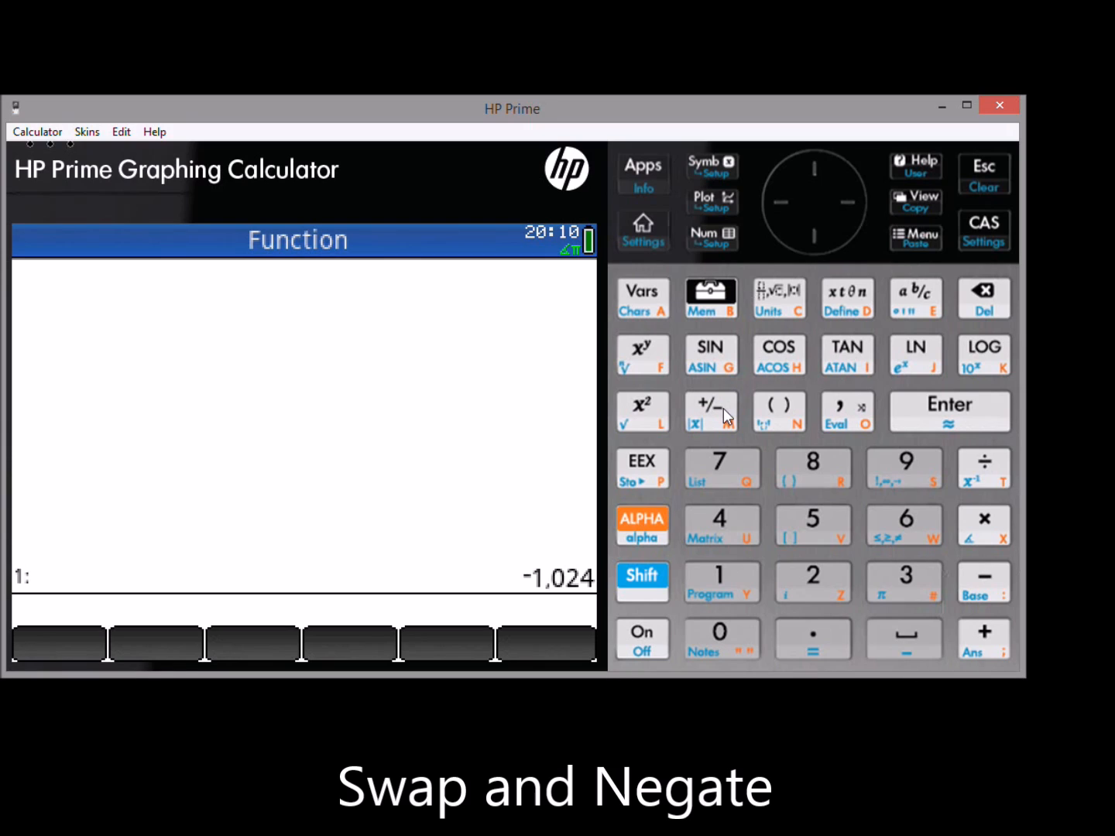
{"action": "mouse_move", "coordinate": [937, 597]}
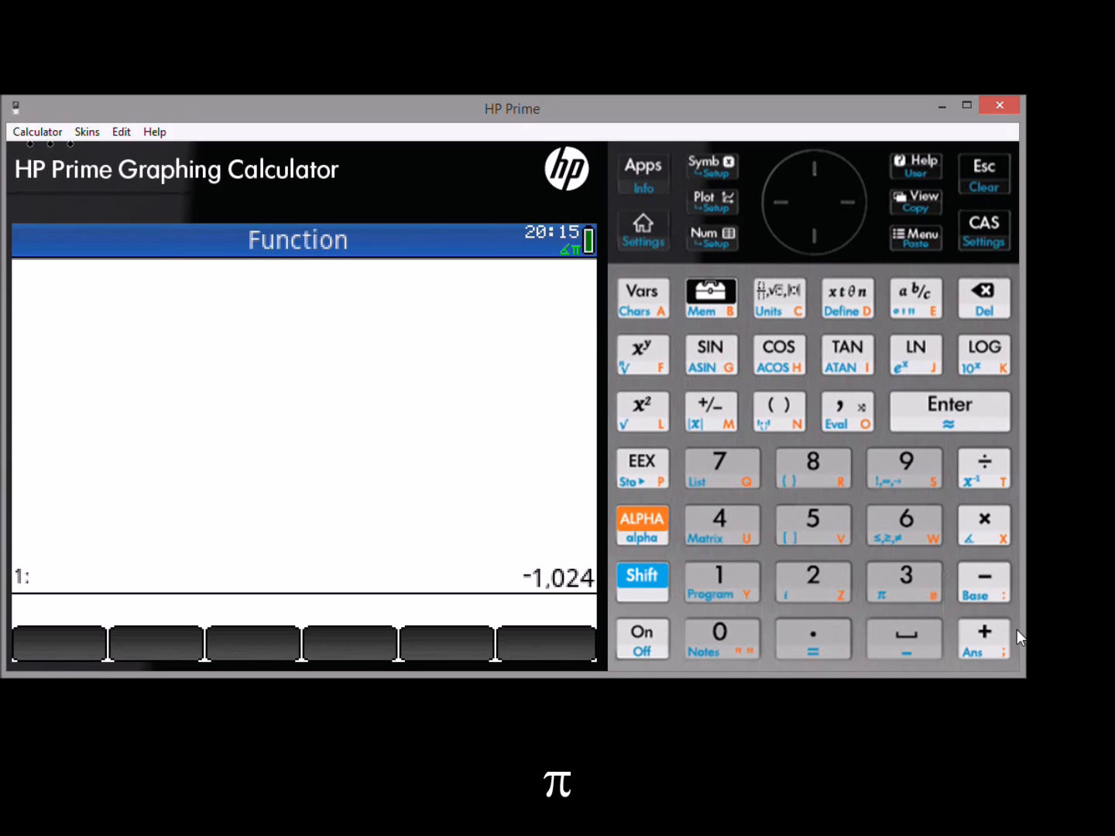
{"action": "mouse_move", "coordinate": [641, 590]}
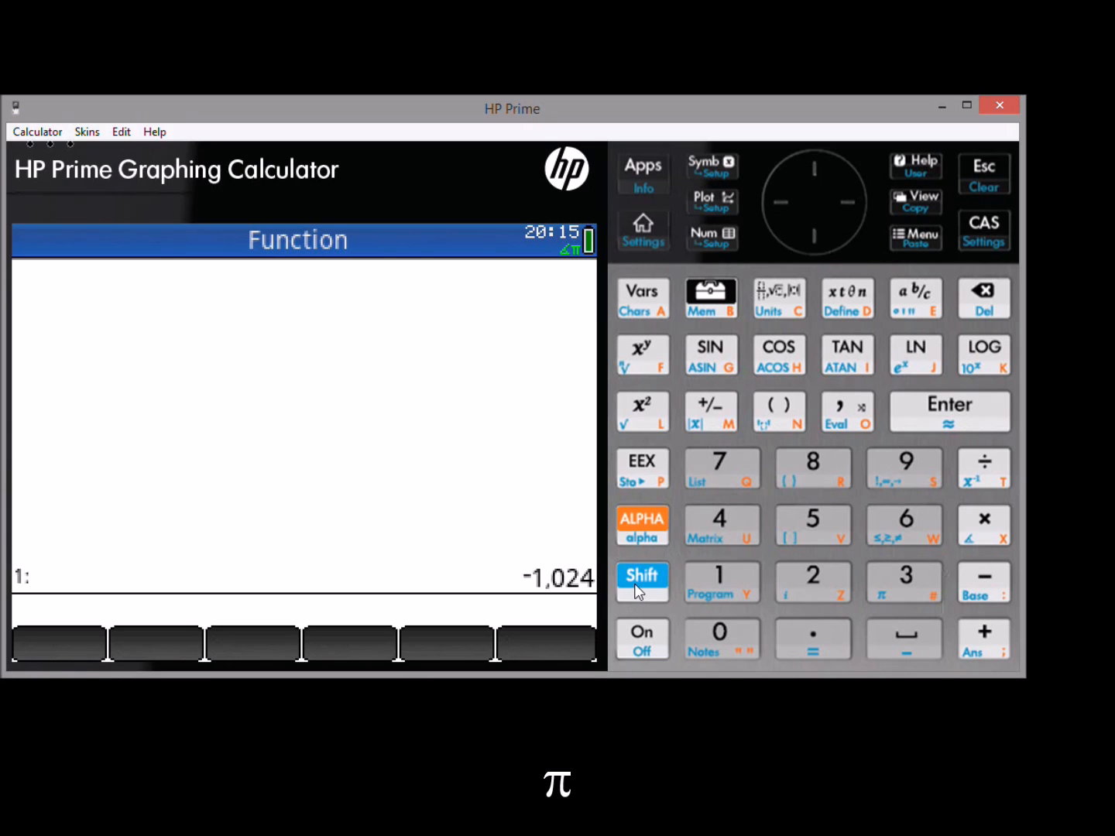
Insert pi with Shift+3 and push 3.14159265359 onto the stack.
{"action": "left_click", "coordinate": [903, 582]}
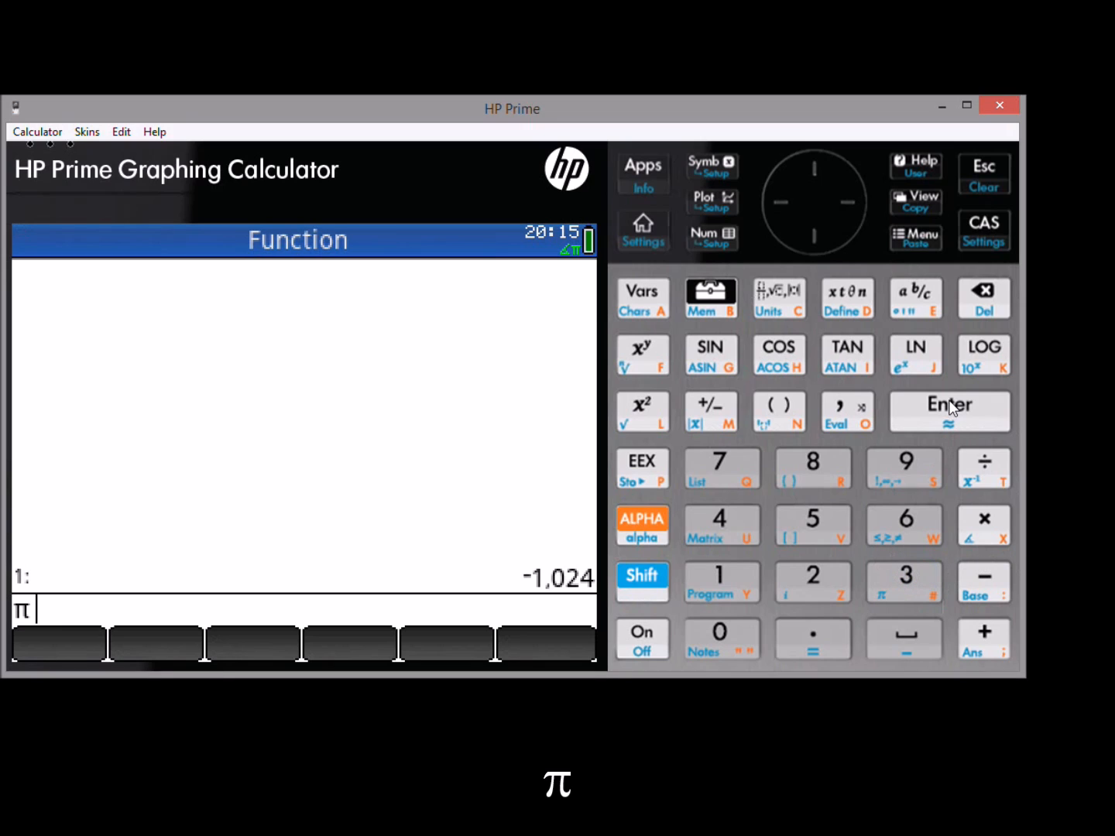
{"action": "left_click", "coordinate": [949, 411]}
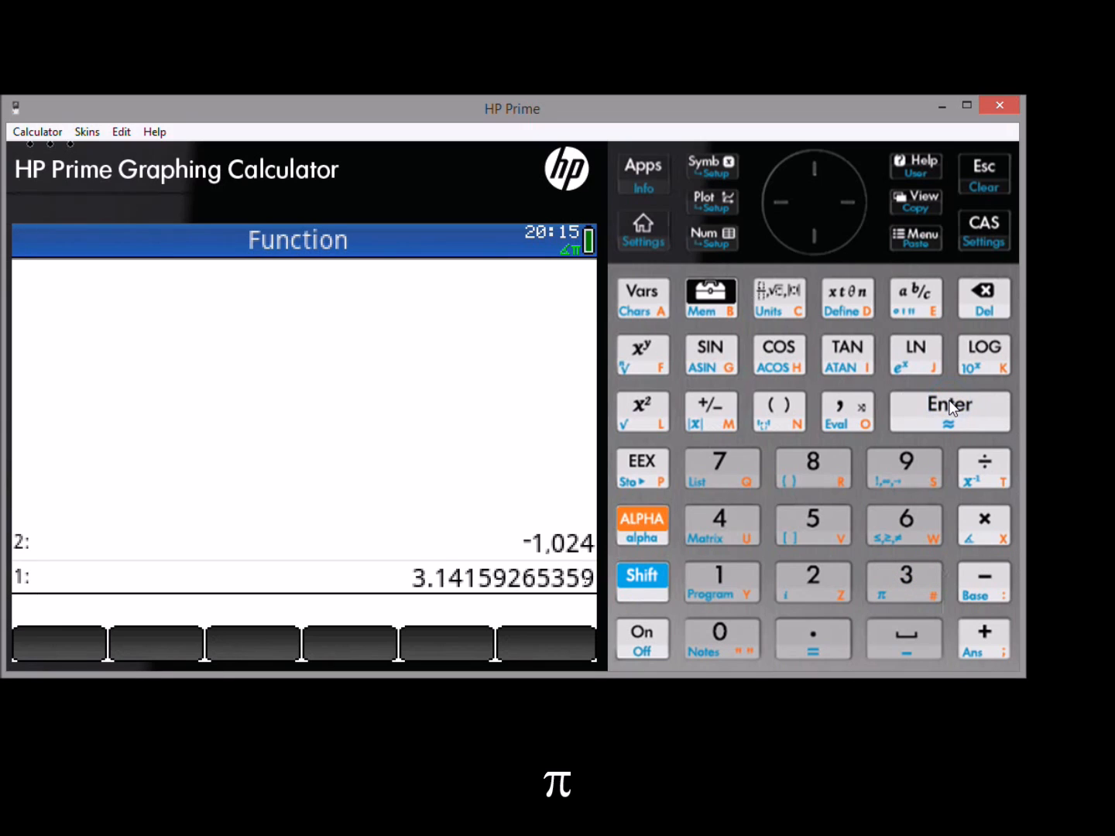
{"action": "mouse_move", "coordinate": [951, 410]}
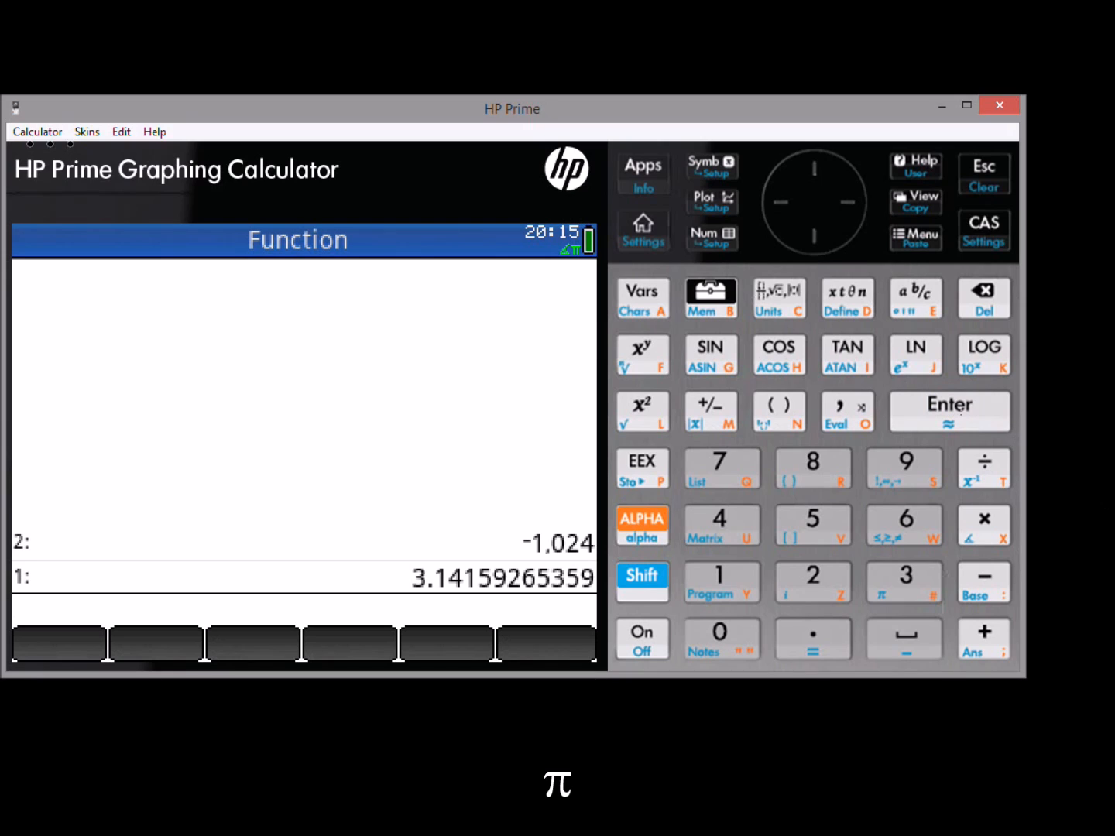
{"action": "mouse_move", "coordinate": [1019, 646]}
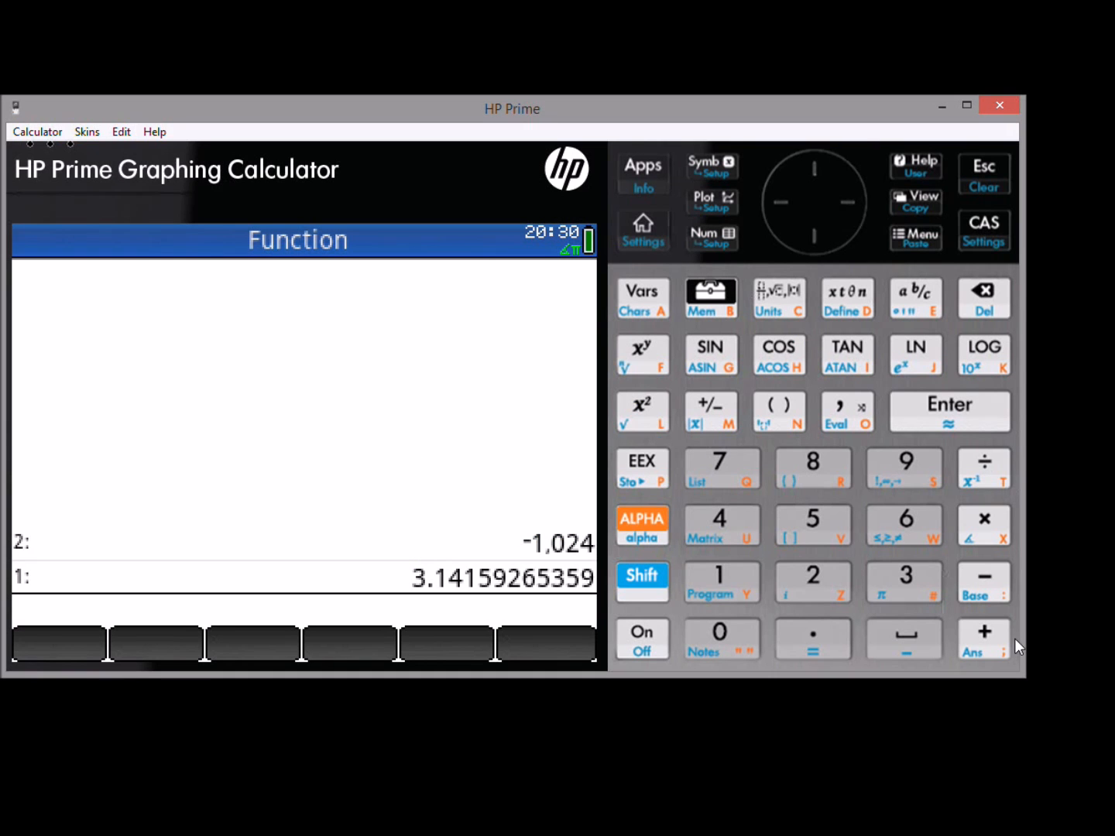
{"action": "mouse_move", "coordinate": [170, 646]}
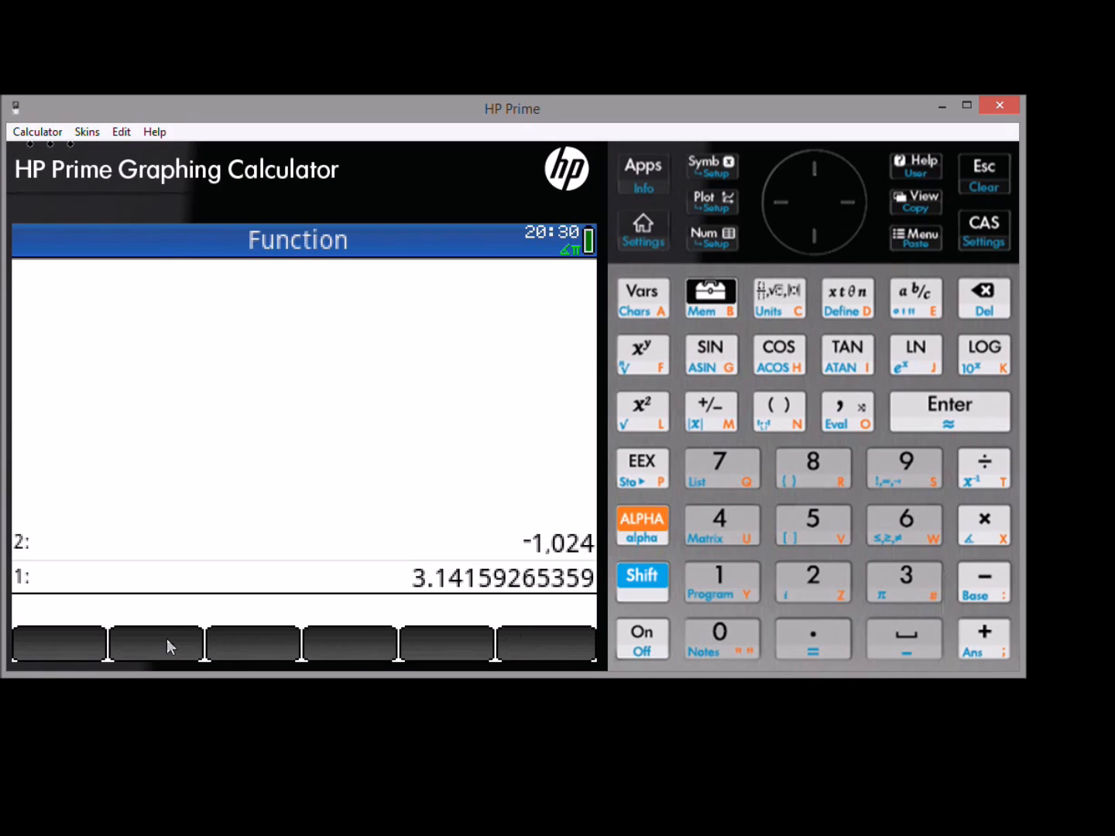
{"action": "mouse_move", "coordinate": [311, 585]}
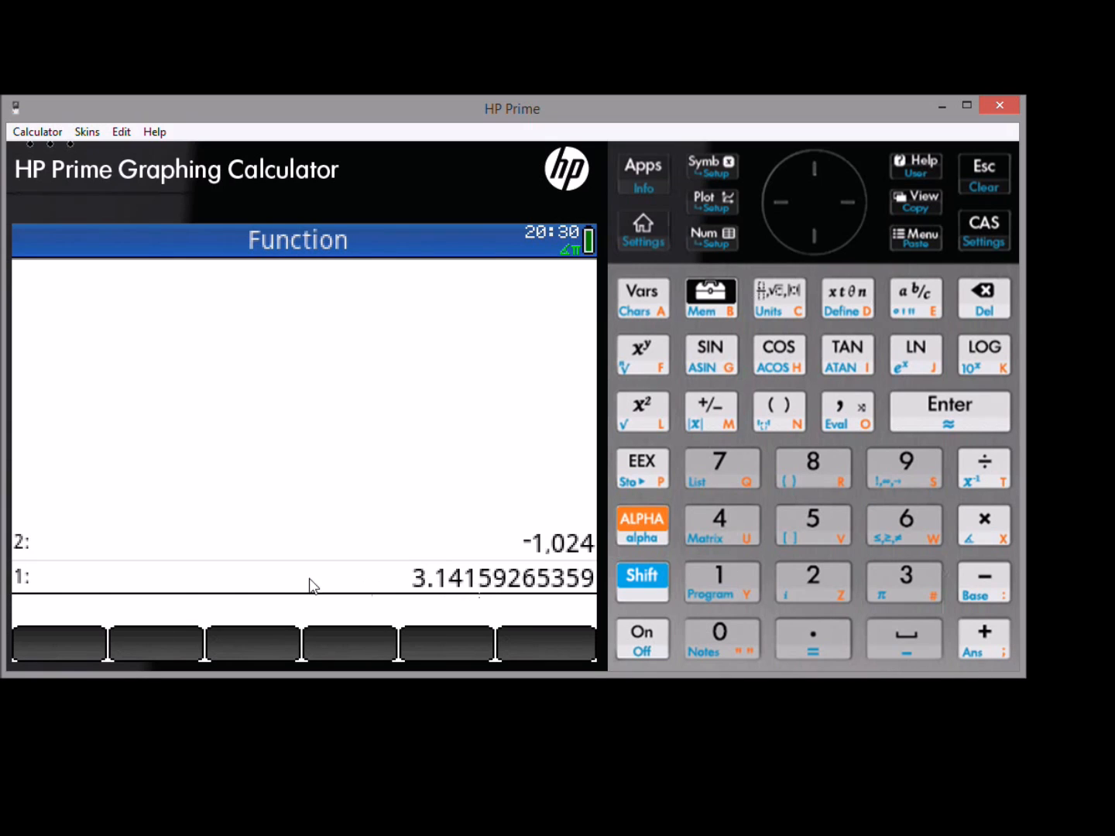
{"action": "mouse_move", "coordinate": [654, 453]}
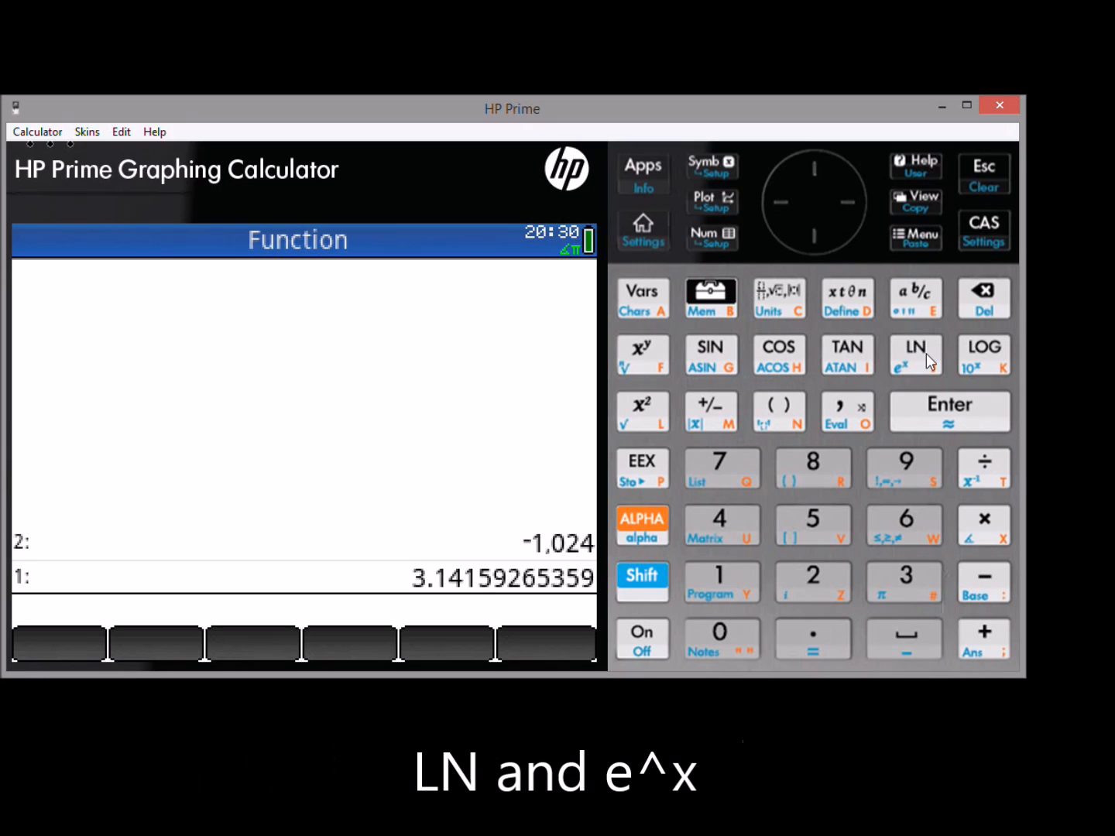
{"action": "mouse_move", "coordinate": [915, 373]}
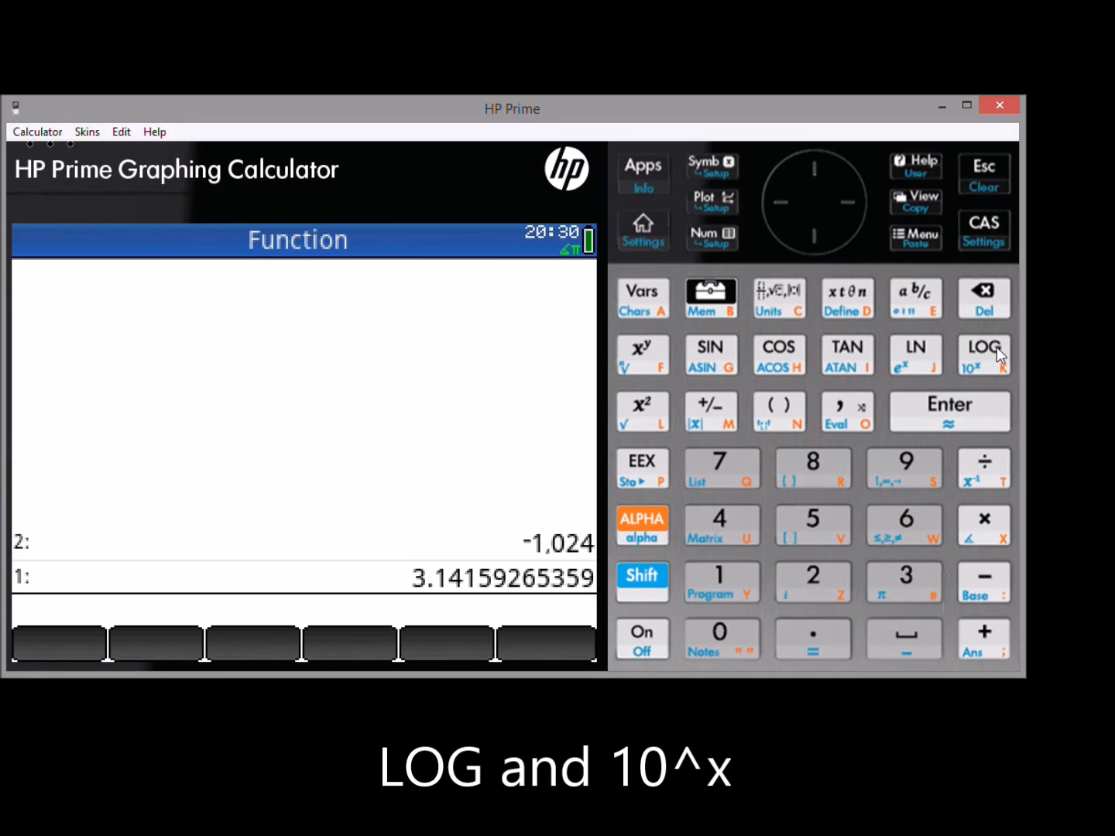
{"action": "mouse_move", "coordinate": [993, 379]}
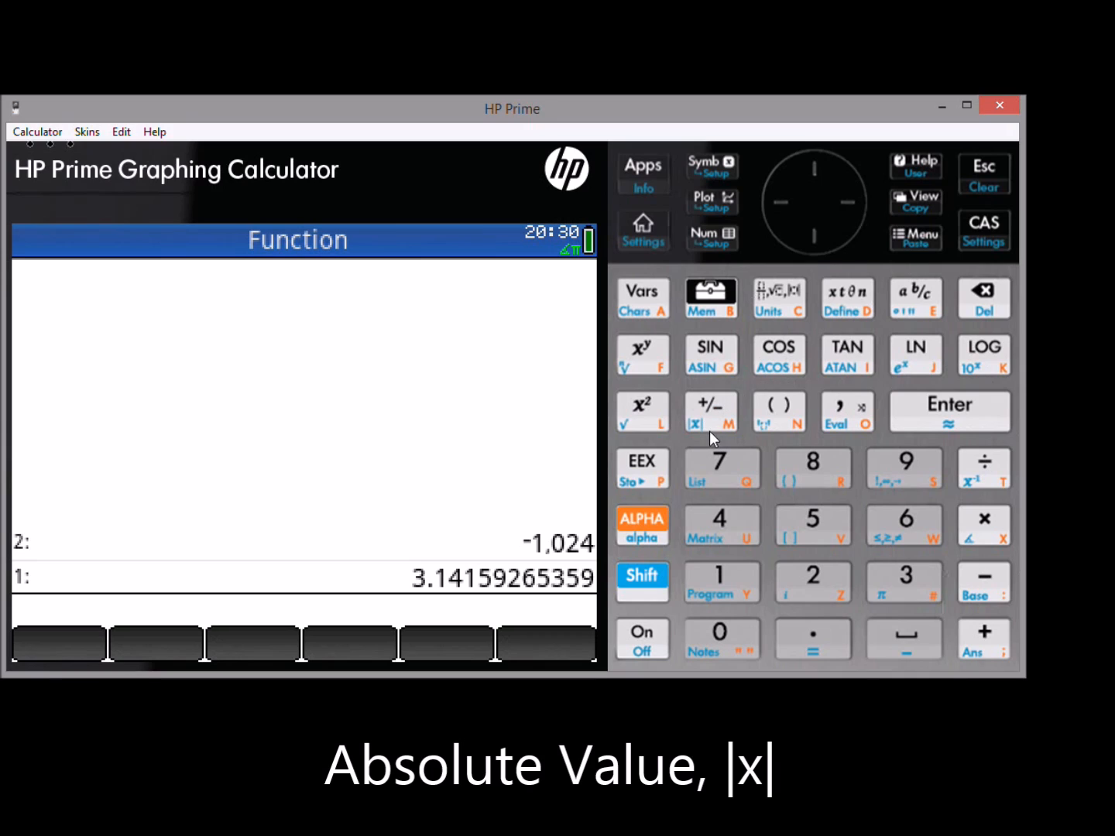
{"action": "mouse_move", "coordinate": [734, 405]}
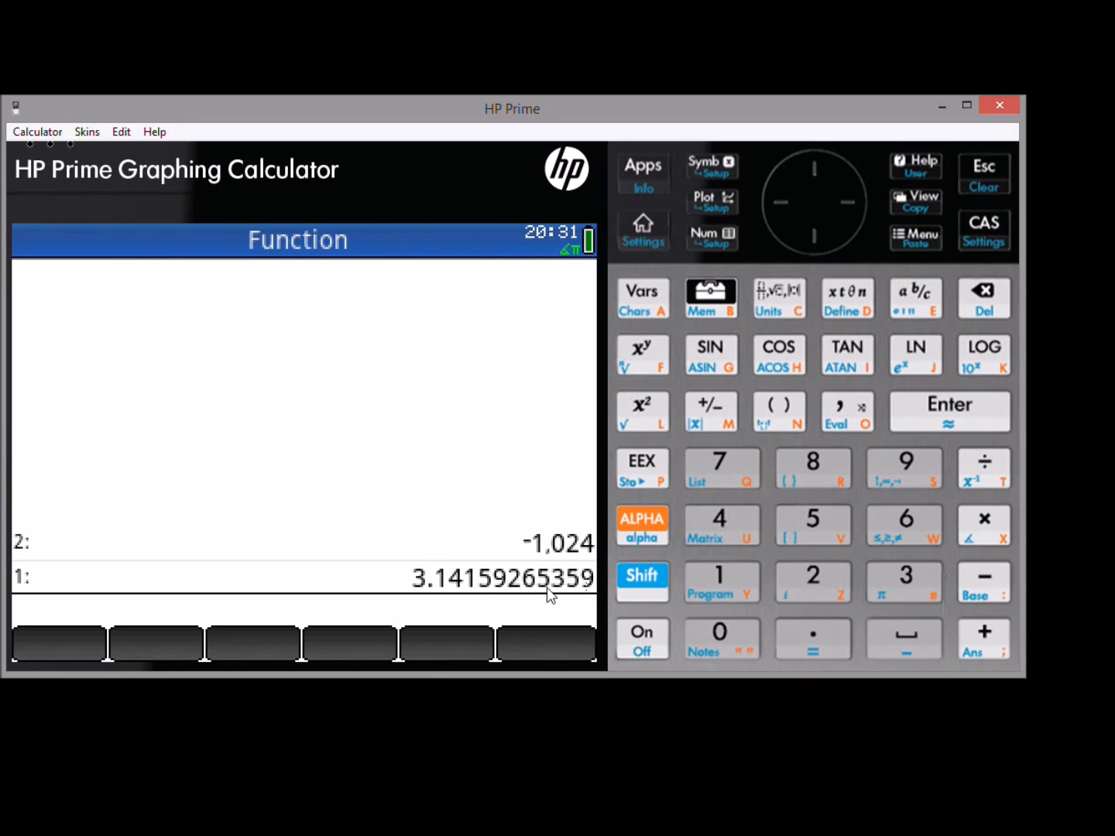
{"action": "mouse_move", "coordinate": [527, 599]}
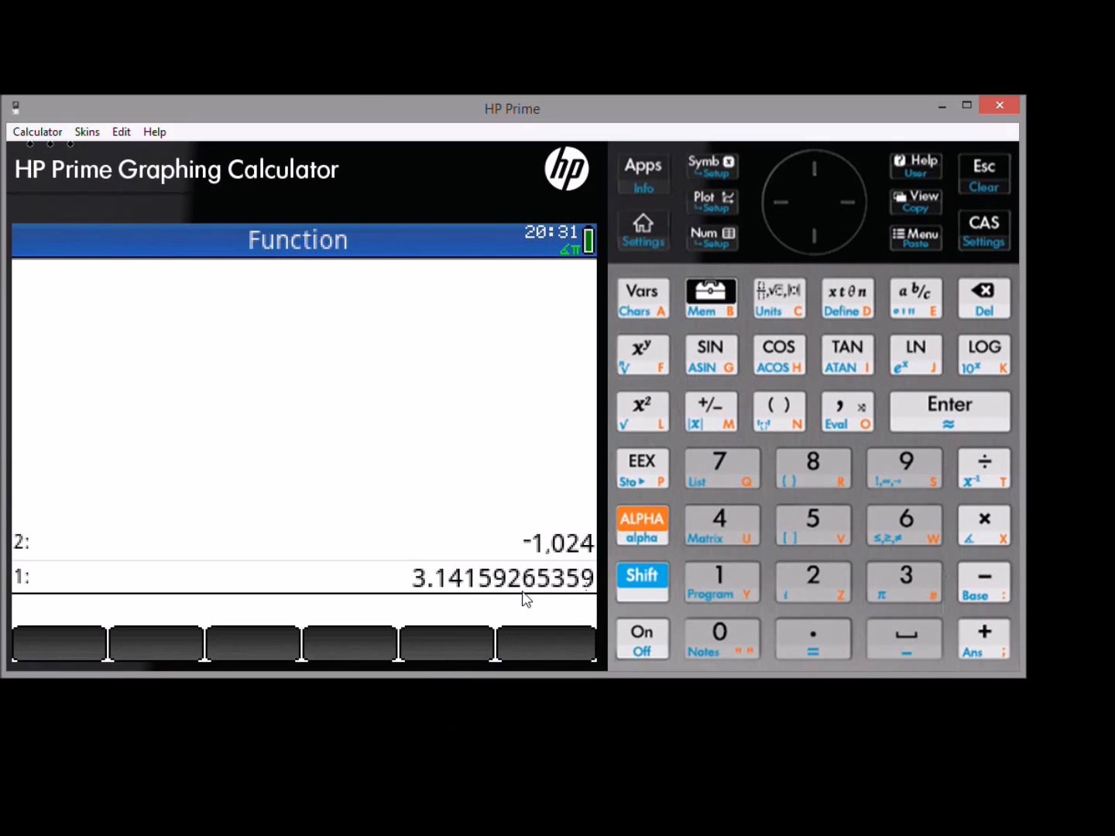
{"action": "mouse_move", "coordinate": [789, 350]}
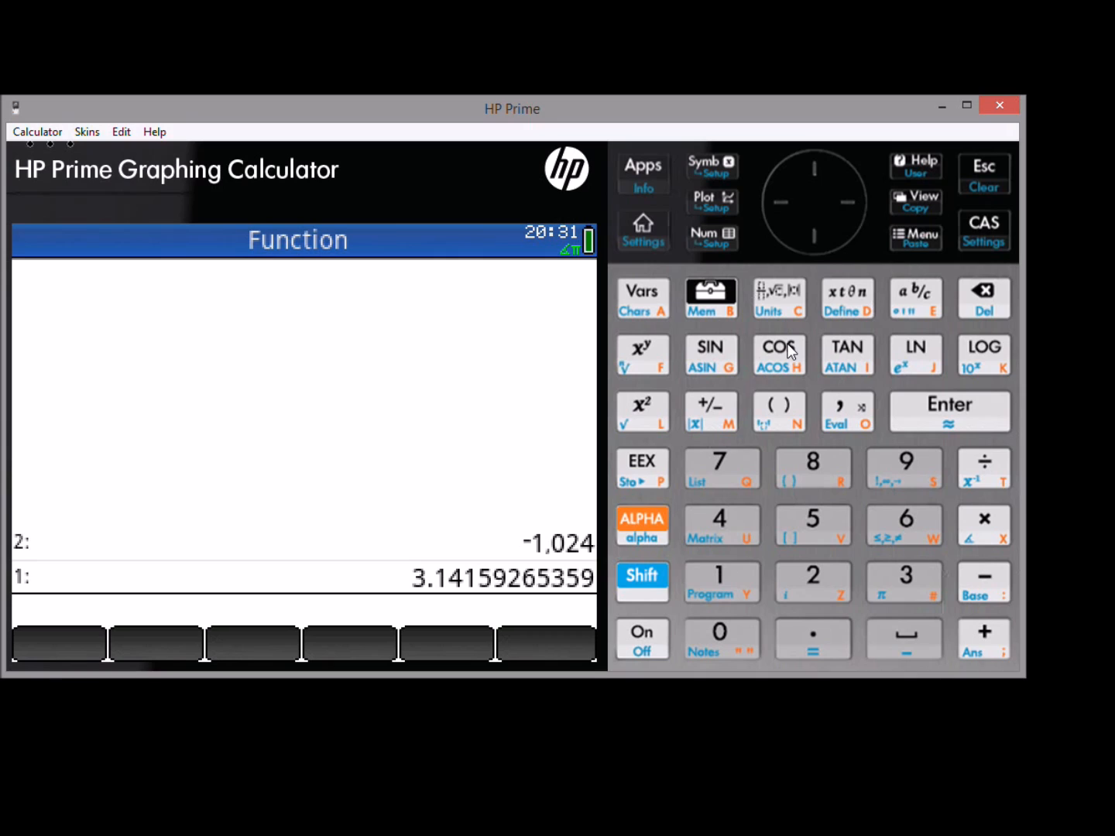
Take cos(pi) to get -1, then square 24 to 576.
{"action": "left_click", "coordinate": [777, 356]}
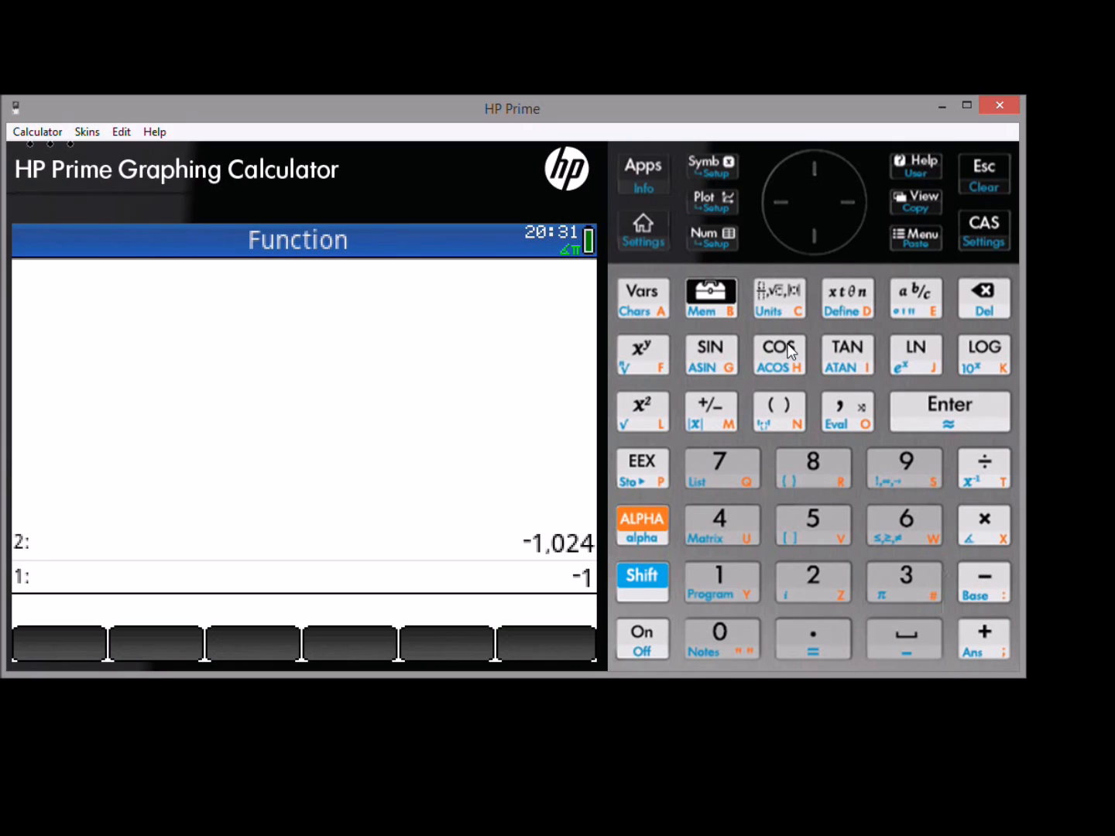
{"action": "left_click", "coordinate": [721, 525]}
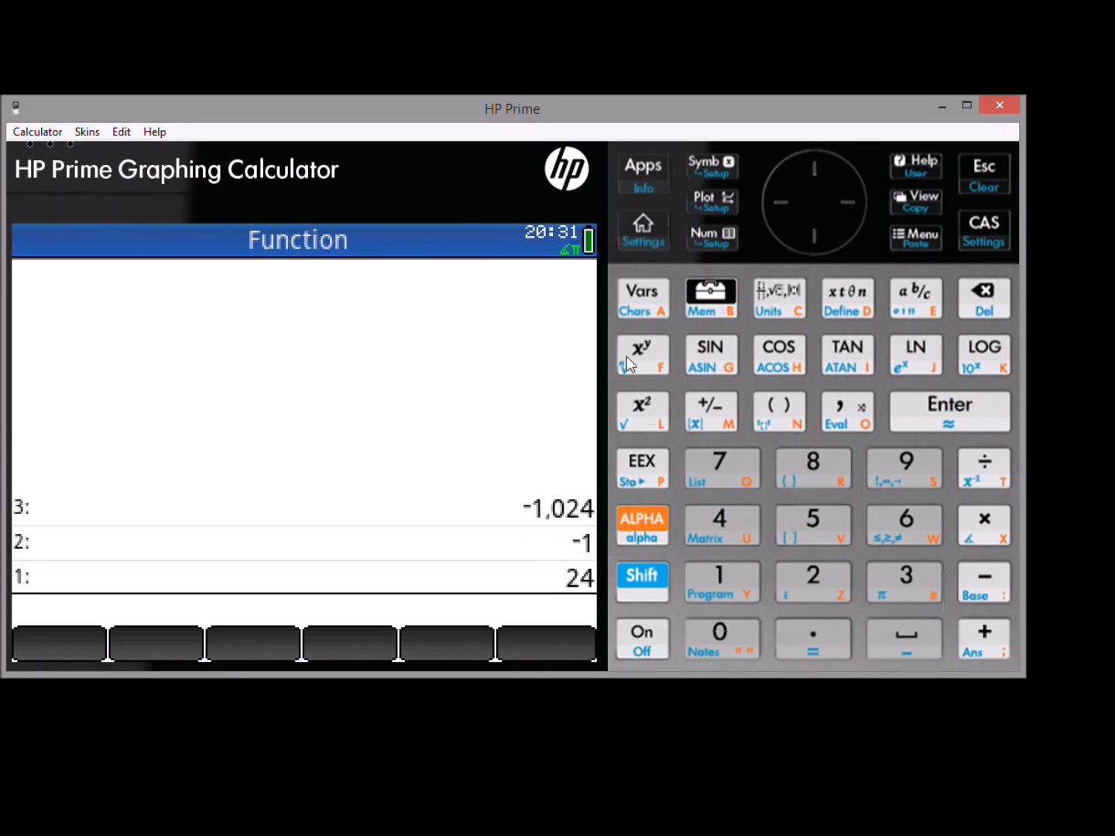
{"action": "left_click", "coordinate": [641, 411]}
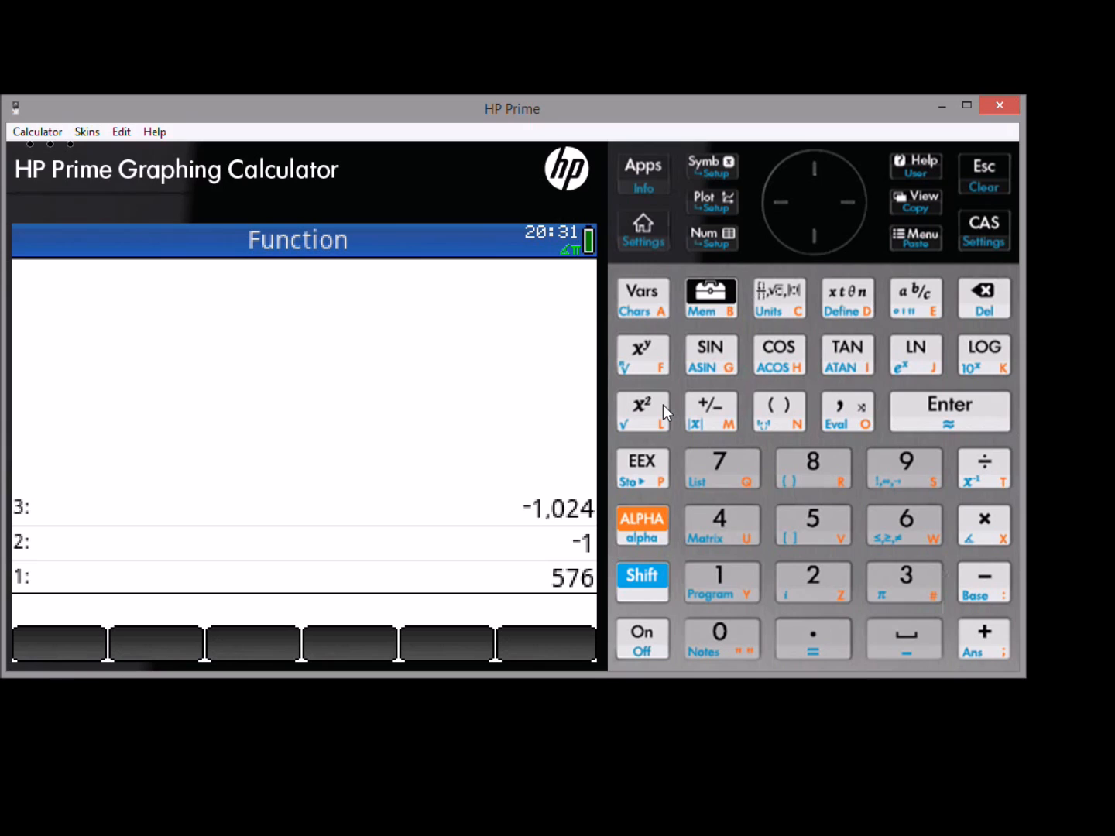
{"action": "left_click", "coordinate": [813, 582]}
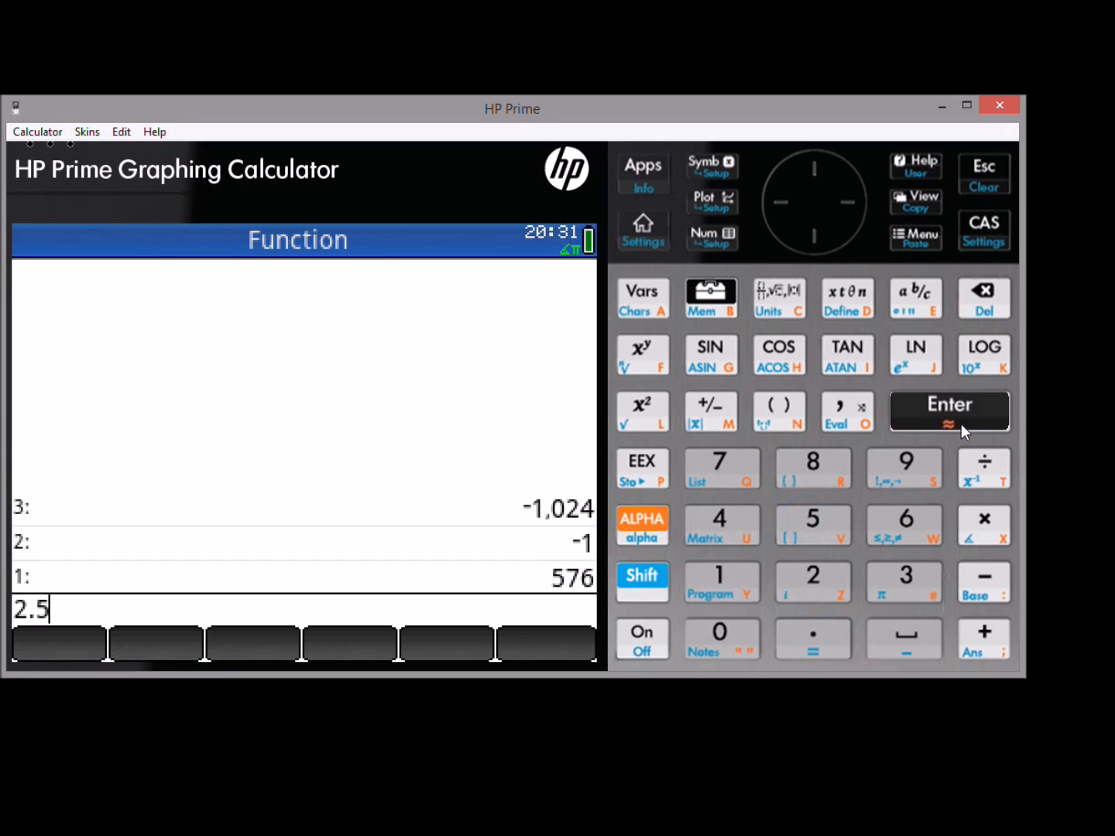
Push 2.5 and apply e^x to get 12.1824939607.
{"action": "left_click", "coordinate": [948, 410]}
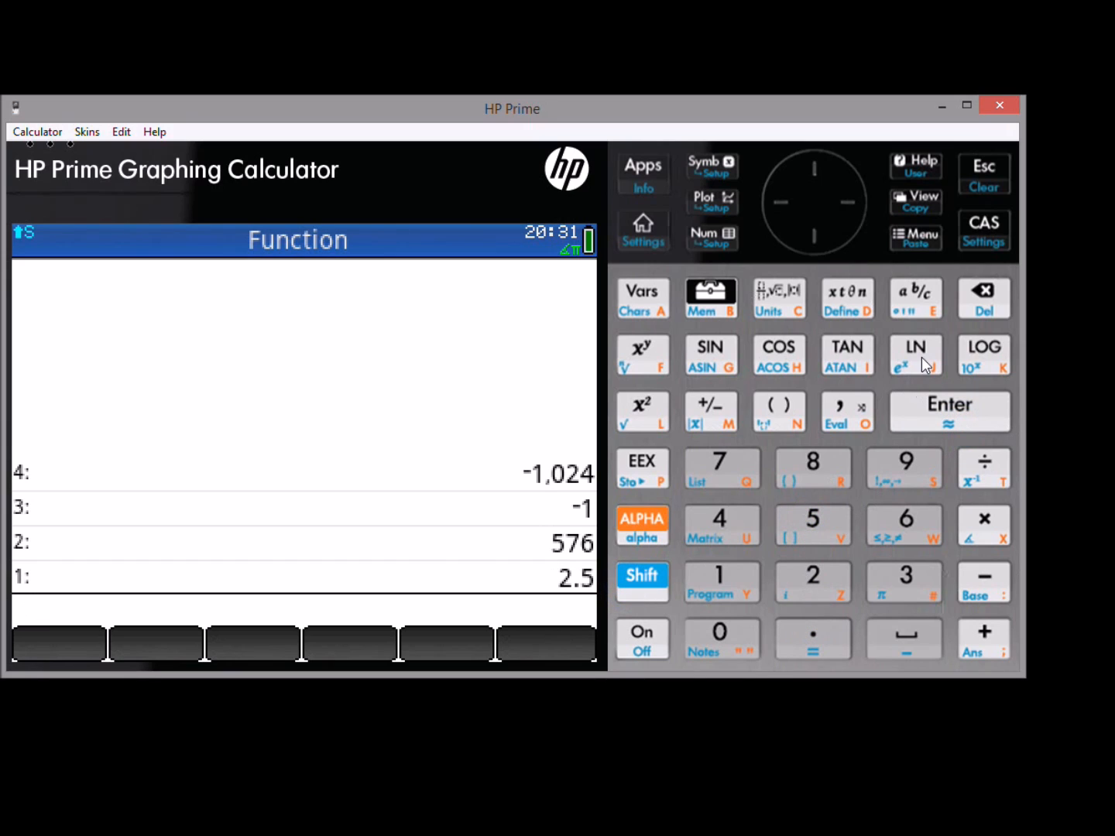
{"action": "left_click", "coordinate": [916, 356]}
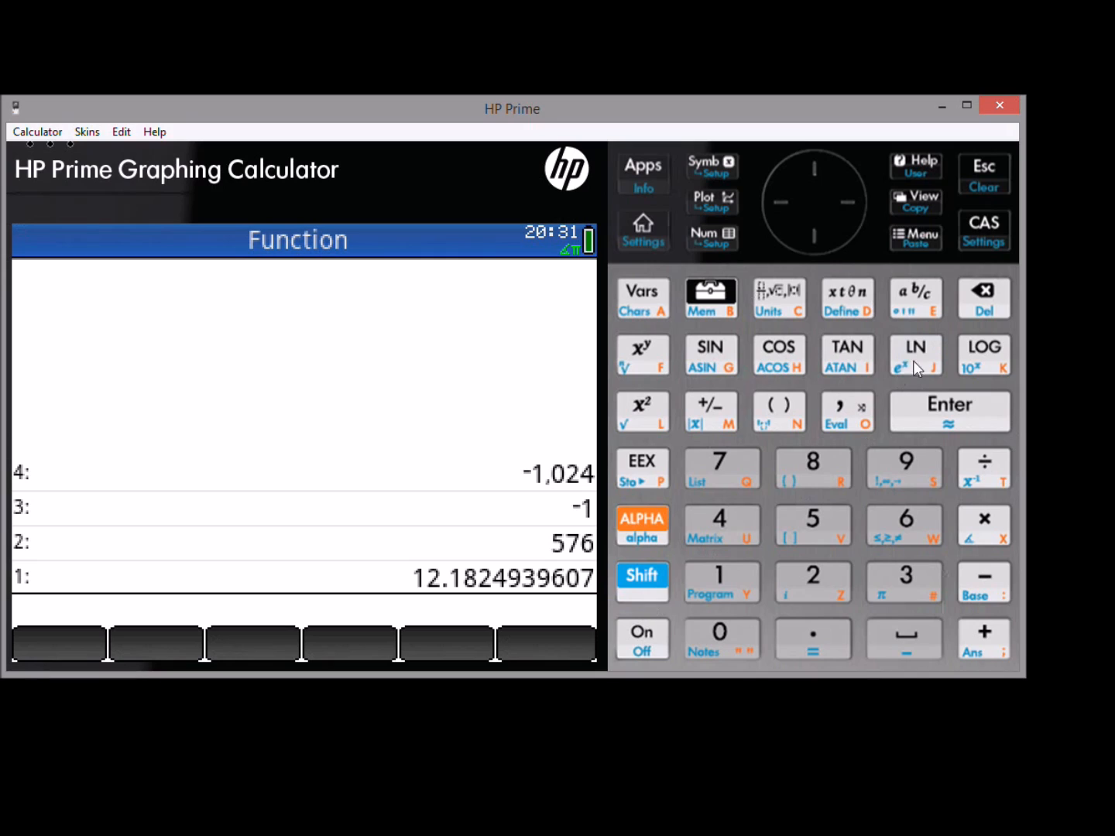
{"action": "mouse_move", "coordinate": [651, 636]}
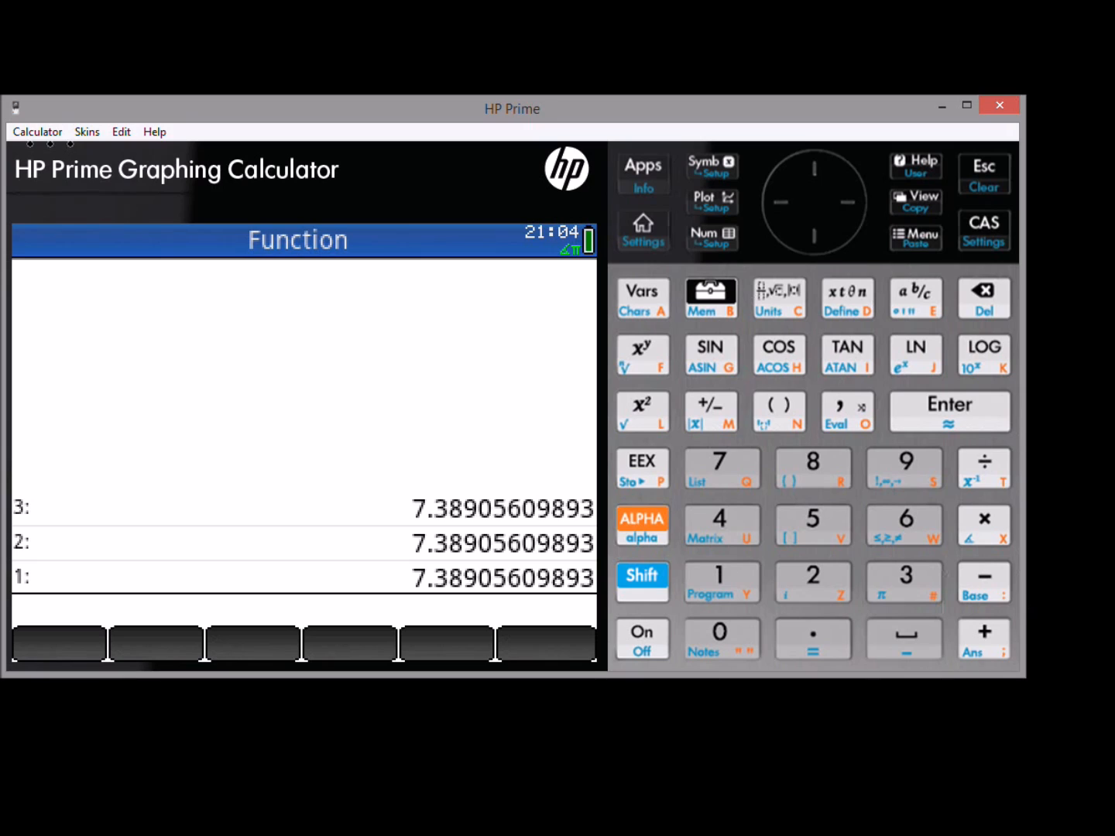
{"action": "mouse_move", "coordinate": [711, 298]}
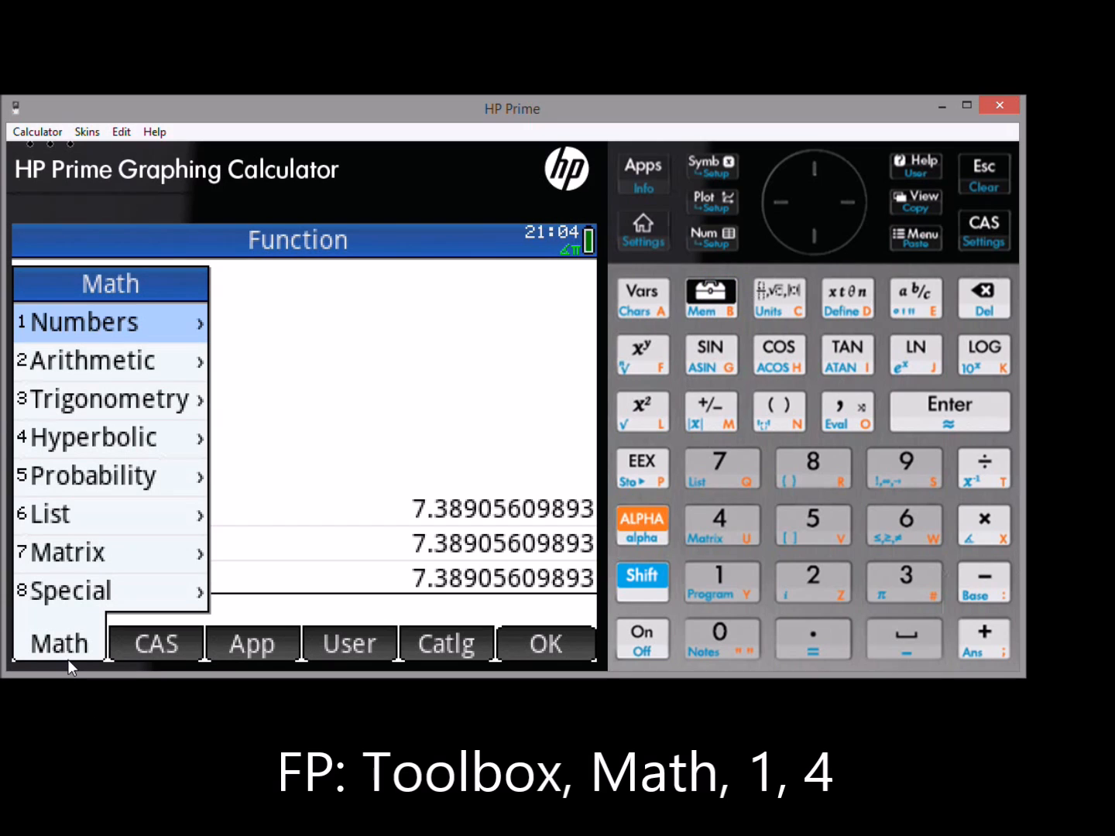
{"action": "mouse_move", "coordinate": [172, 322]}
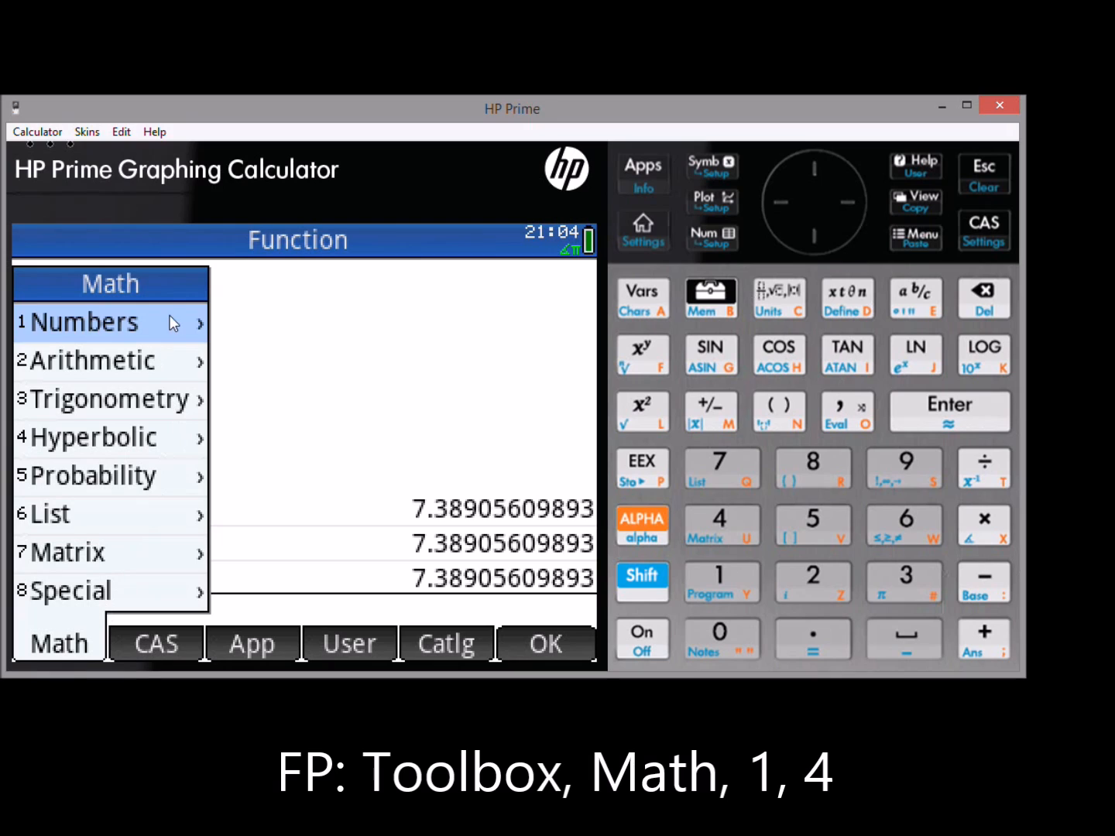
Take the fractional part 0.38905609893 of 7.38905609893 via Toolbox Math Numbers.
{"action": "left_click", "coordinate": [84, 322]}
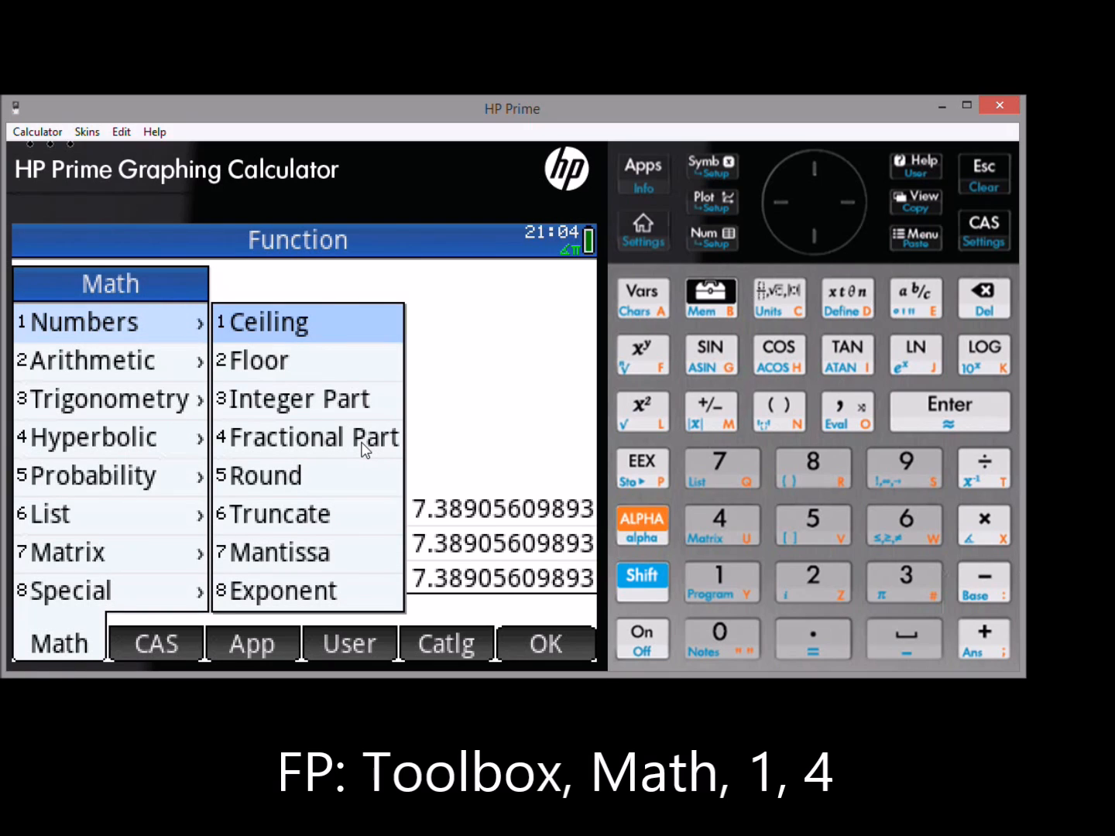
{"action": "left_click", "coordinate": [315, 436]}
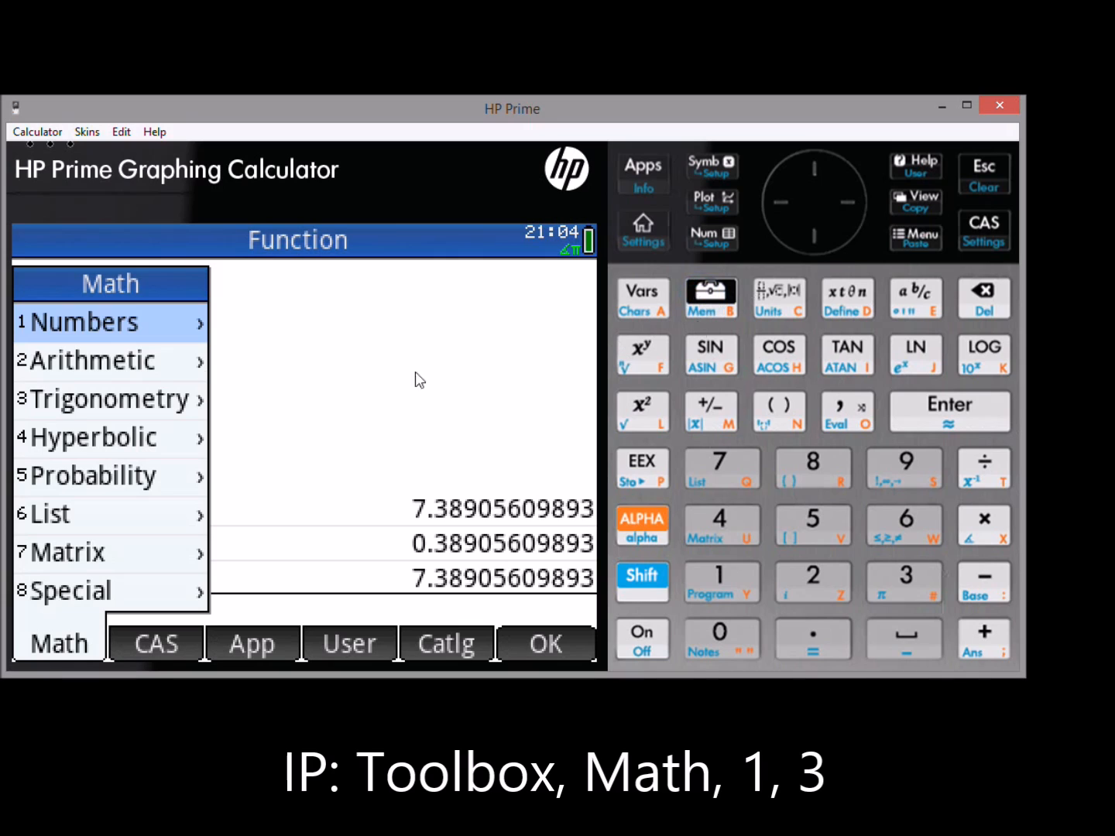
{"action": "left_click", "coordinate": [86, 321]}
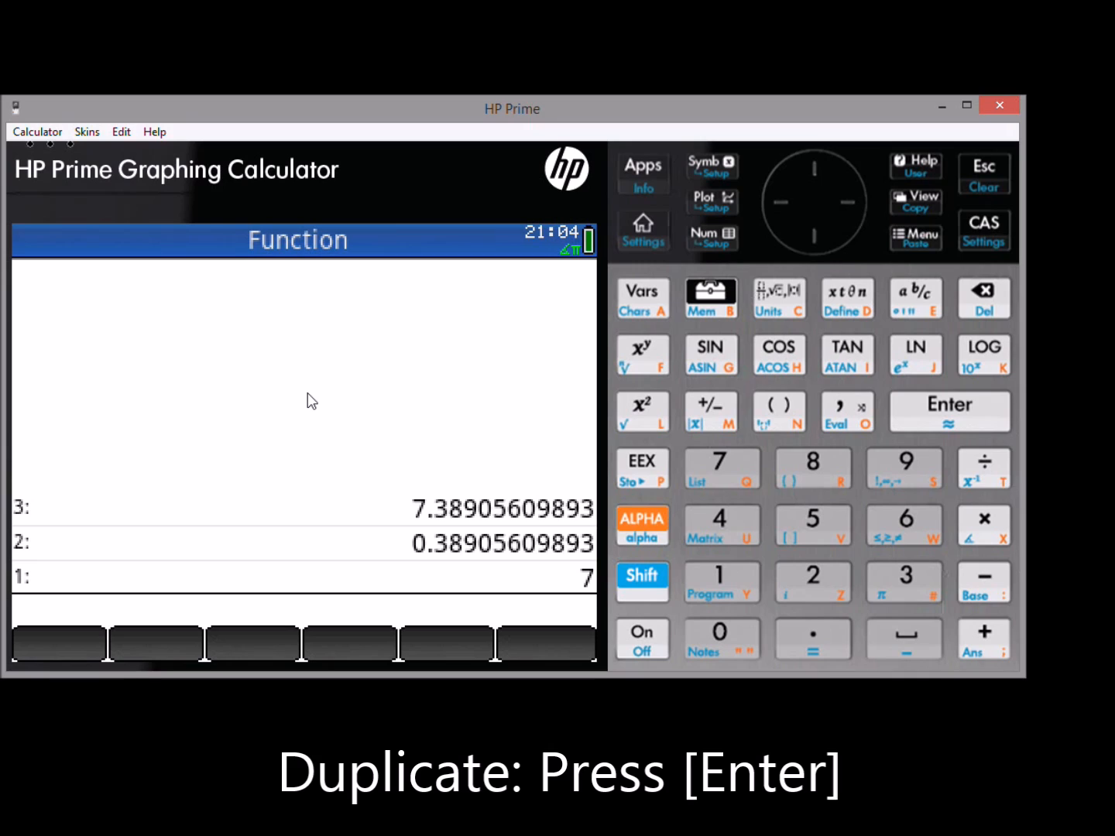
{"action": "mouse_move", "coordinate": [989, 414]}
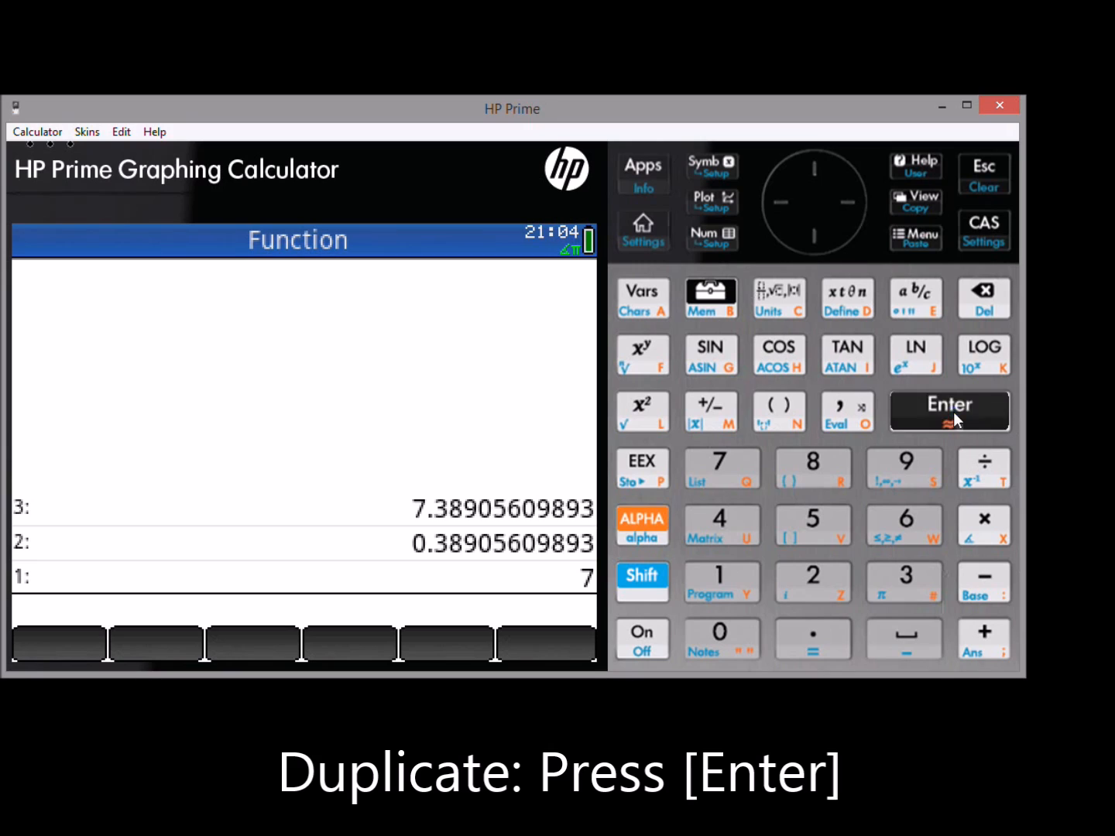
Duplicate 7 so stack levels 2 and 1 both hold 7.
{"action": "left_click", "coordinate": [948, 410]}
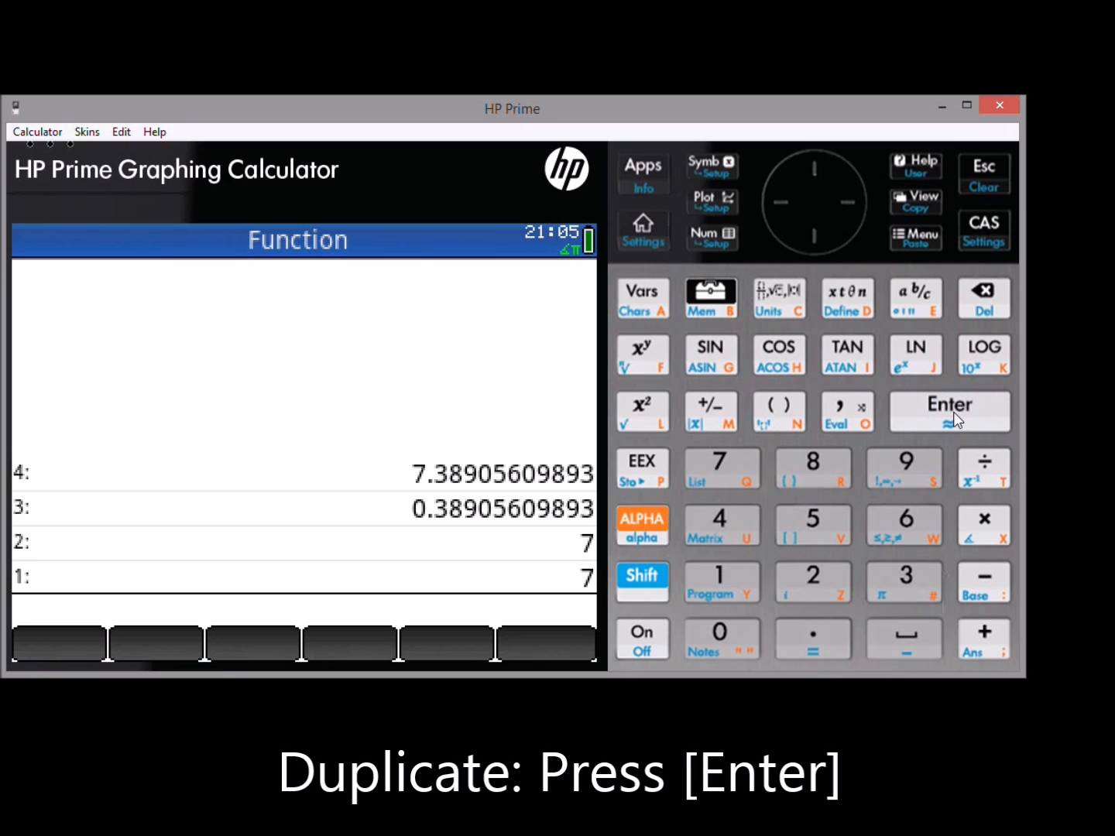
{"action": "mouse_move", "coordinate": [1063, 517]}
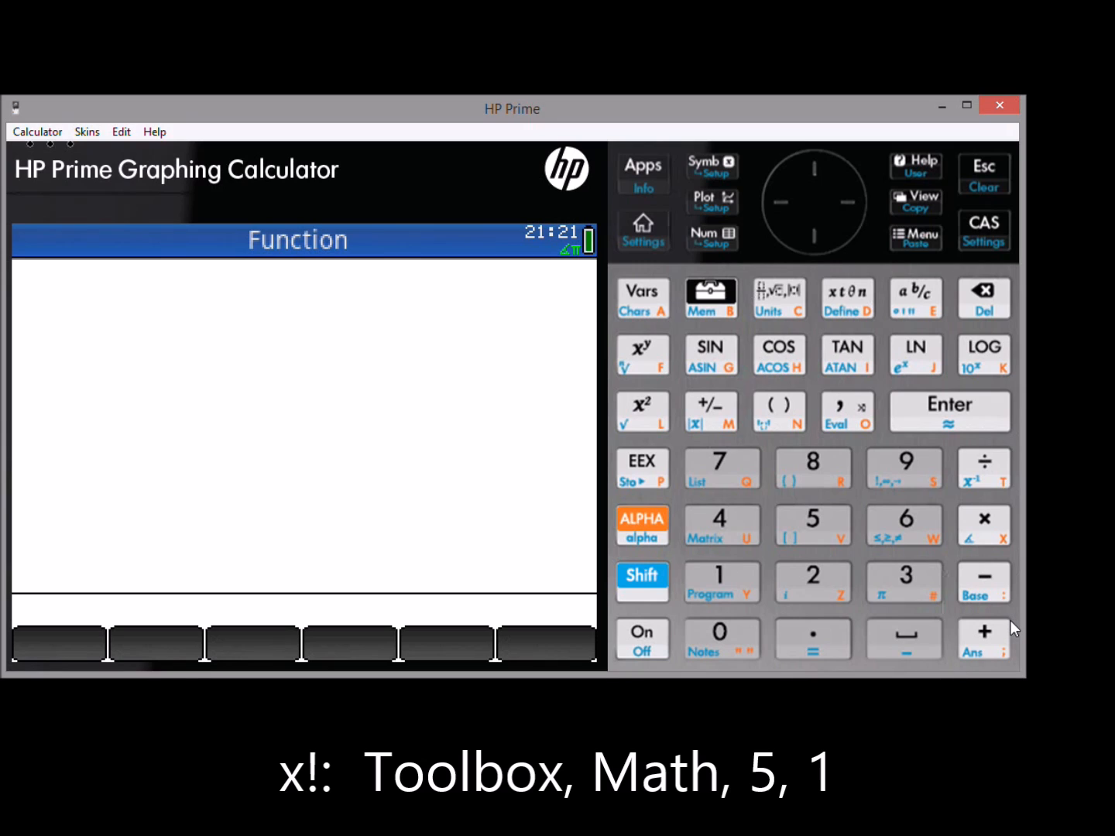
Apply Factorial to 5 (giving 120) and to 4.88 (giving 97.9123504032).
{"action": "left_click", "coordinate": [812, 525]}
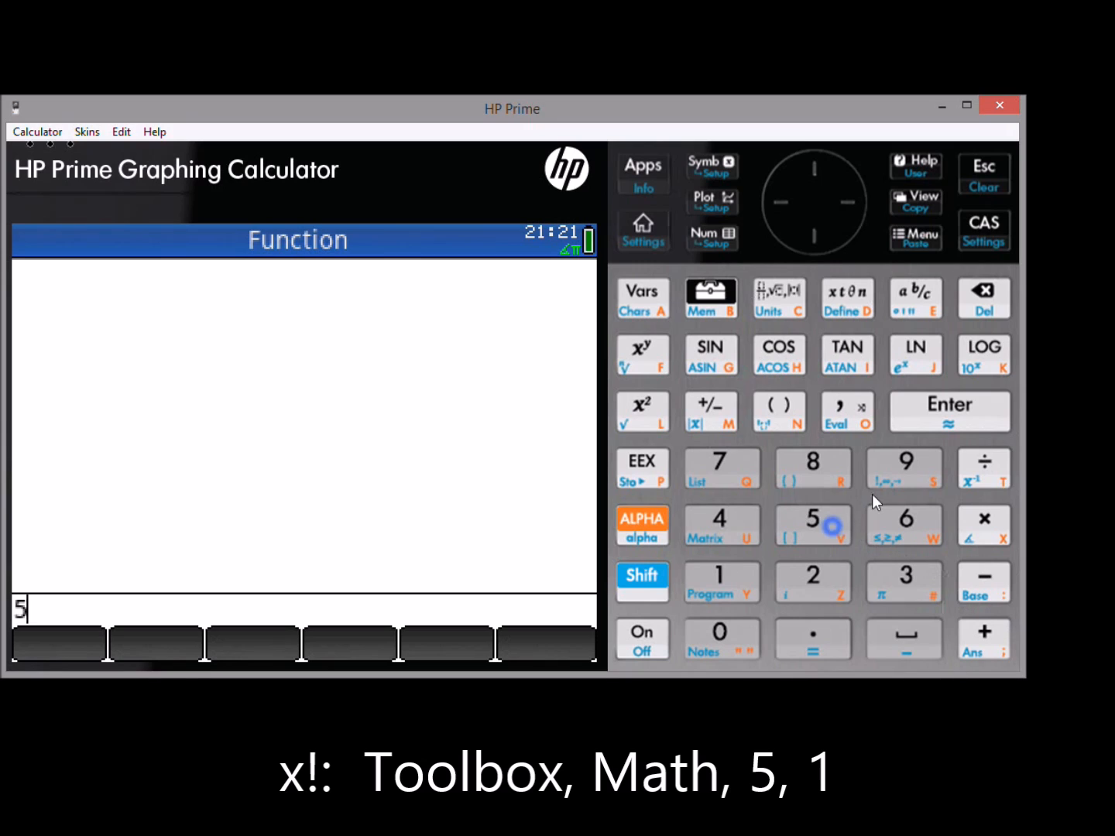
{"action": "left_click", "coordinate": [949, 411]}
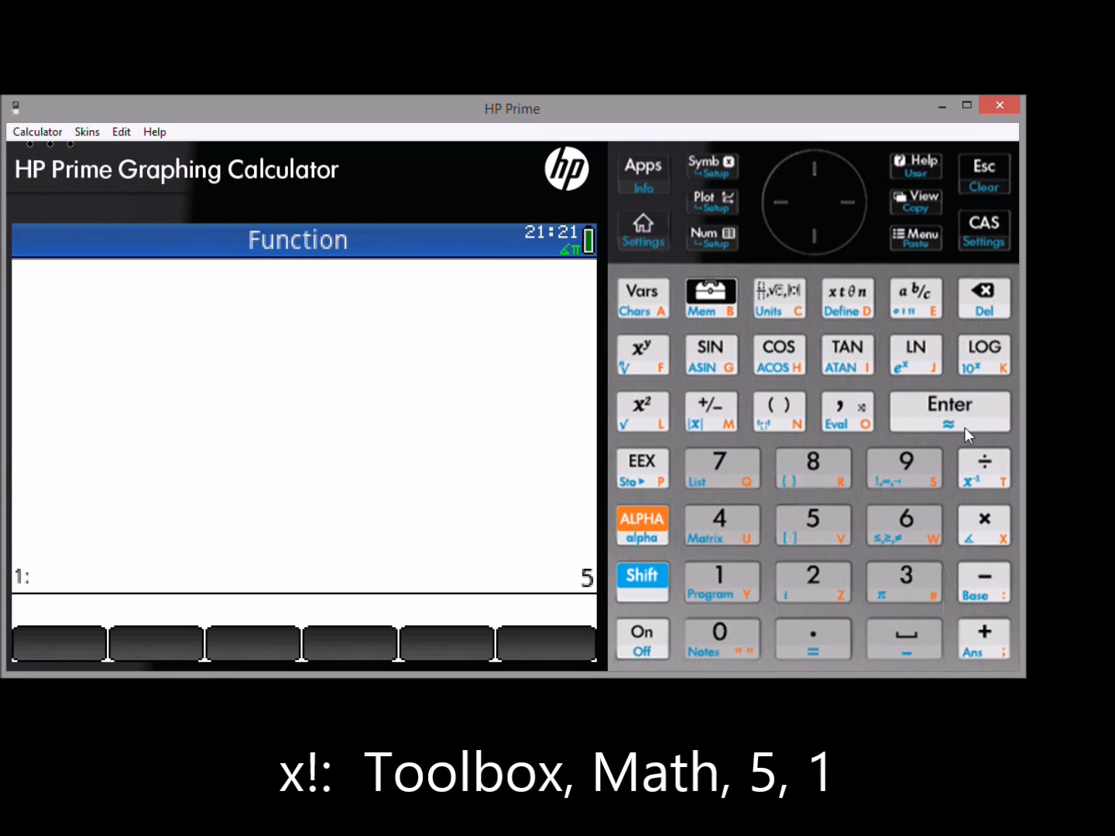
{"action": "left_click", "coordinate": [709, 298]}
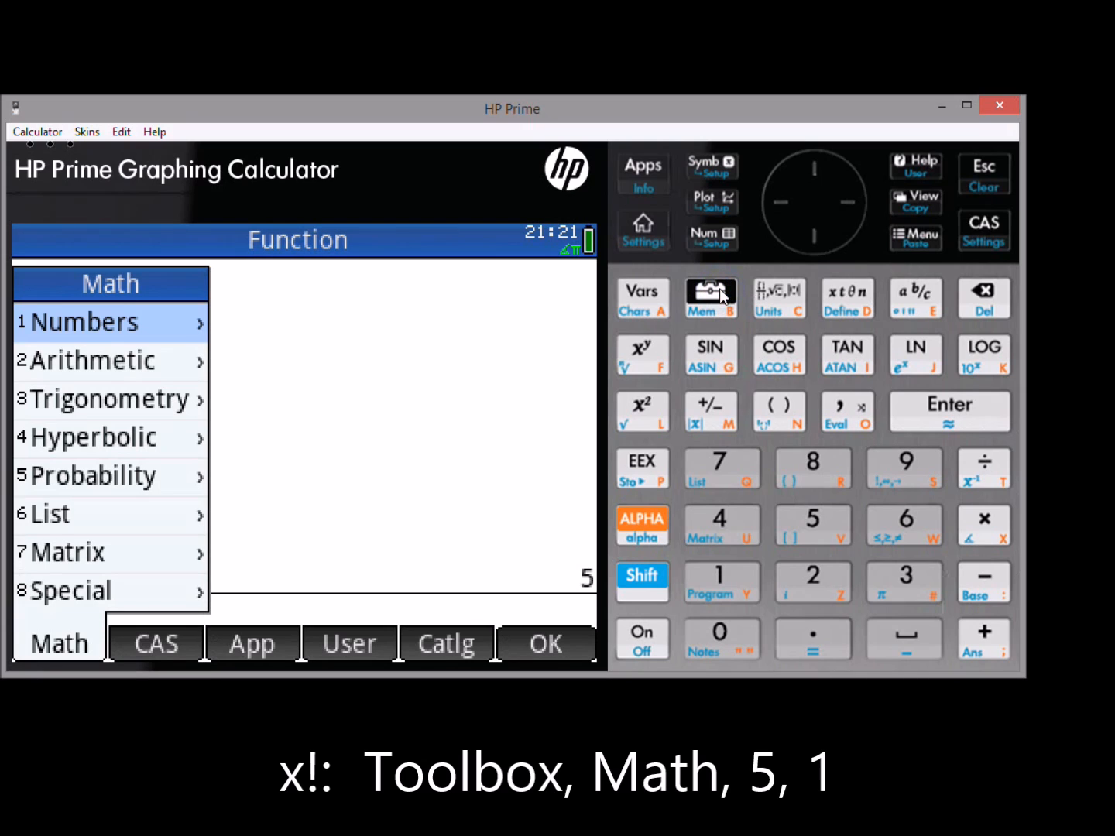
{"action": "left_click", "coordinate": [93, 474]}
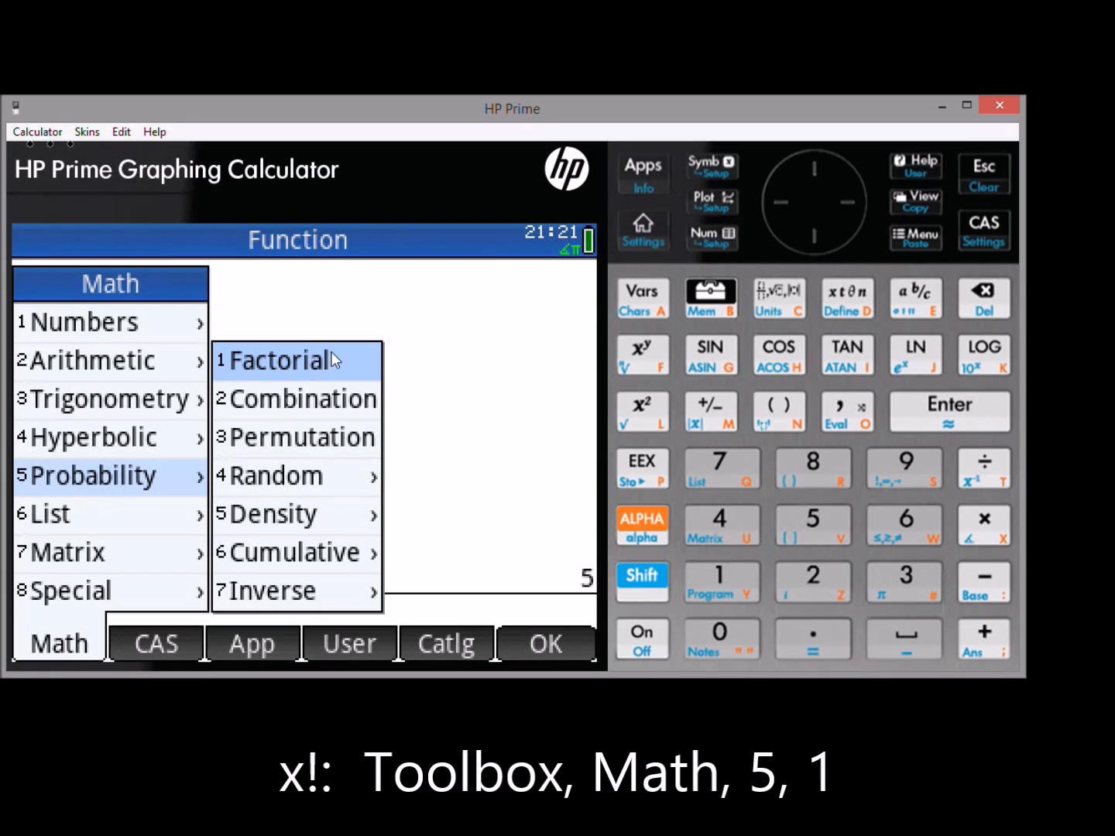
{"action": "left_click", "coordinate": [279, 359]}
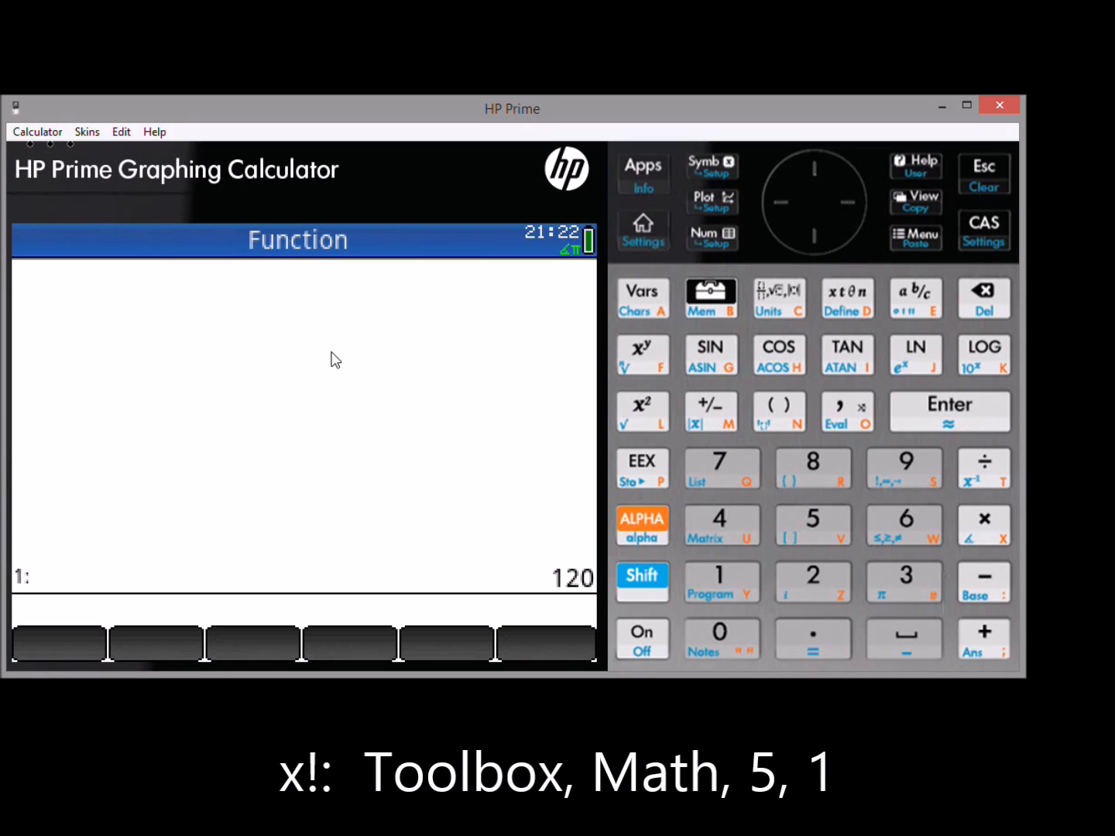
{"action": "mouse_move", "coordinate": [709, 534]}
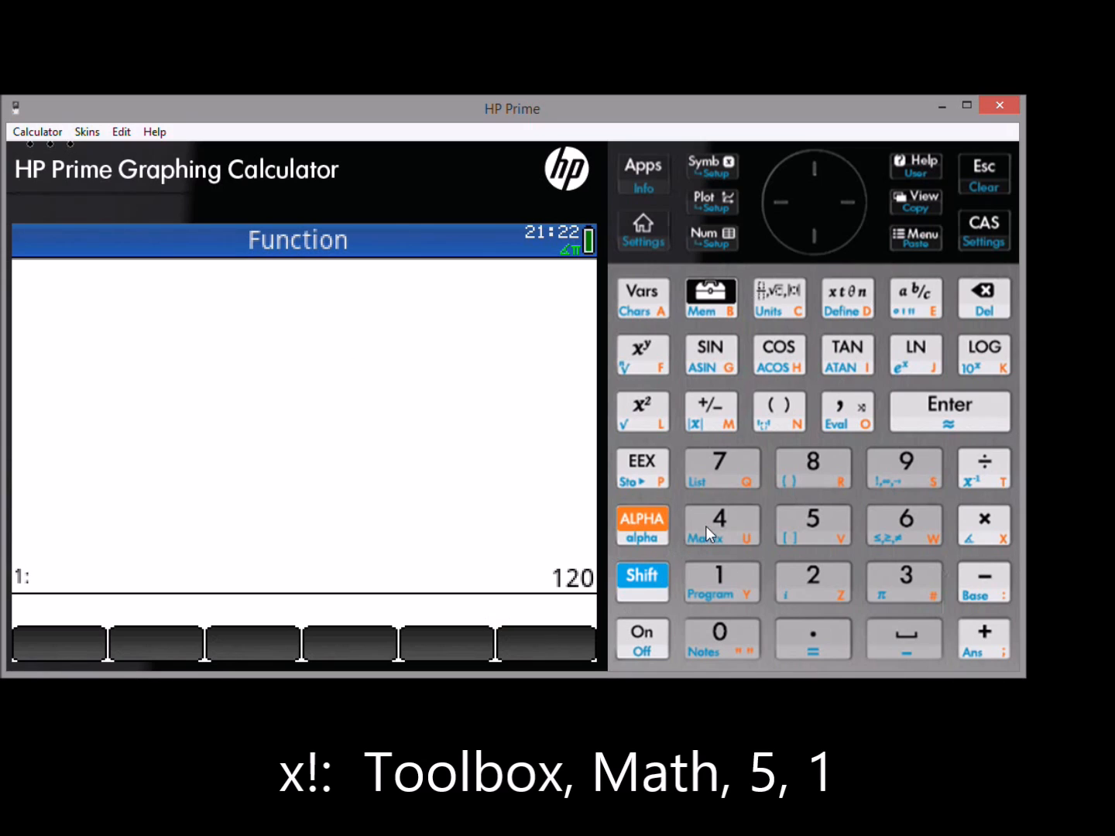
{"action": "left_click", "coordinate": [813, 468]}
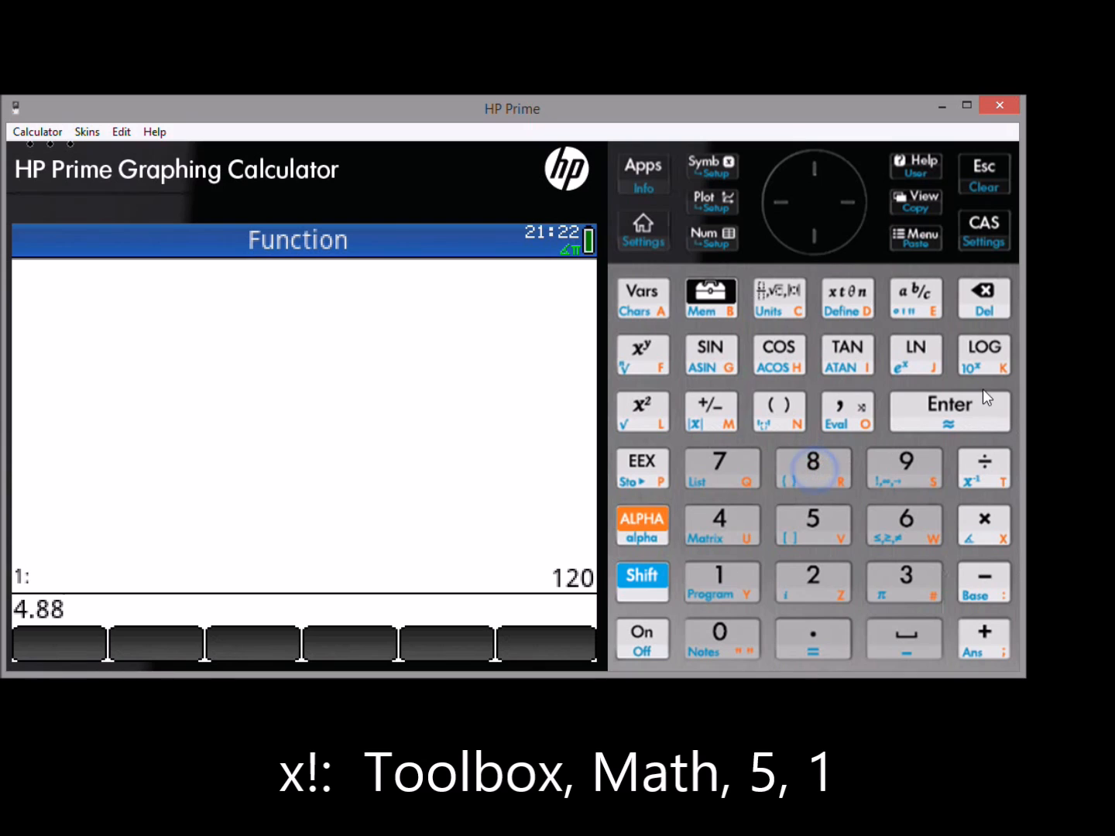
{"action": "left_click", "coordinate": [709, 298]}
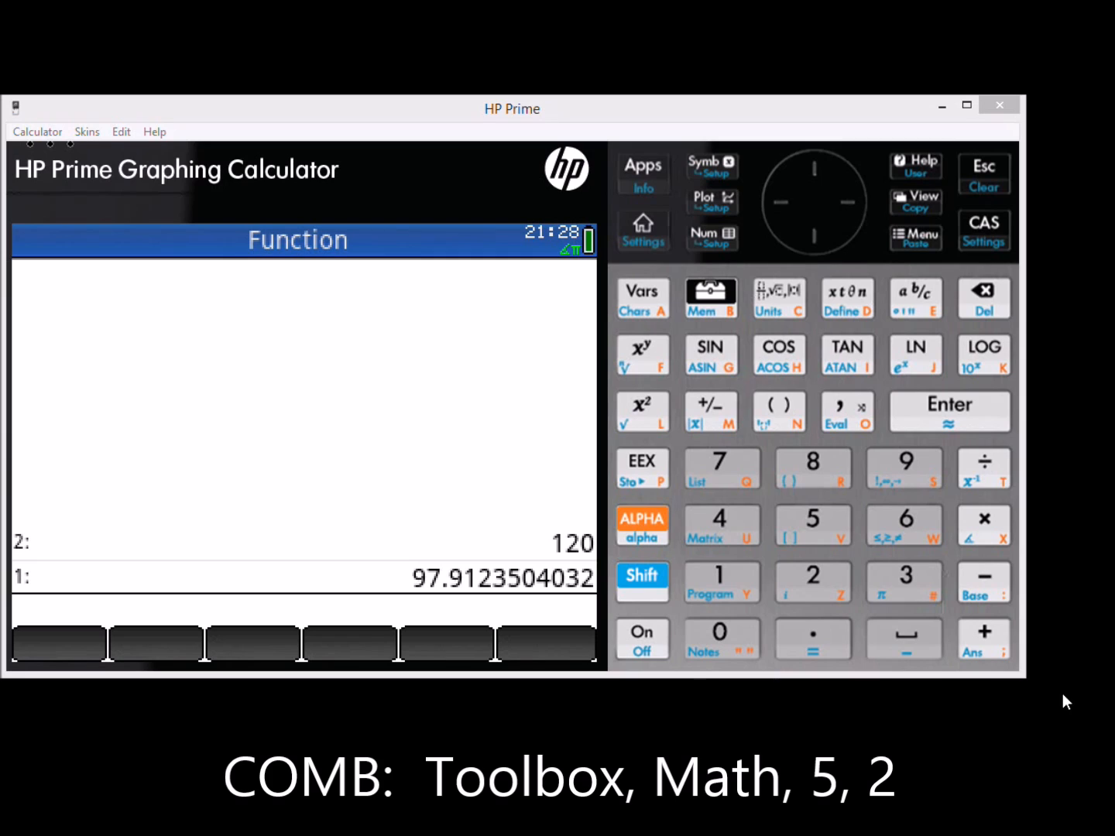
Enter 52 and 5, then apply the Probability Combination function for 2,598,960.
{"action": "left_click", "coordinate": [812, 525]}
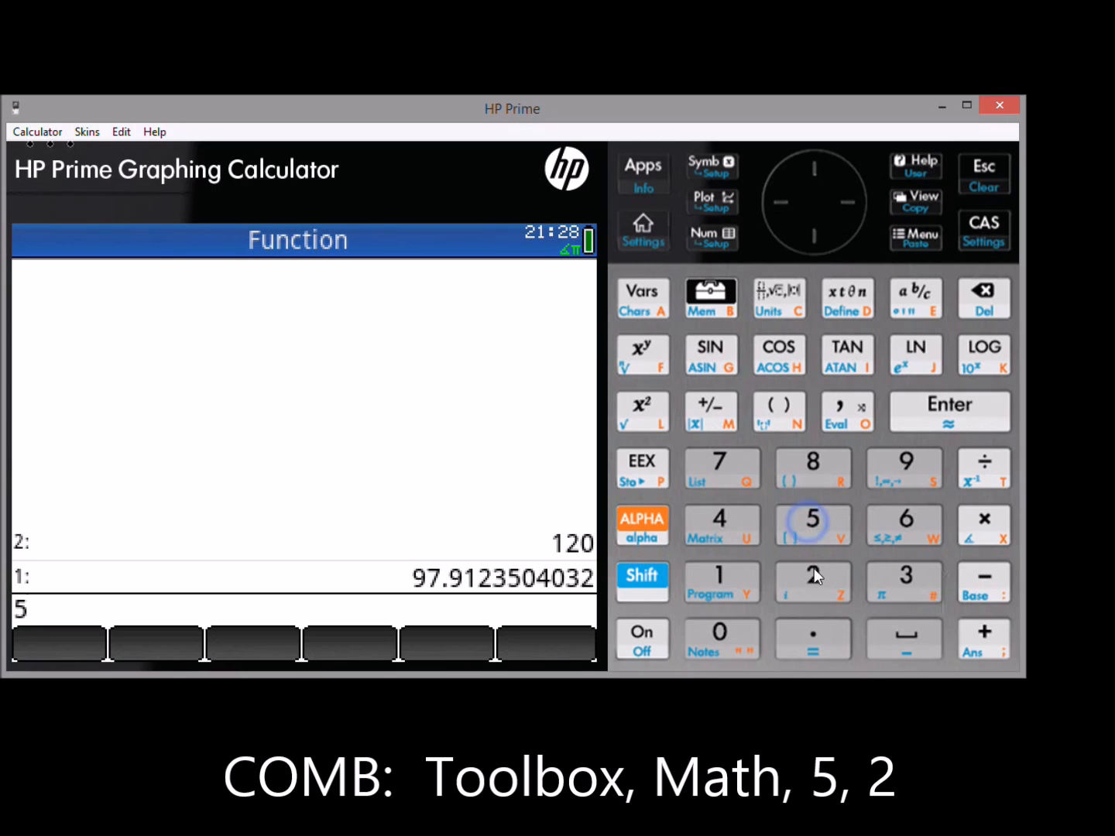
{"action": "left_click", "coordinate": [949, 411]}
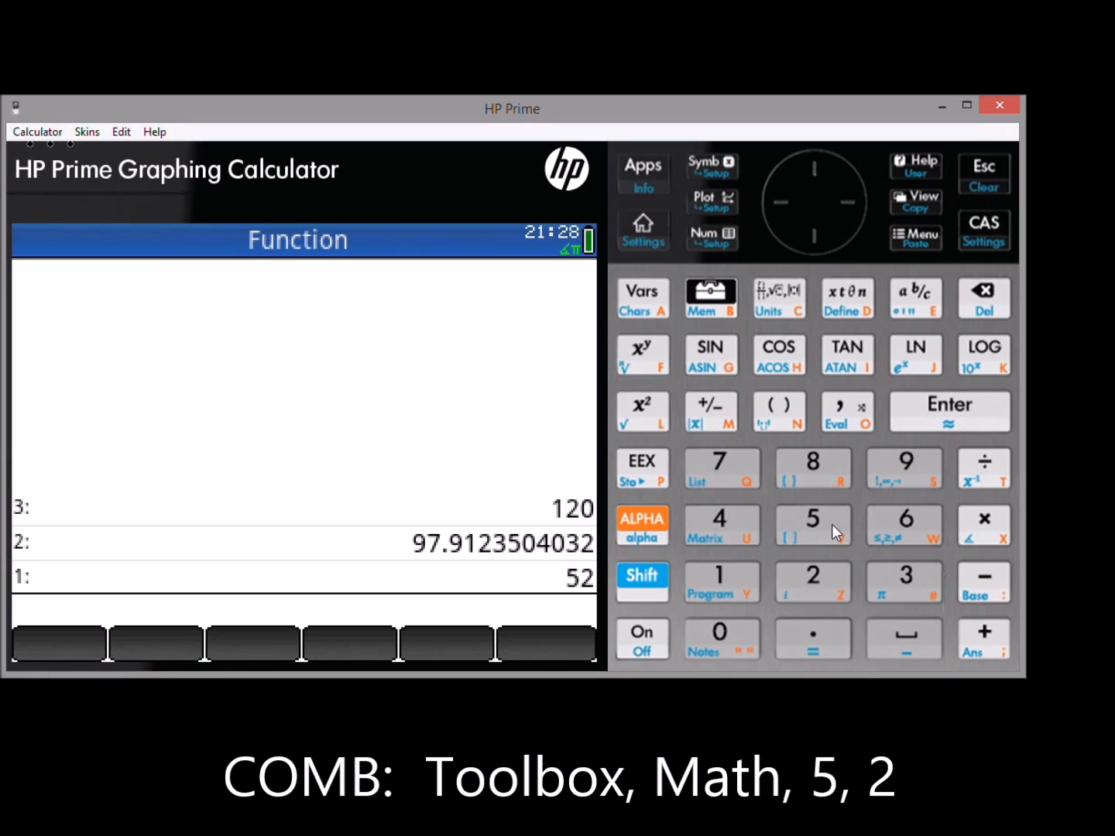
{"action": "left_click", "coordinate": [949, 410]}
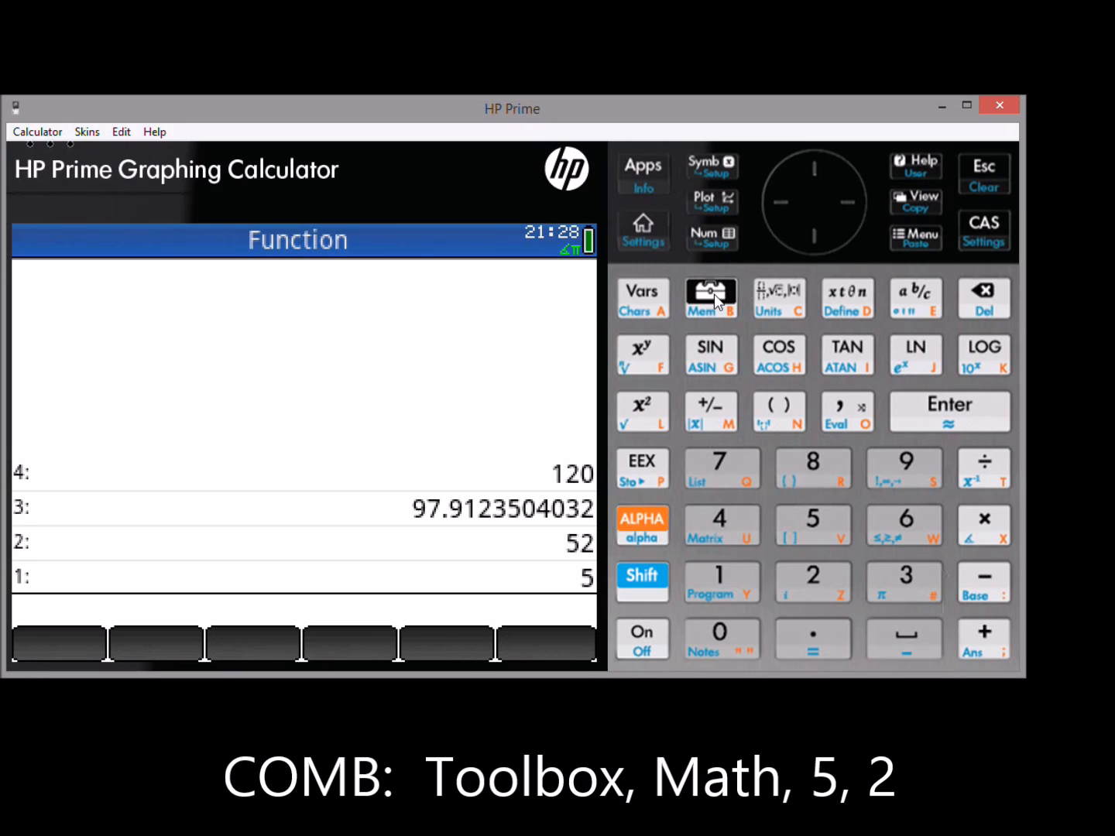
{"action": "left_click", "coordinate": [708, 299]}
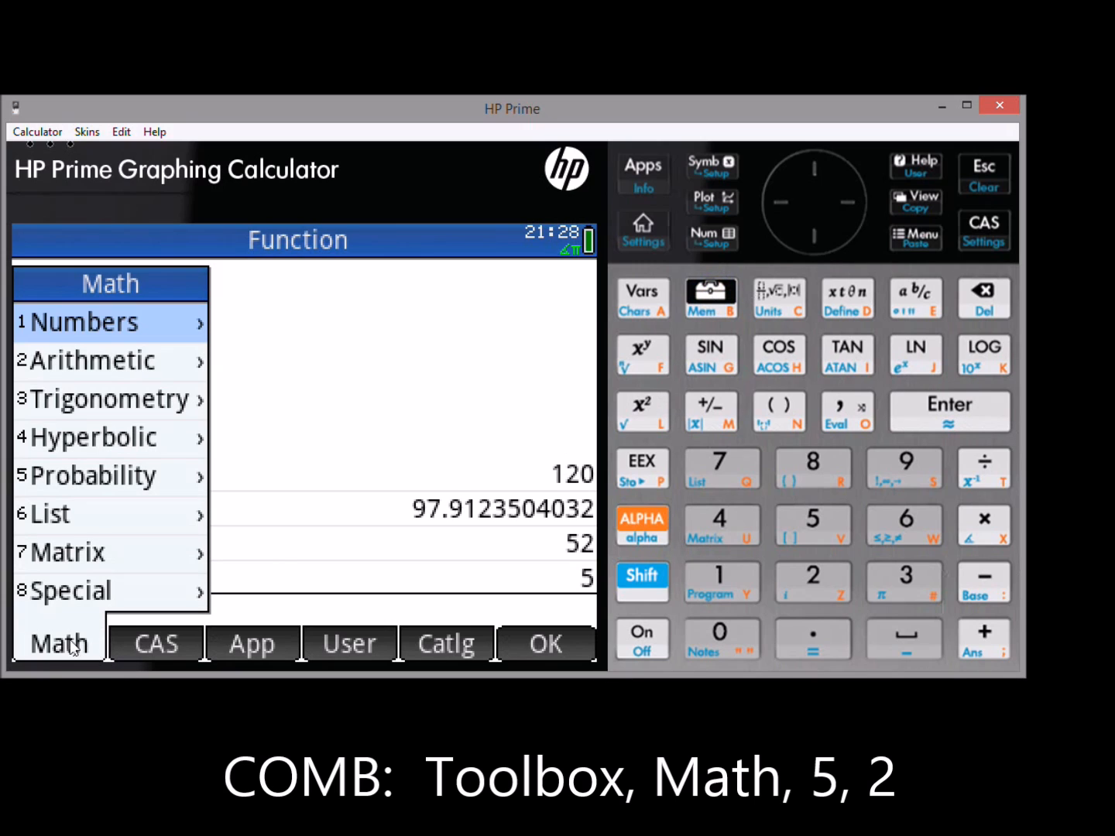
{"action": "left_click", "coordinate": [93, 475]}
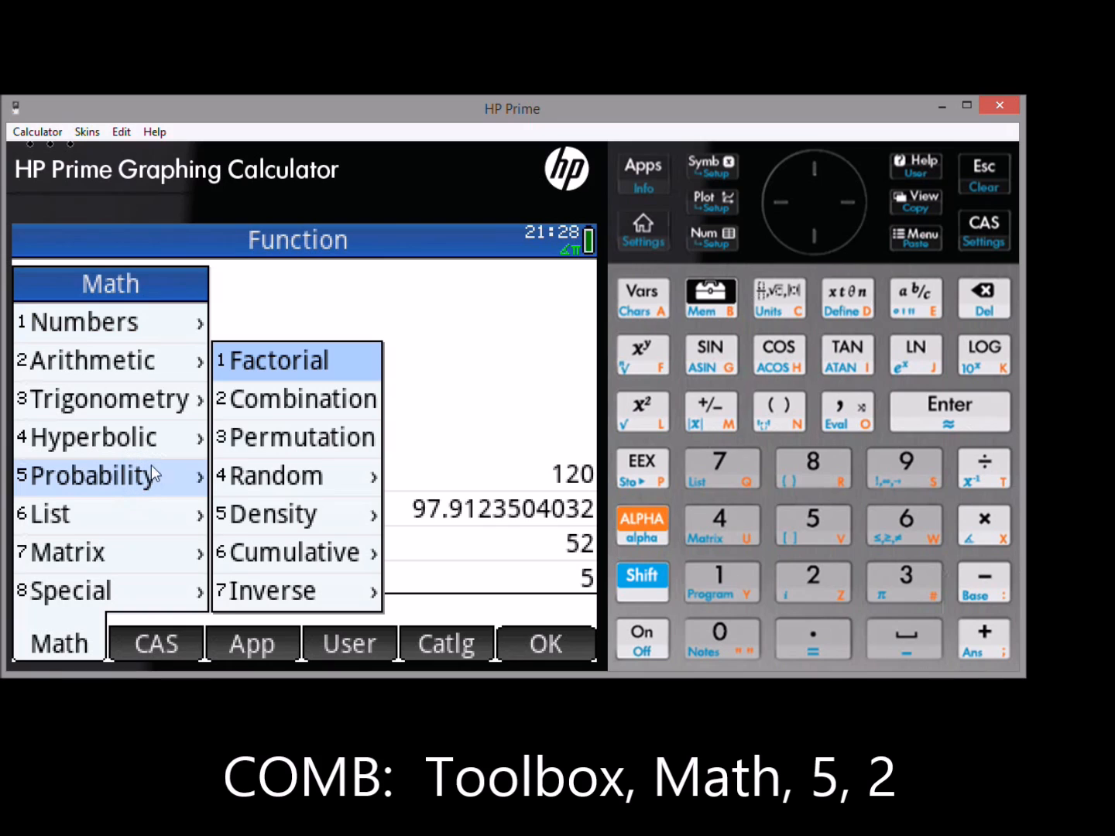
{"action": "left_click", "coordinate": [302, 398]}
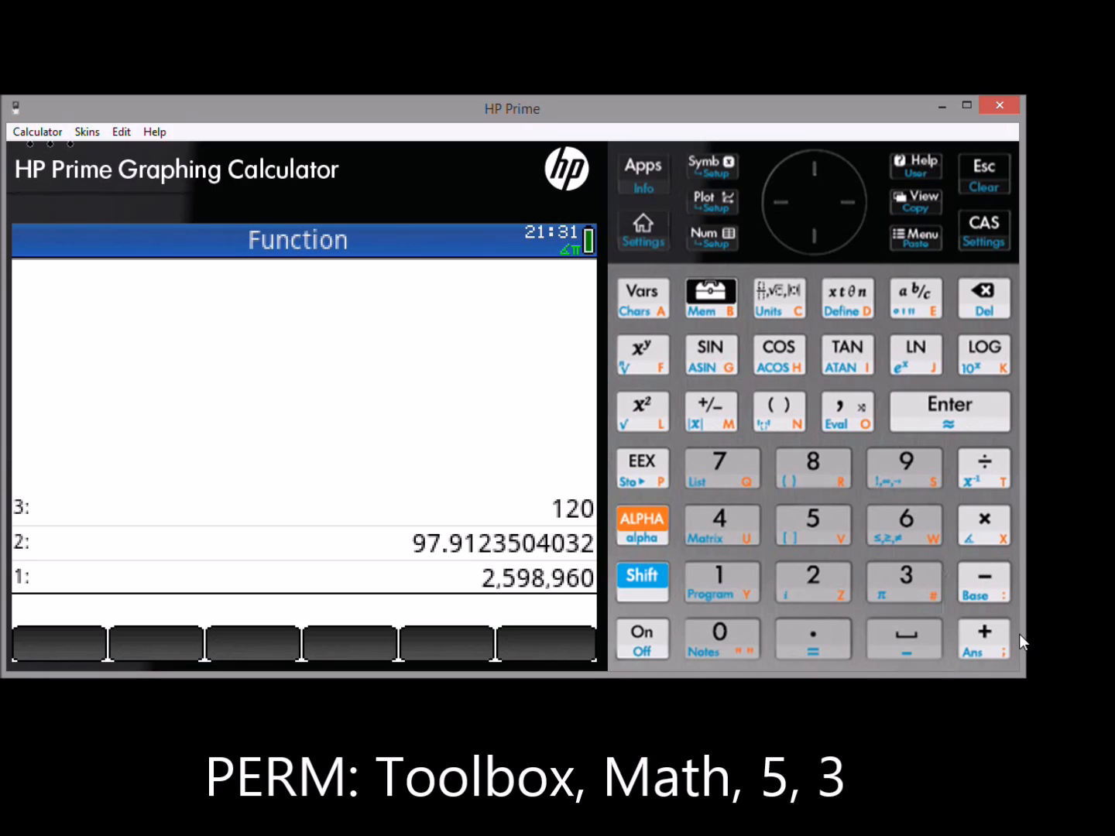
Push 52 and 5, then apply Probability > Permutation for 311,875,200.
{"action": "left_click", "coordinate": [948, 411]}
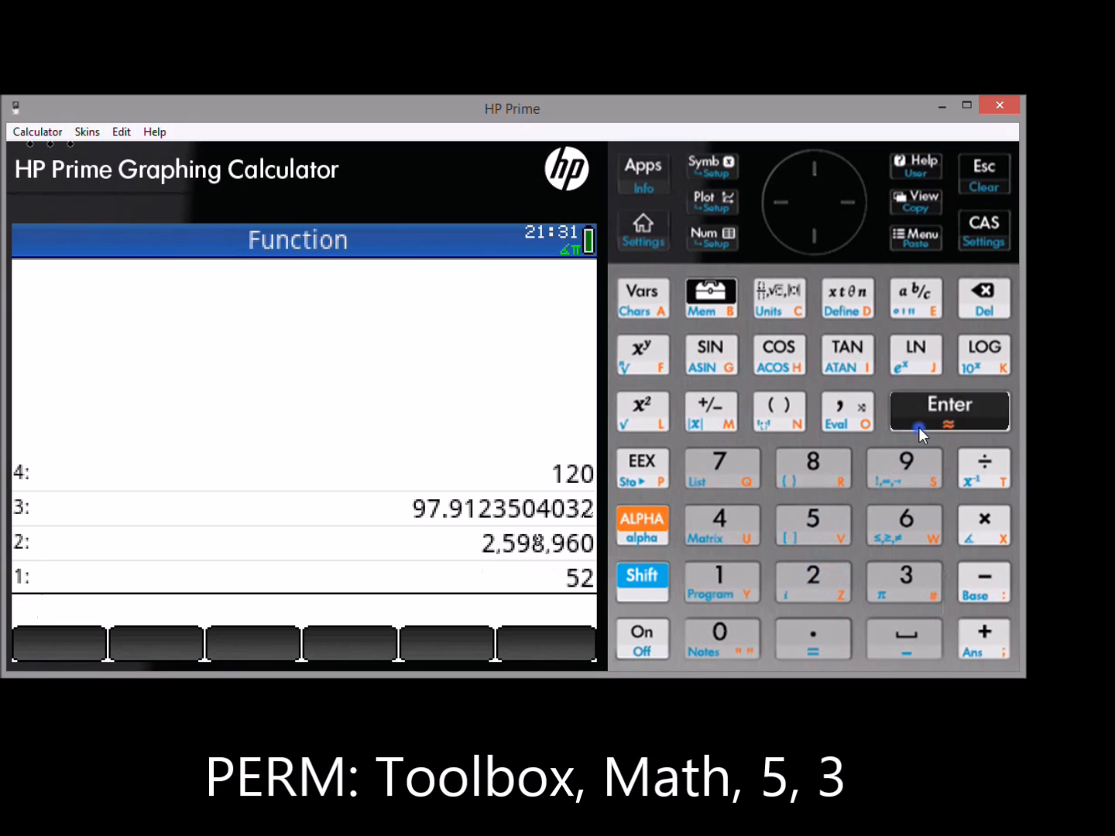
{"action": "left_click", "coordinate": [948, 410]}
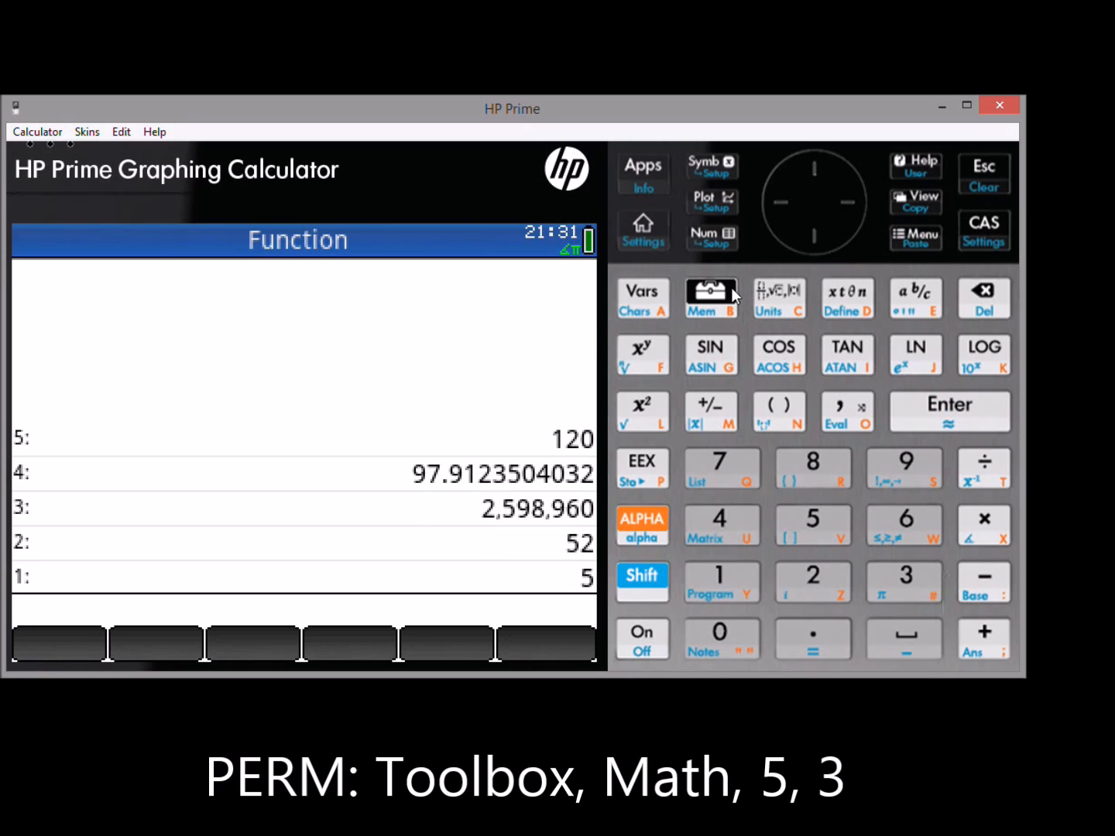
{"action": "left_click", "coordinate": [709, 299]}
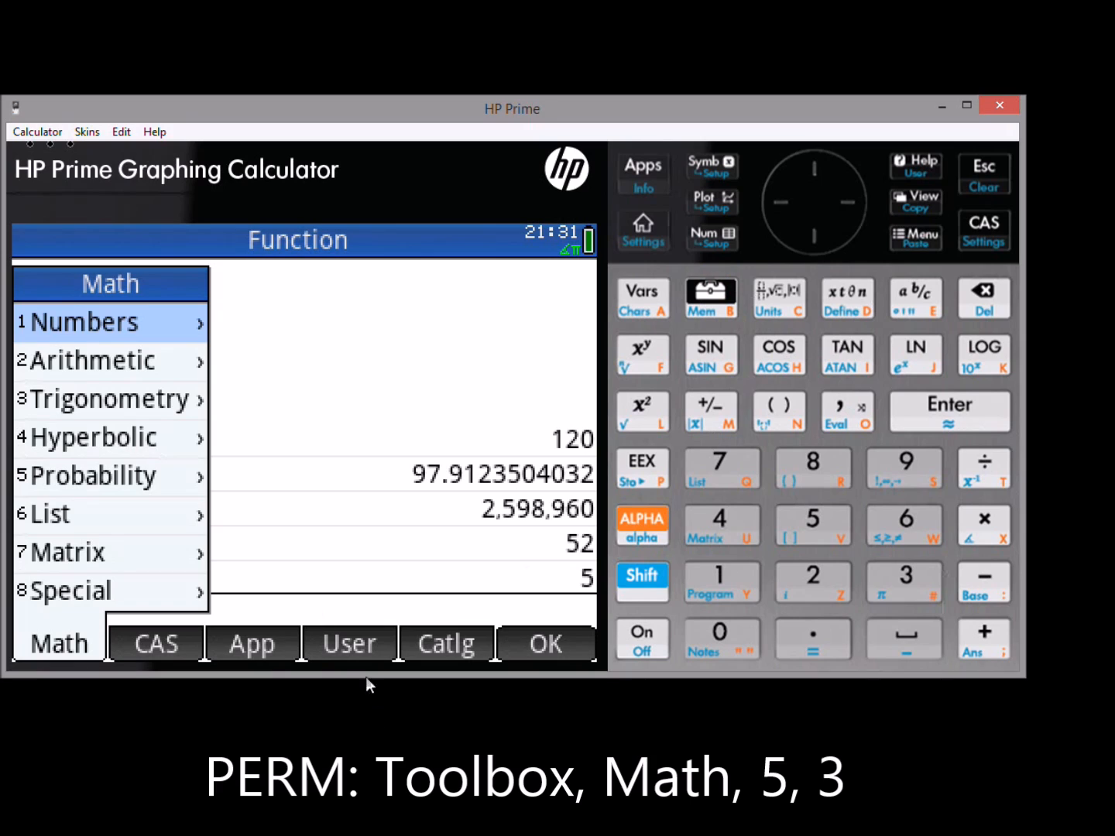
{"action": "left_click", "coordinate": [93, 474]}
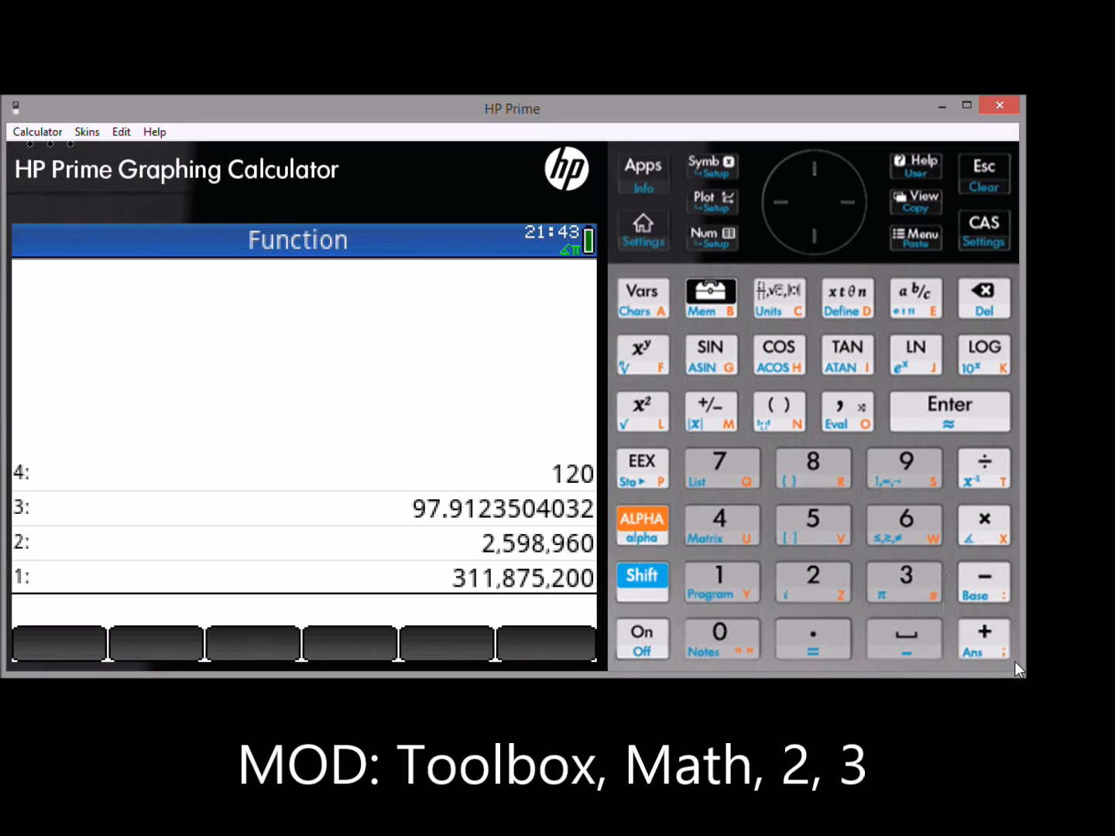
{"action": "mouse_move", "coordinate": [898, 528]}
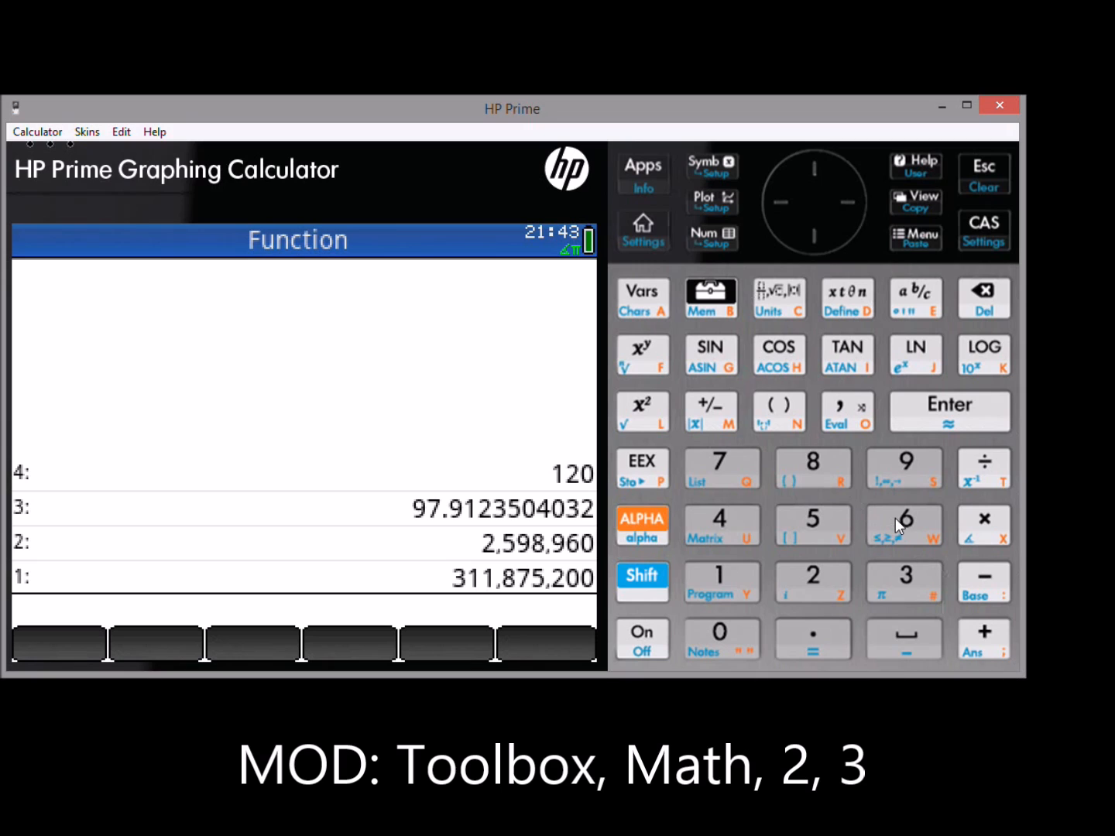
Push 63 and 13 and apply Arithmetic > Modulus to them.
{"action": "left_click", "coordinate": [719, 582]}
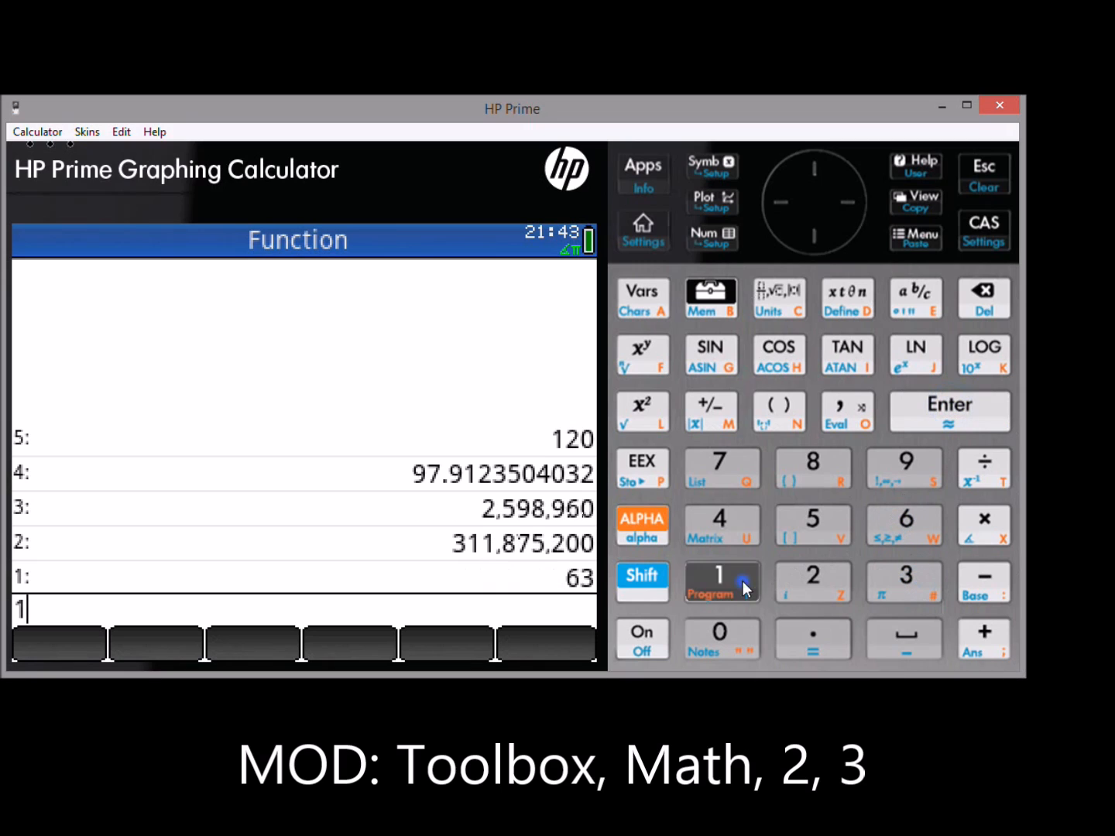
{"action": "left_click", "coordinate": [949, 410]}
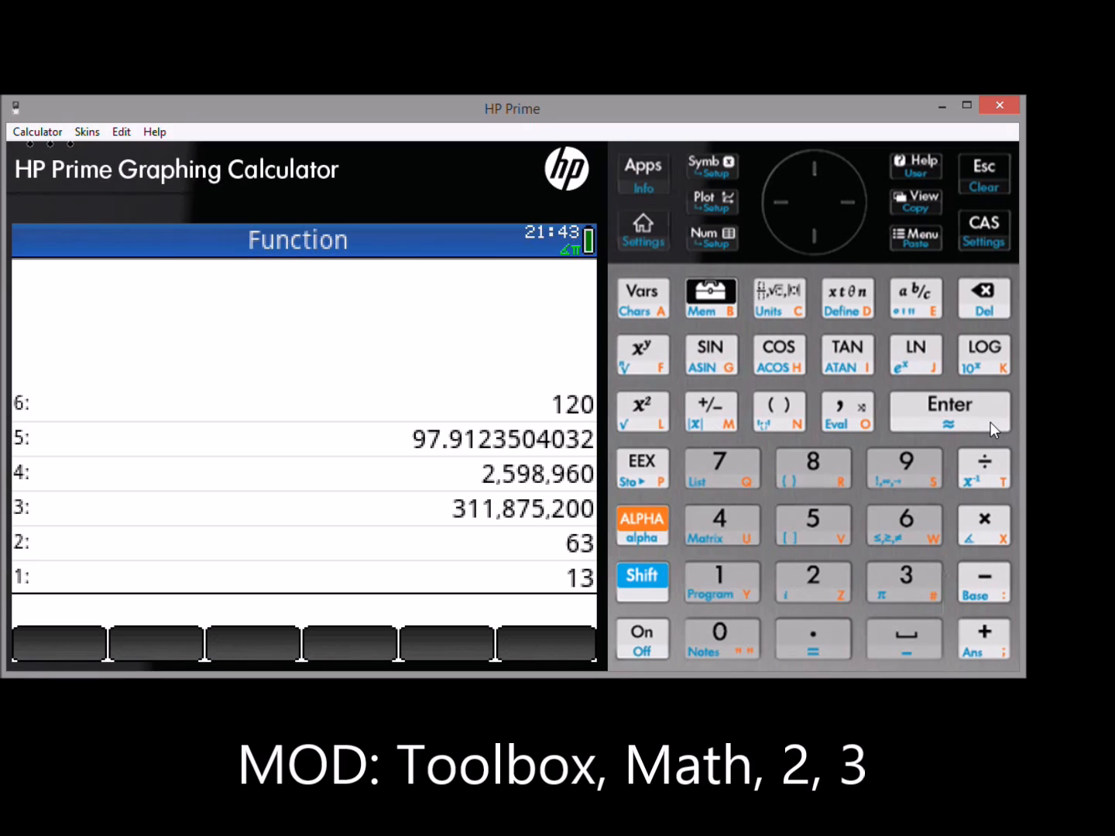
{"action": "left_click", "coordinate": [709, 298]}
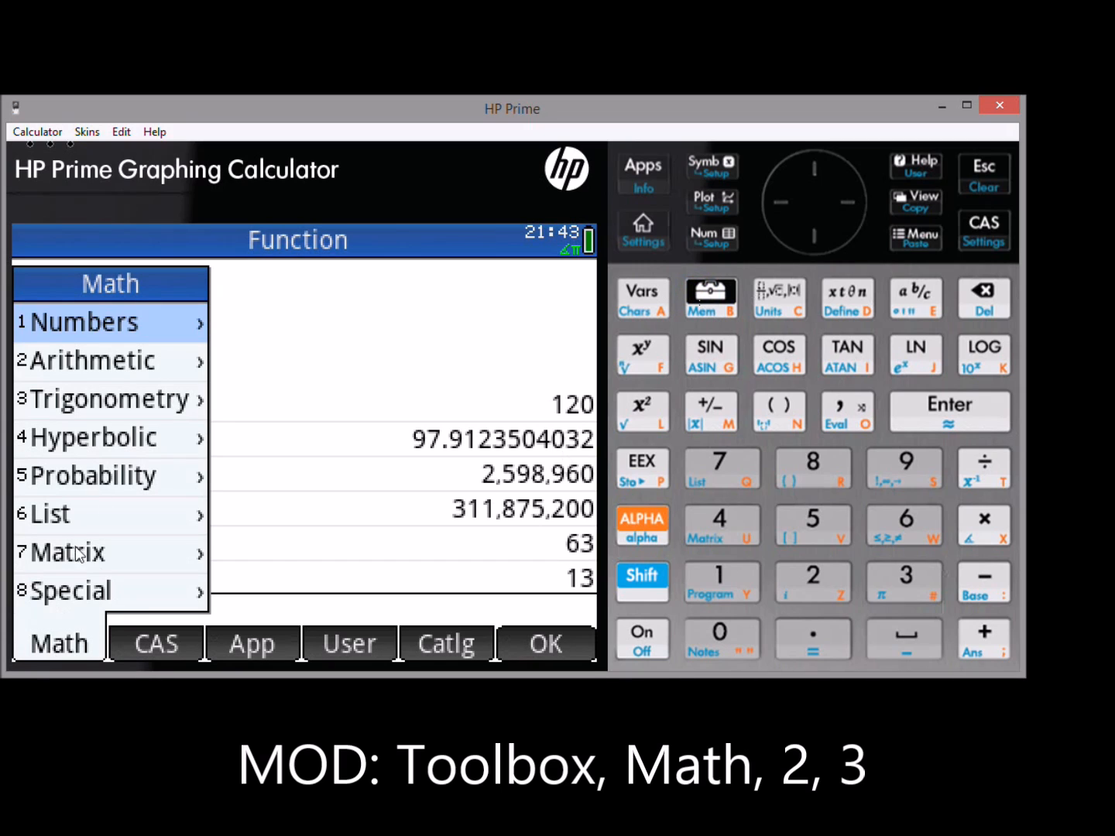
{"action": "left_click", "coordinate": [93, 360]}
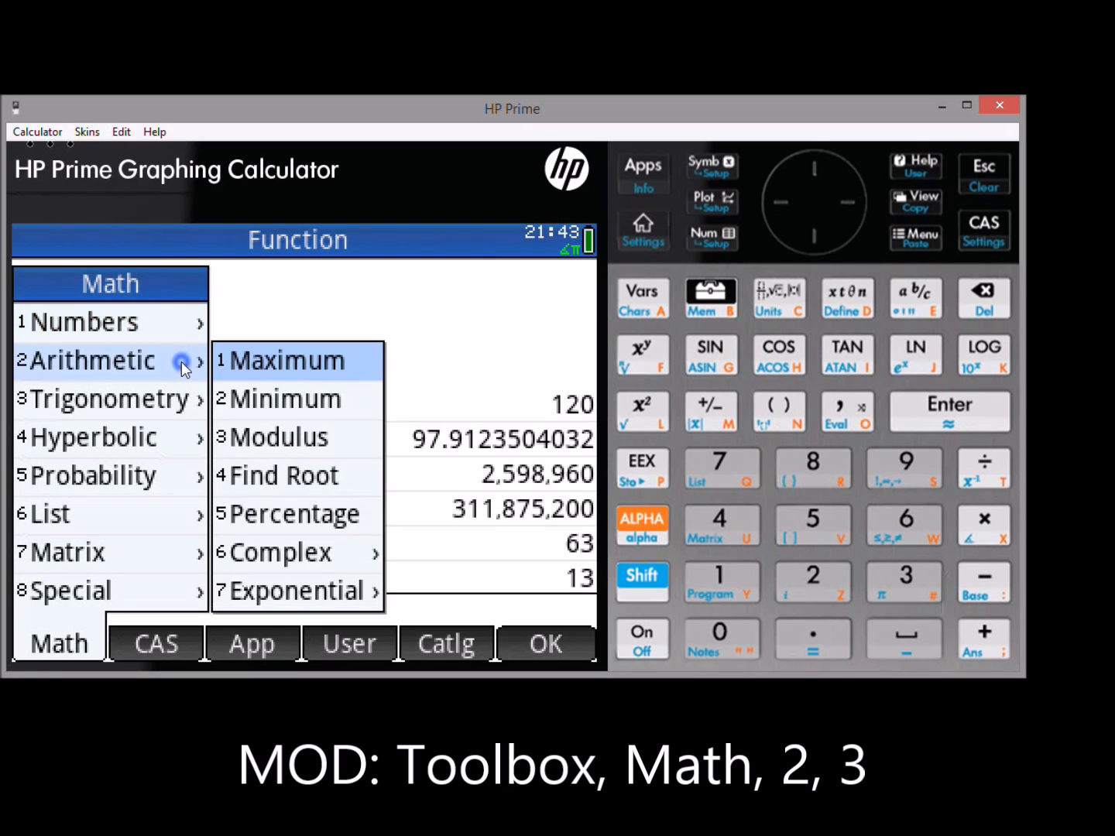
{"action": "mouse_move", "coordinate": [325, 437]}
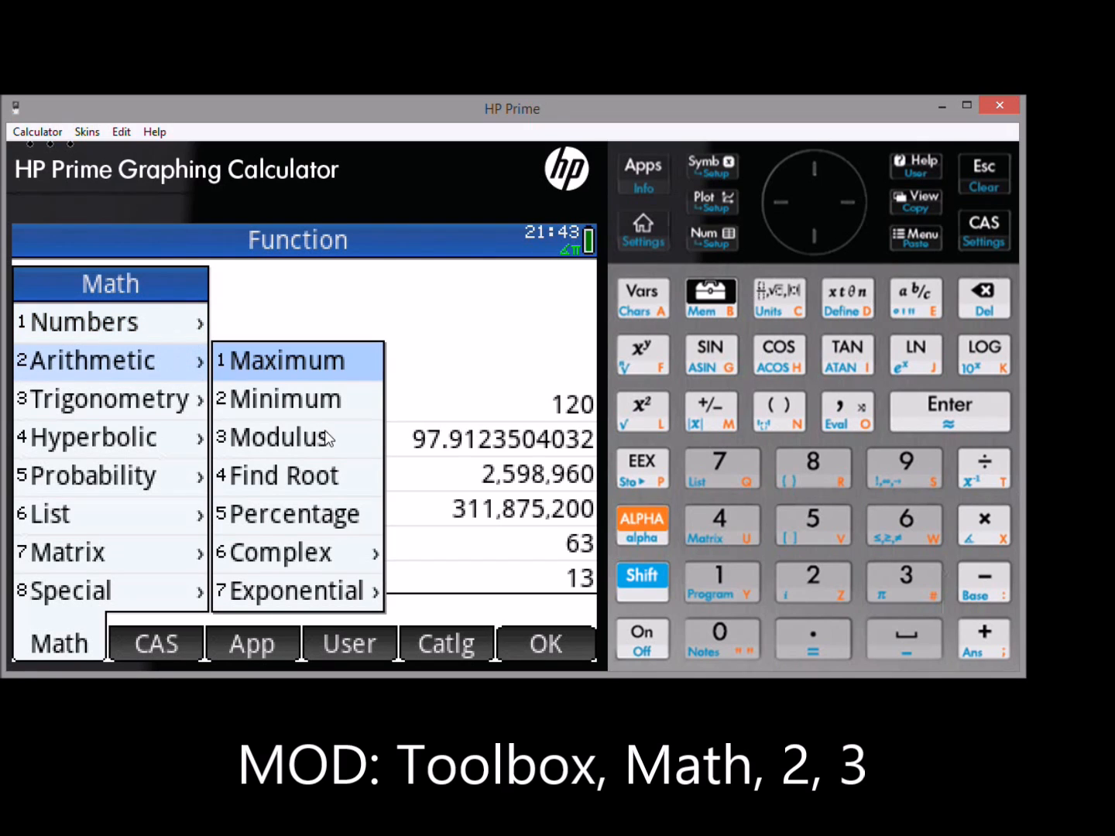
{"action": "left_click", "coordinate": [276, 436]}
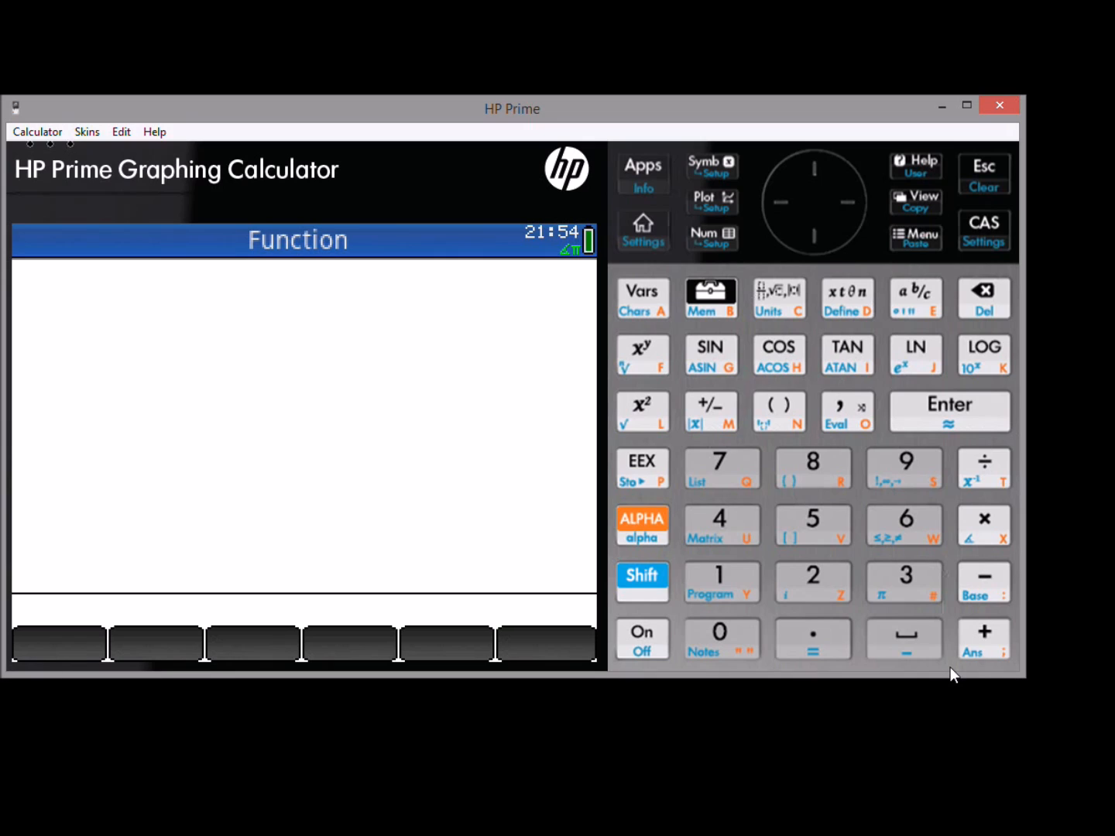
Push 2 and insert NORMALD_CDF(1) from Probability > Cumulative > Normal, unevaluated.
{"action": "left_click", "coordinate": [812, 583]}
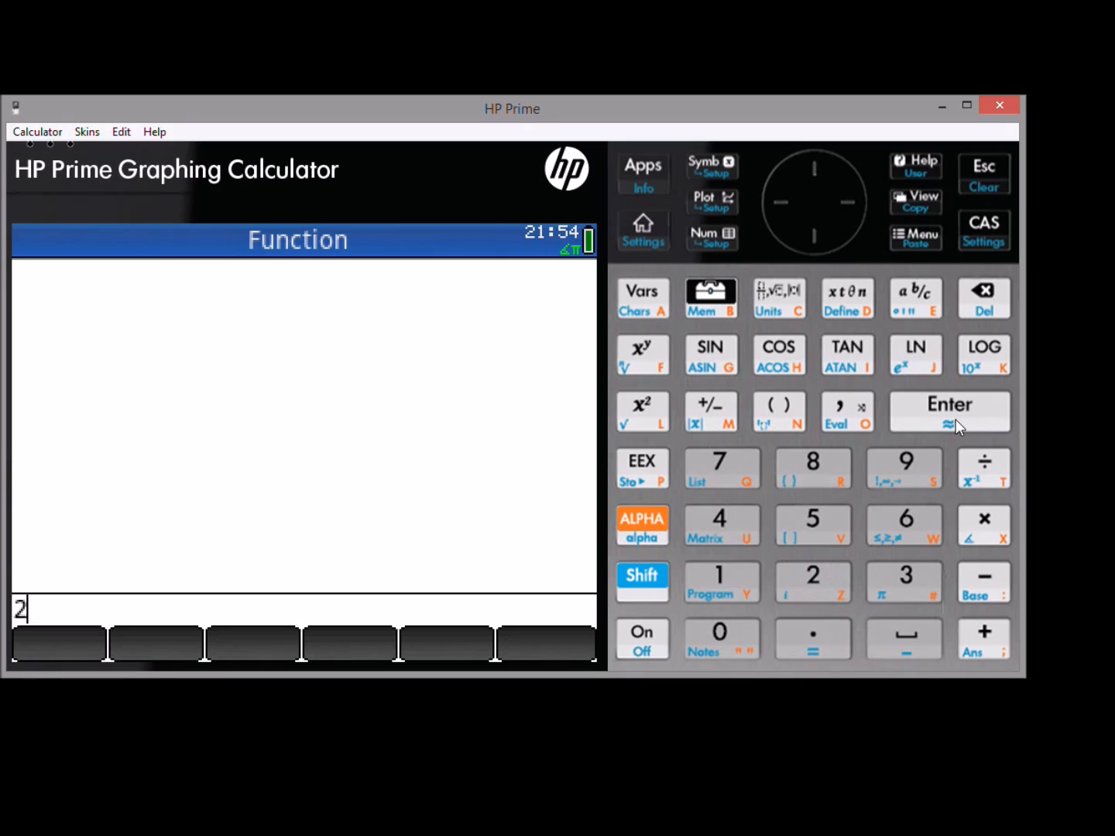
{"action": "left_click", "coordinate": [949, 410]}
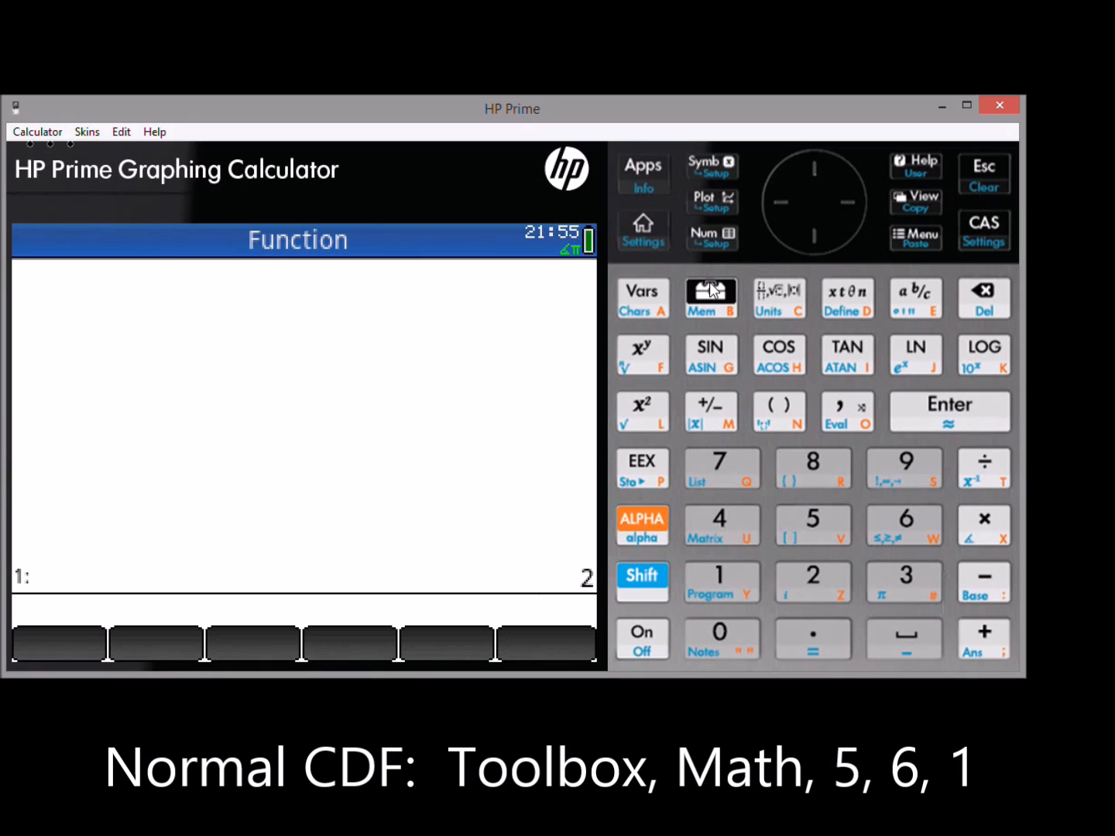
{"action": "left_click", "coordinate": [710, 298]}
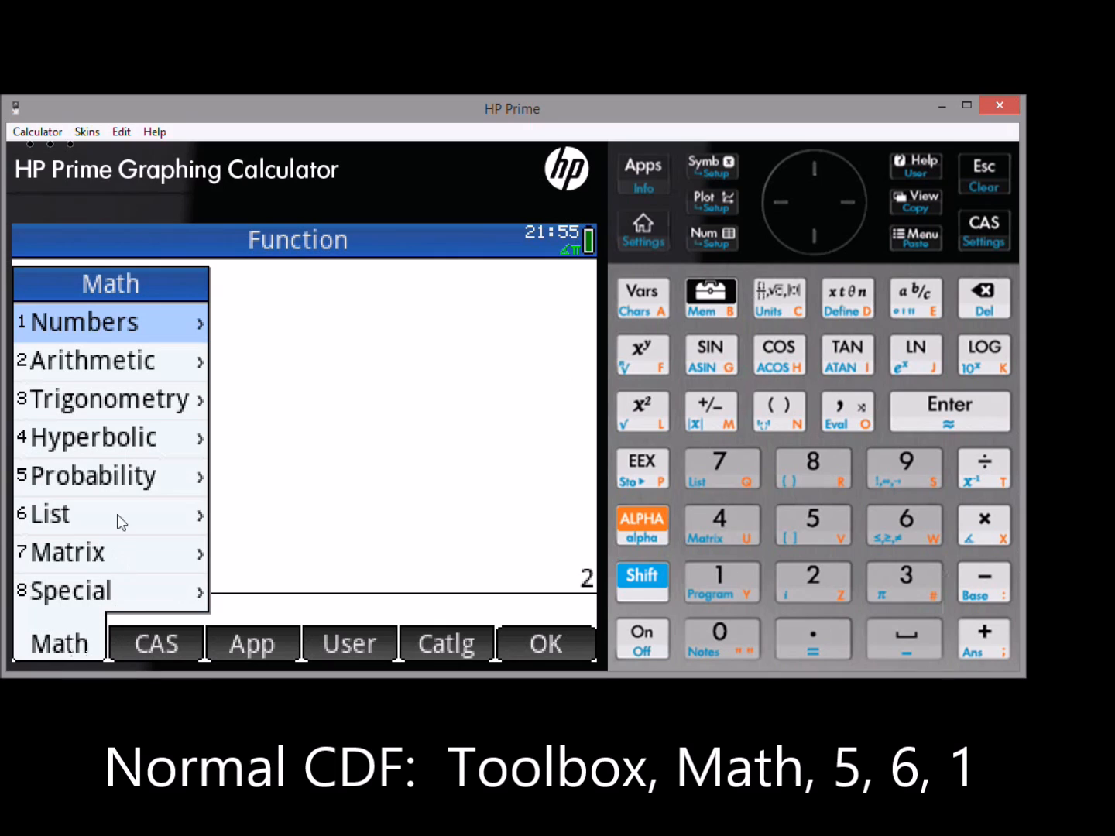
{"action": "left_click", "coordinate": [93, 475]}
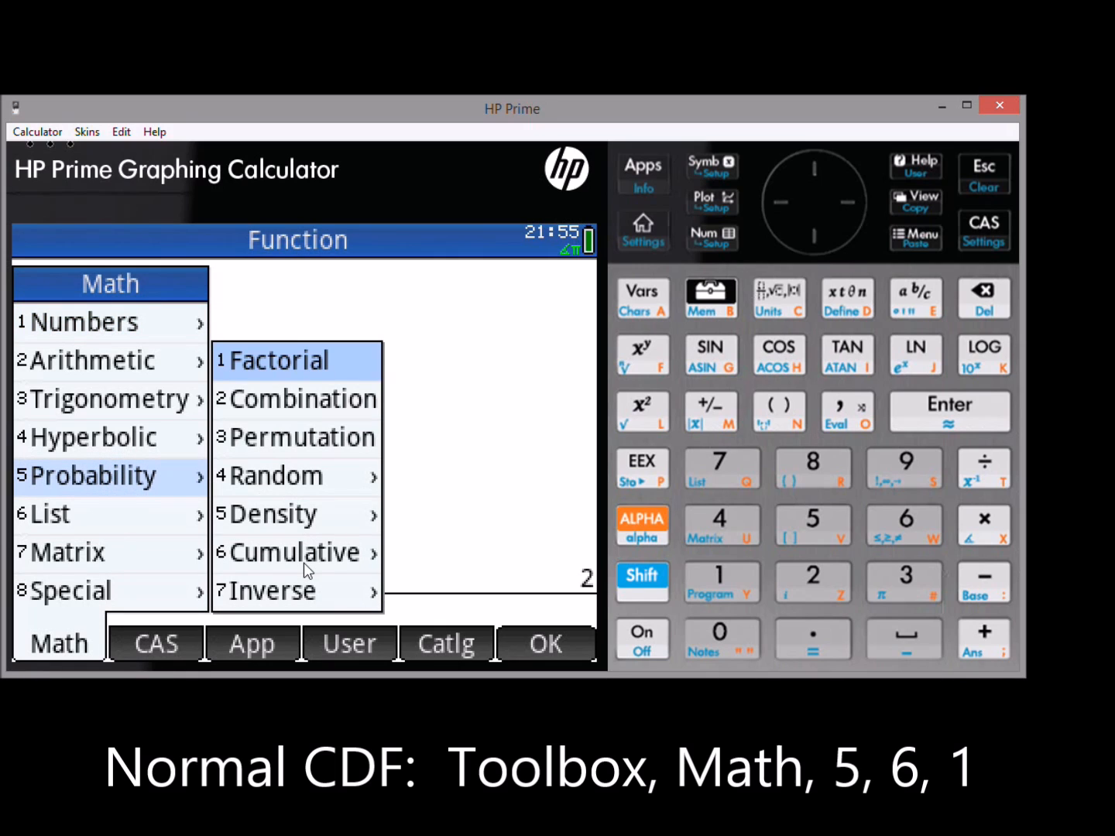
{"action": "left_click", "coordinate": [297, 551]}
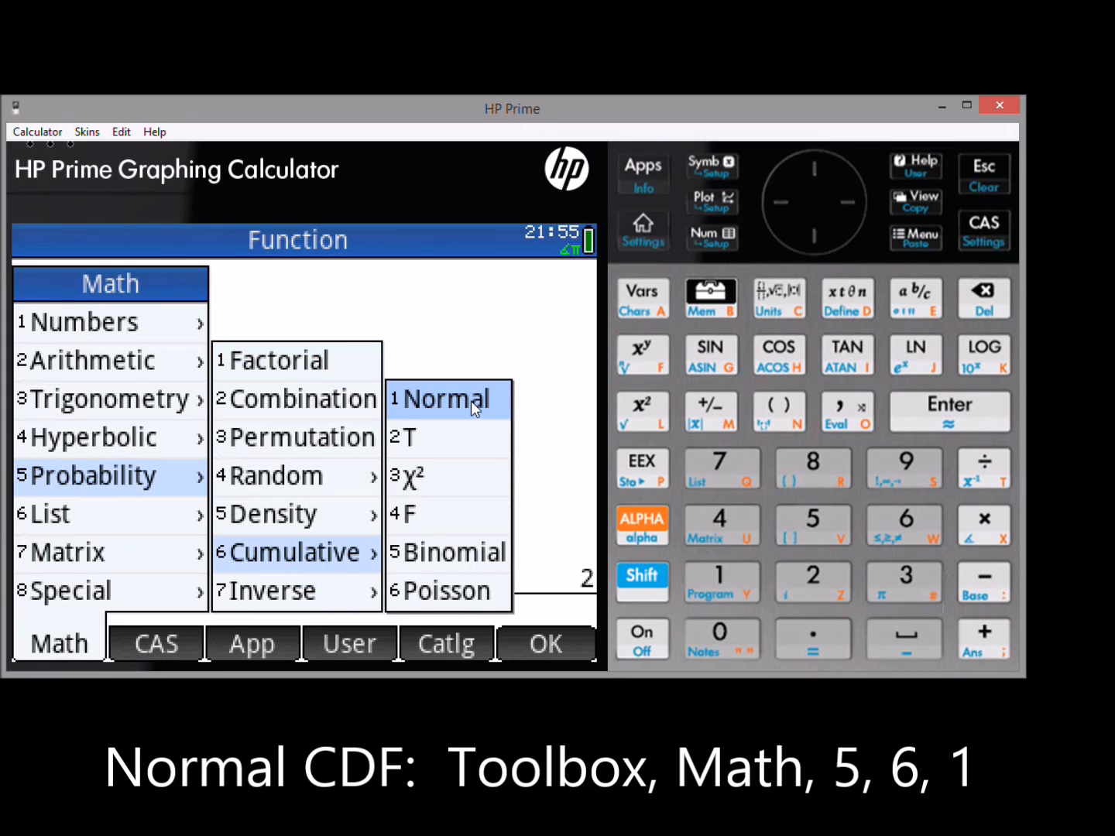
{"action": "left_click", "coordinate": [445, 399]}
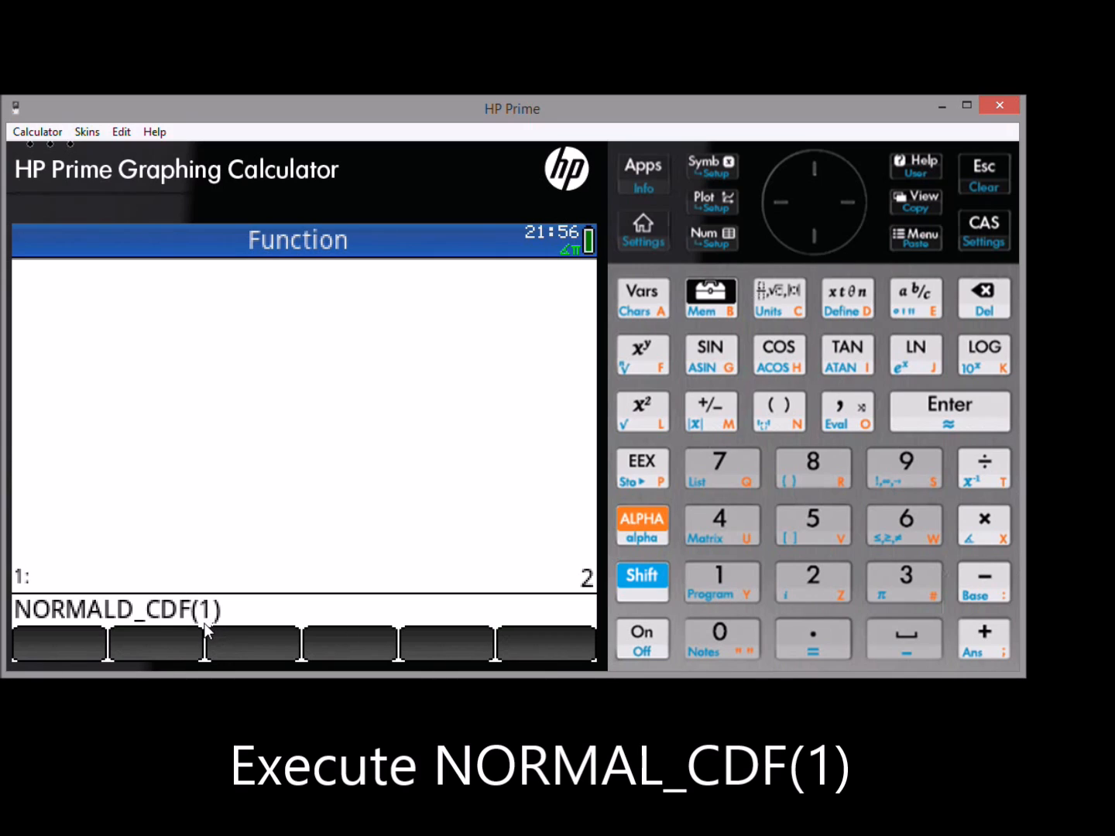
{"action": "mouse_move", "coordinate": [585, 578]}
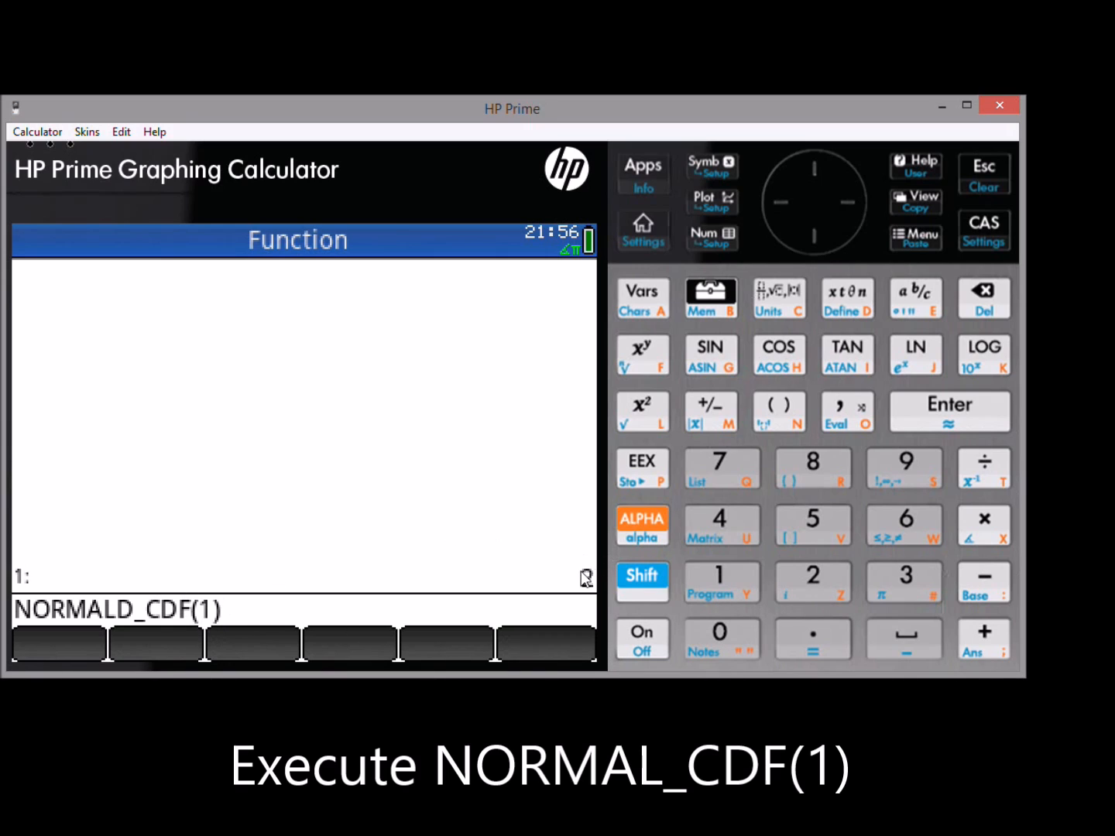
{"action": "key", "text": "Enter"}
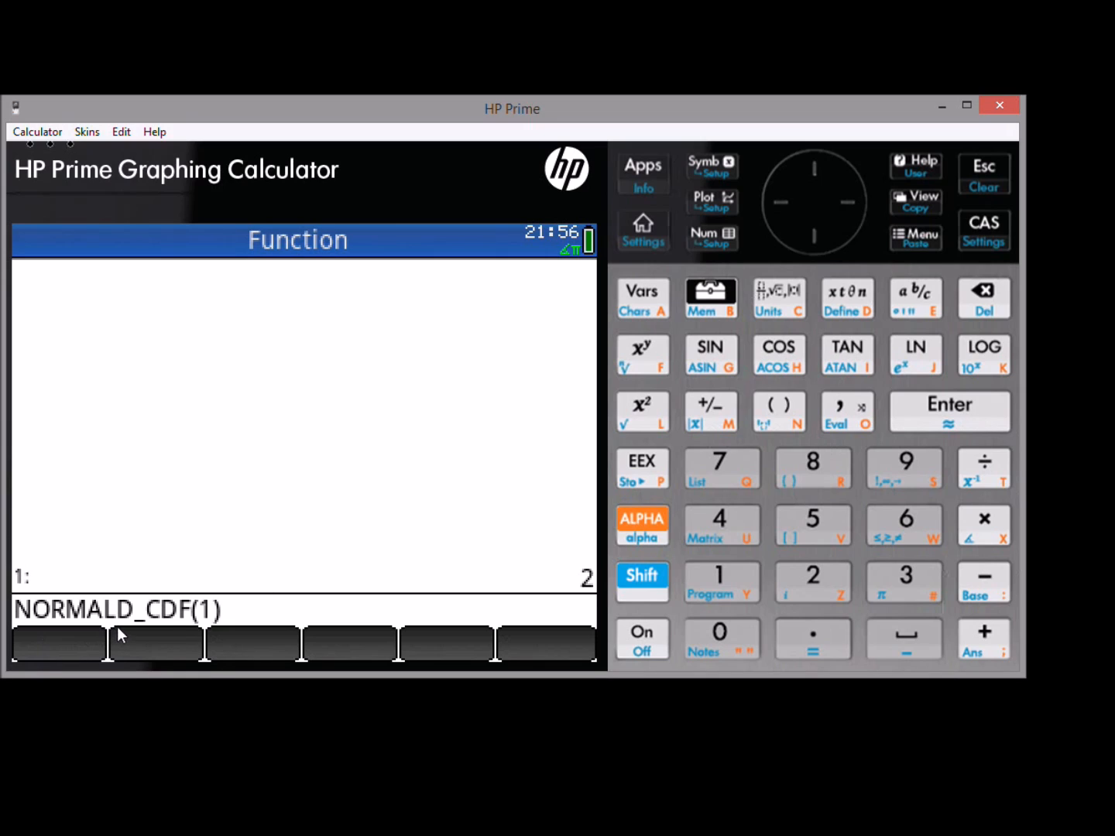
{"action": "mouse_move", "coordinate": [97, 575]}
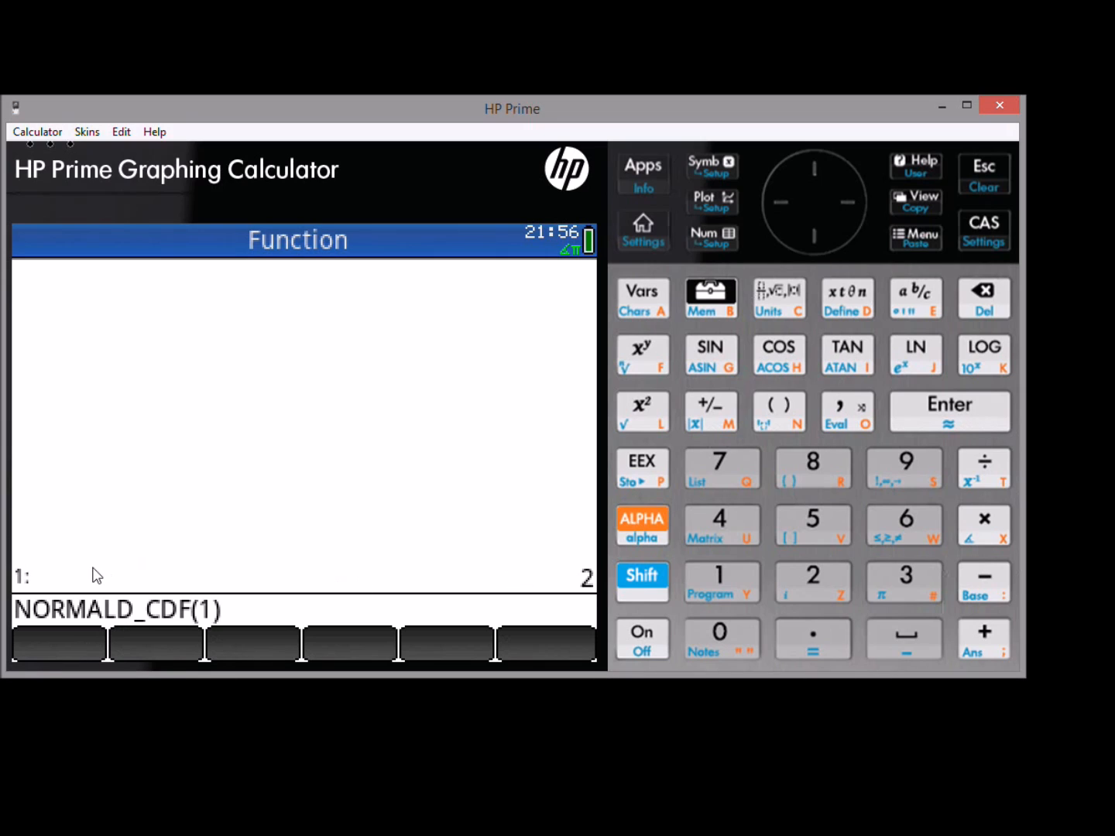
{"action": "mouse_move", "coordinate": [608, 605]}
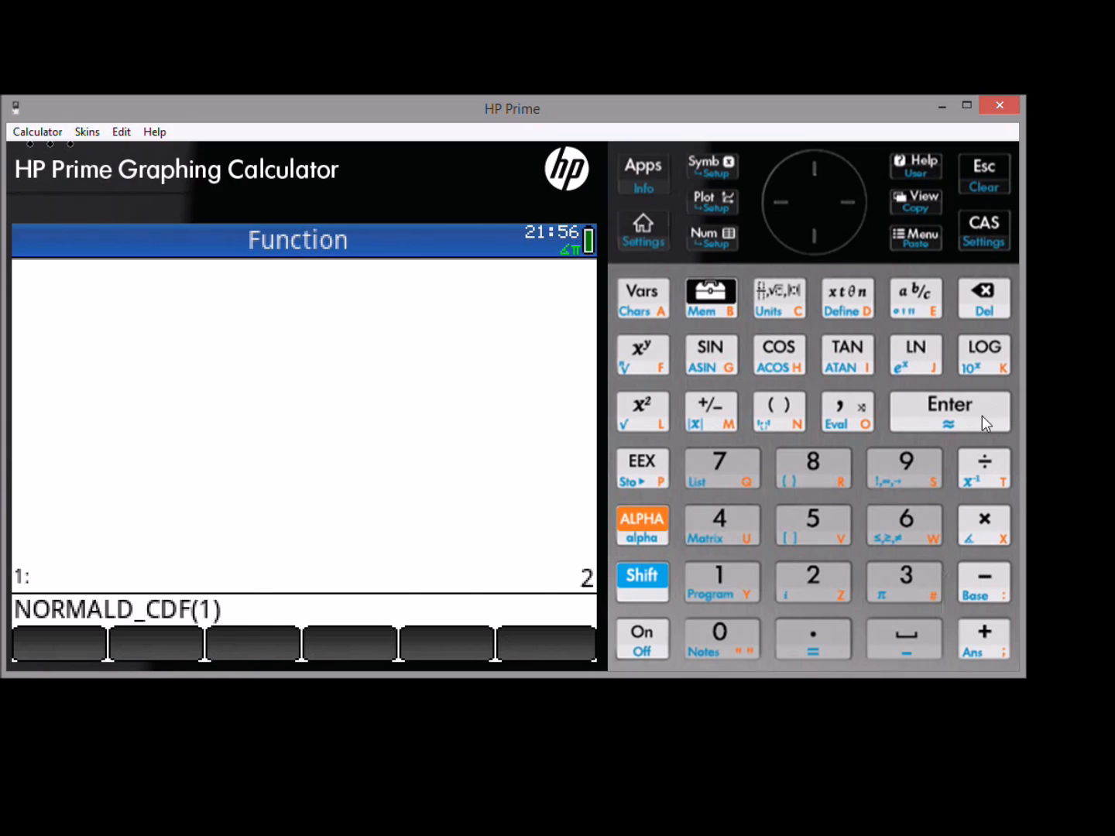
Evaluate normal CDF of 2 (0.977249868052), then NORMALD_ICDF(1) to recover 2.
{"action": "left_click", "coordinate": [949, 411]}
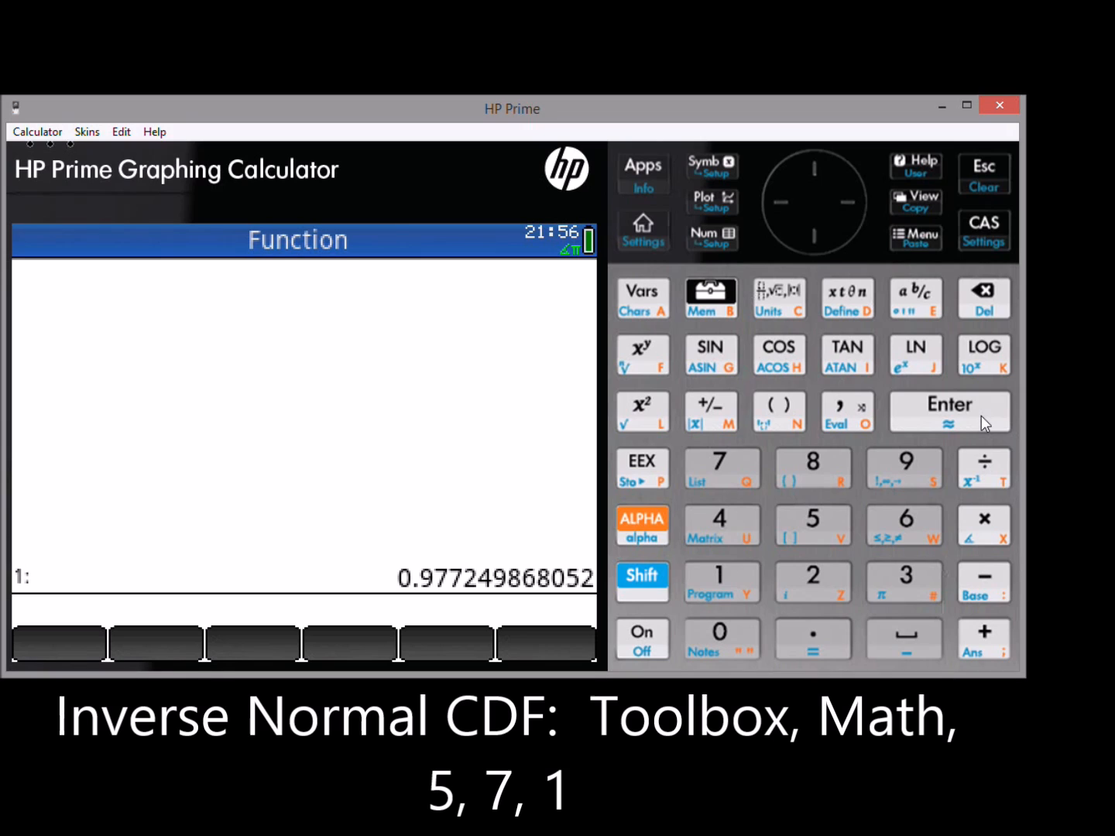
{"action": "mouse_move", "coordinate": [727, 311]}
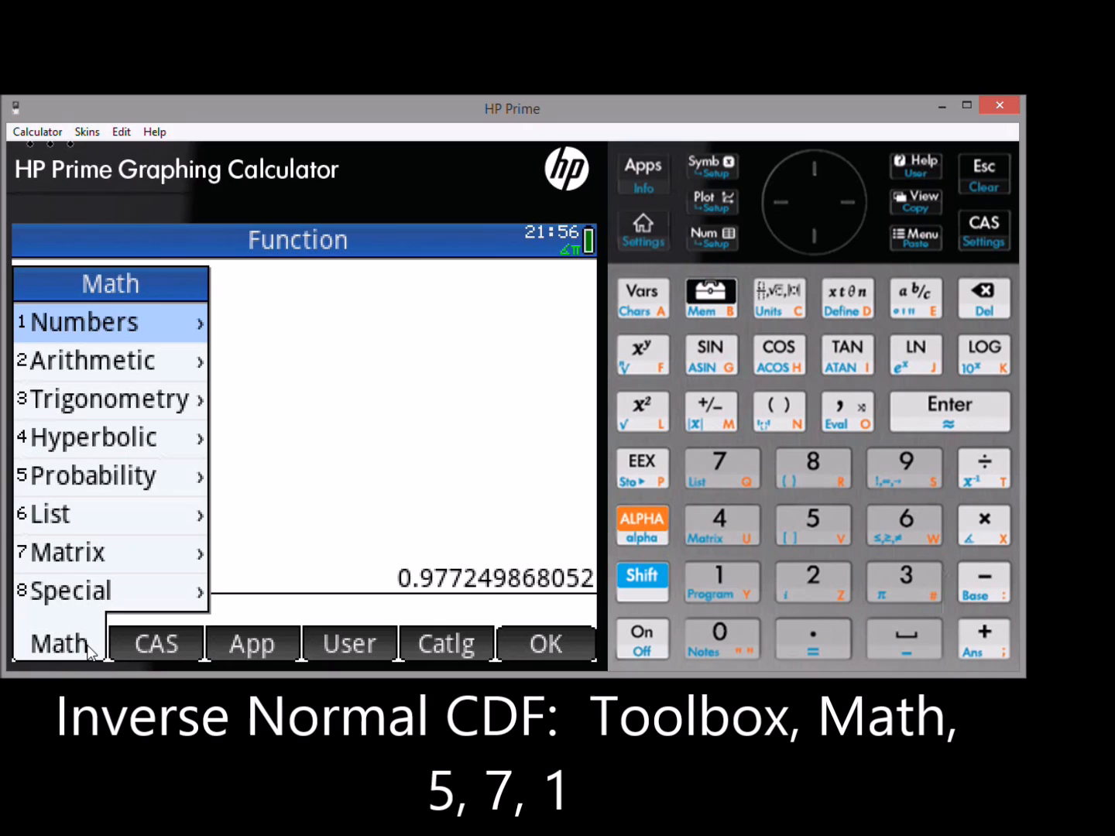
{"action": "mouse_move", "coordinate": [143, 474]}
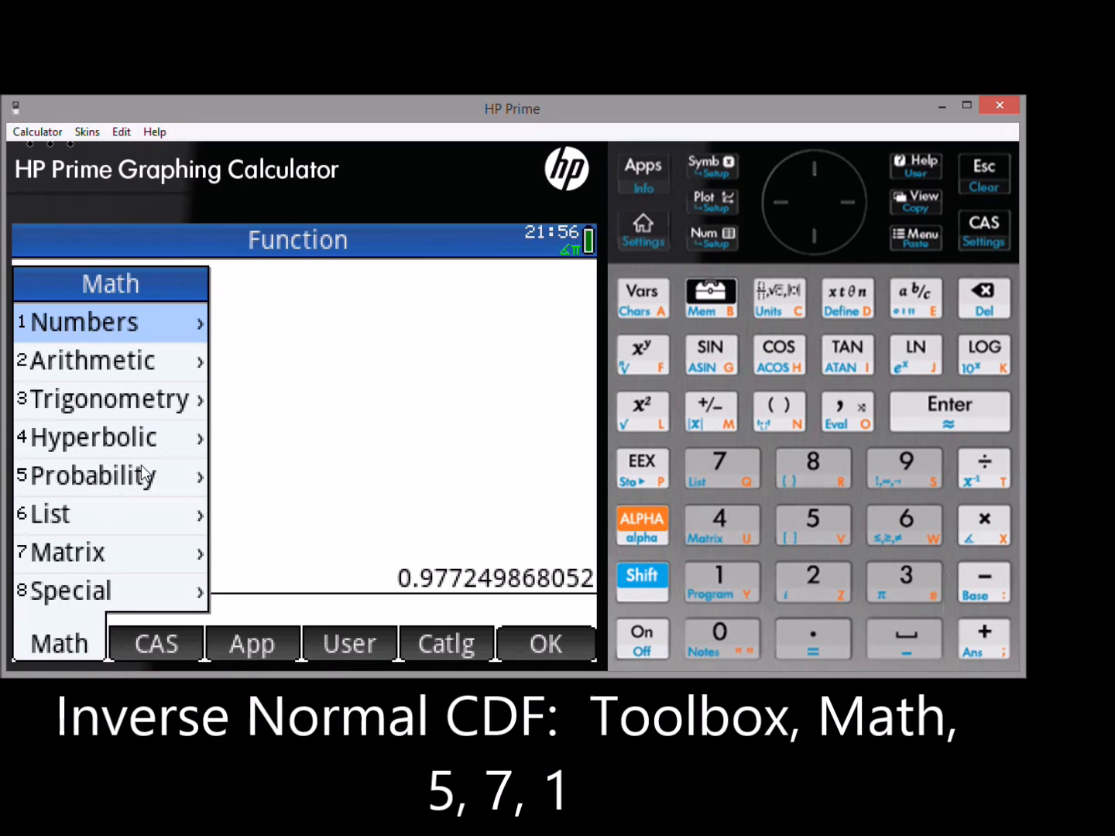
{"action": "left_click", "coordinate": [93, 475]}
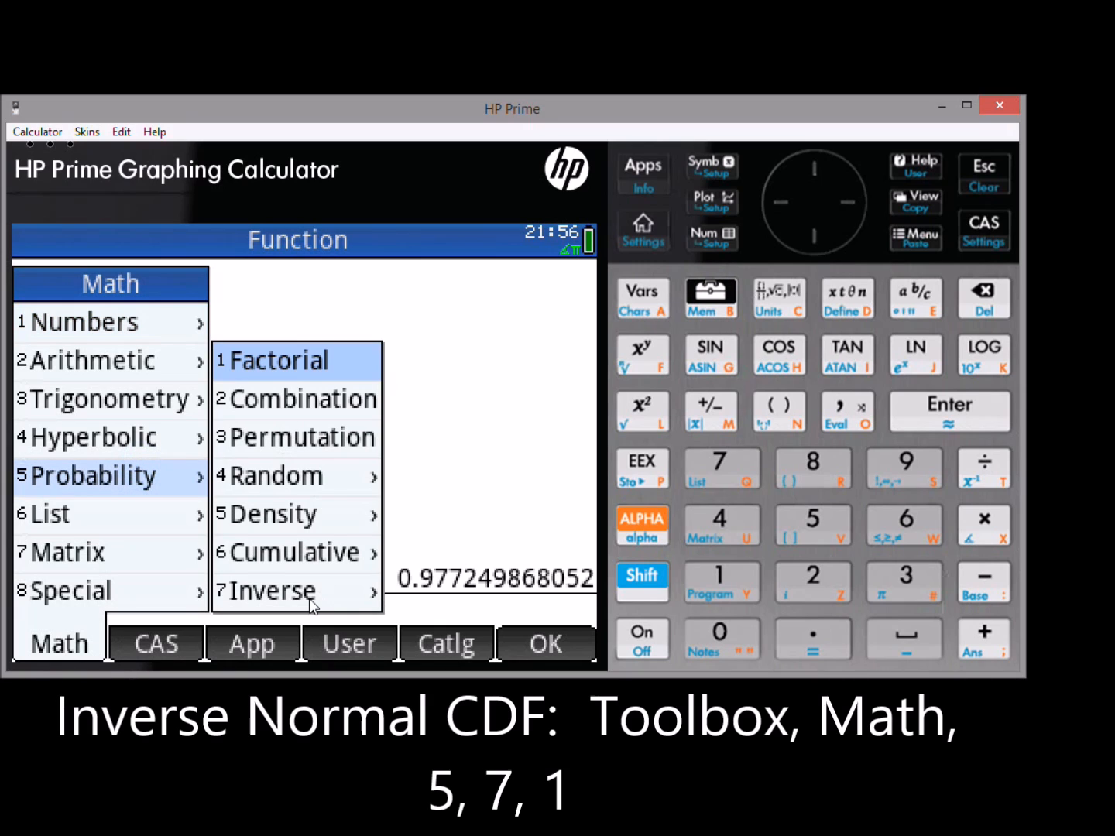
{"action": "left_click", "coordinate": [274, 589]}
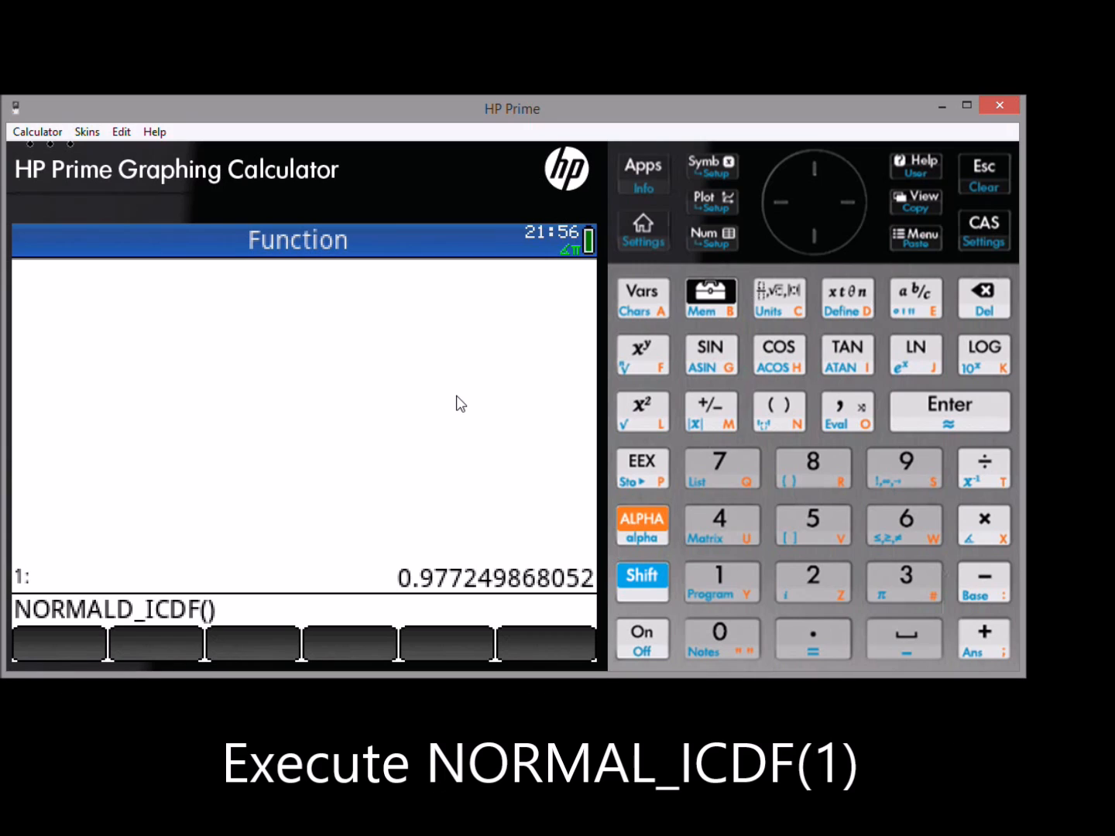
{"action": "type", "text": "1"}
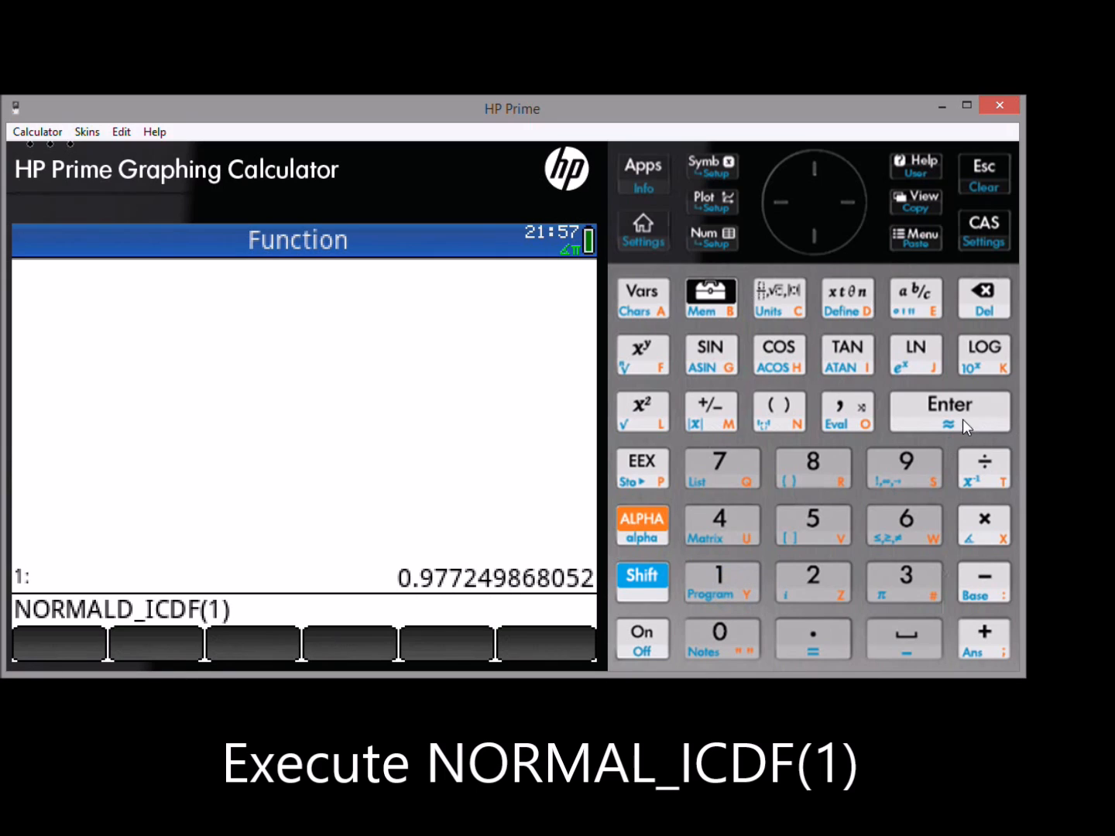
{"action": "left_click", "coordinate": [948, 411]}
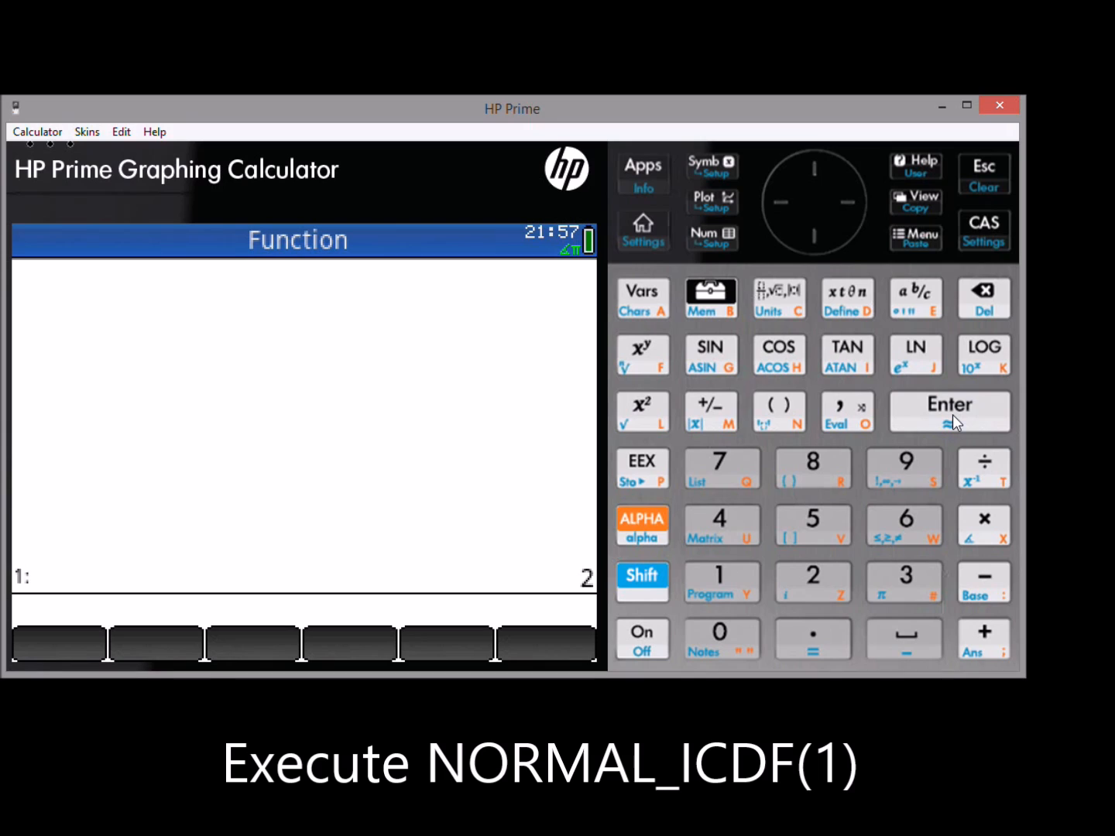